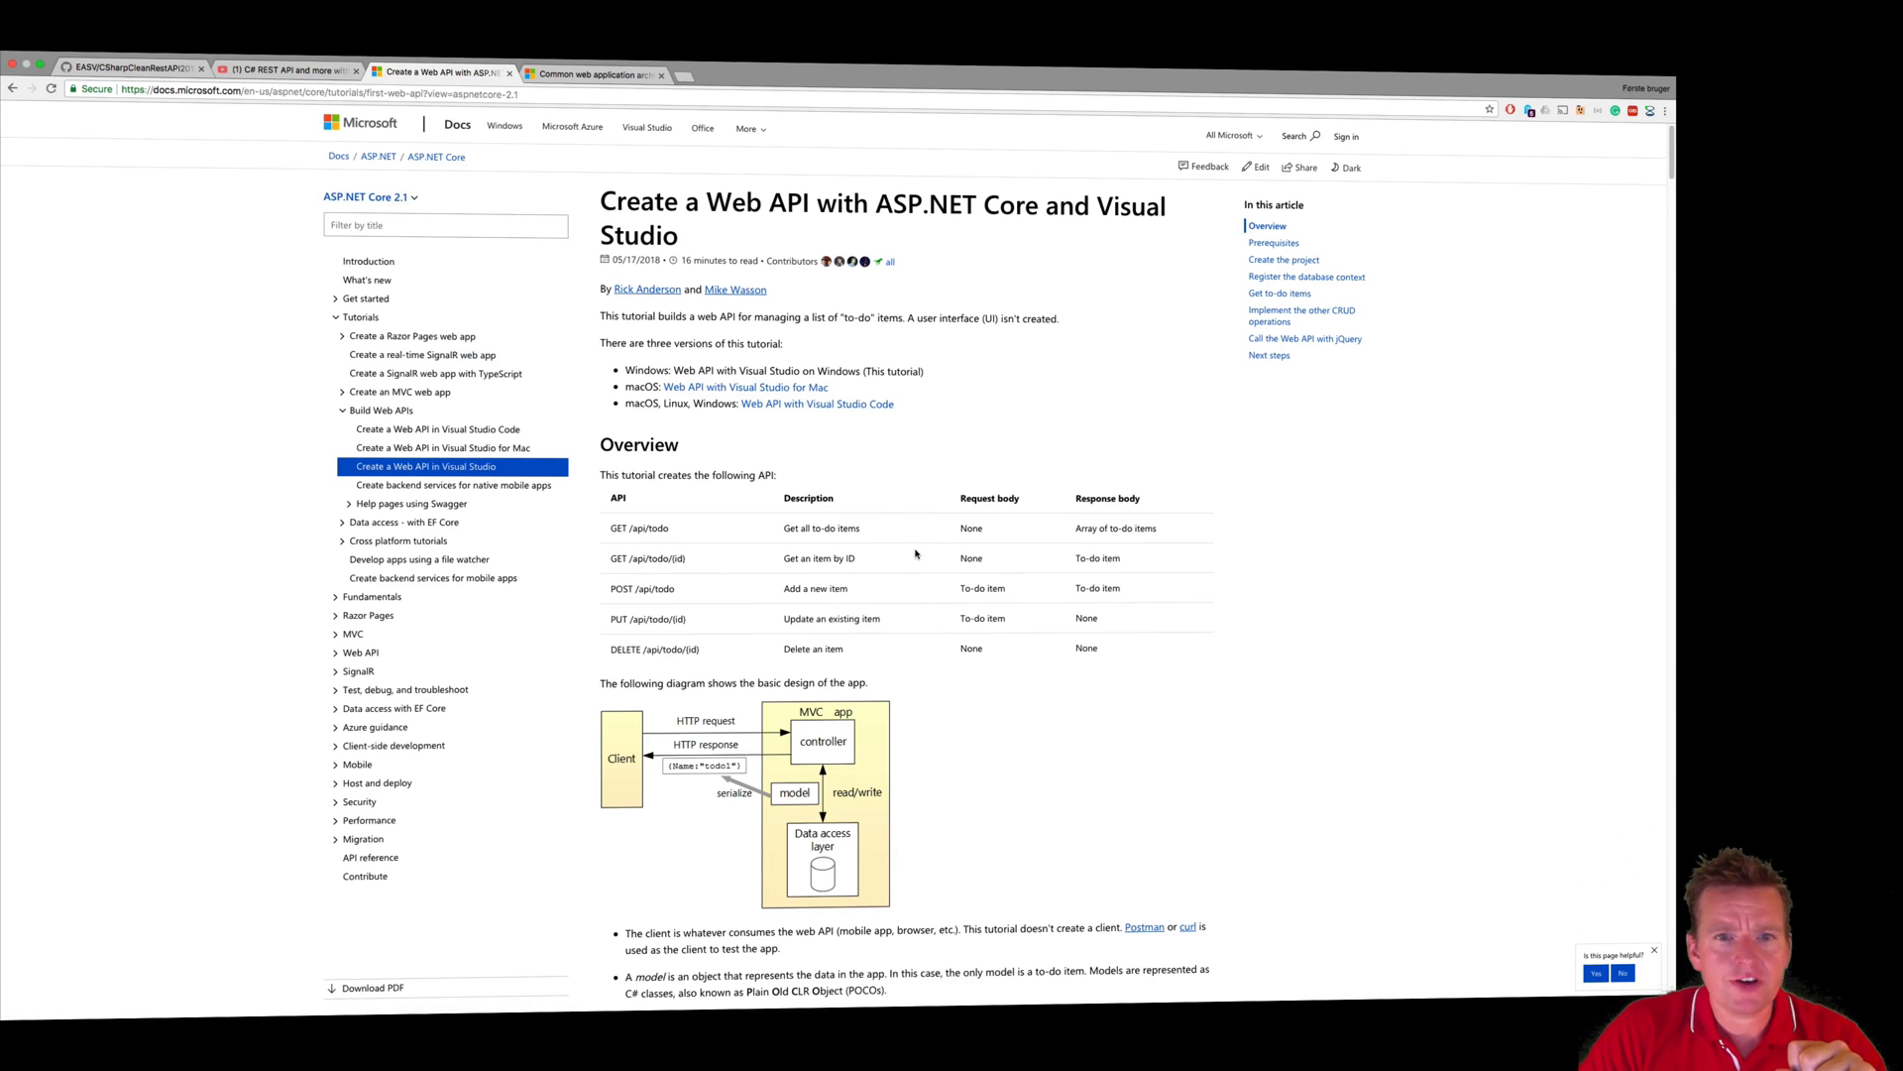
pyautogui.moveTo(991, 547)
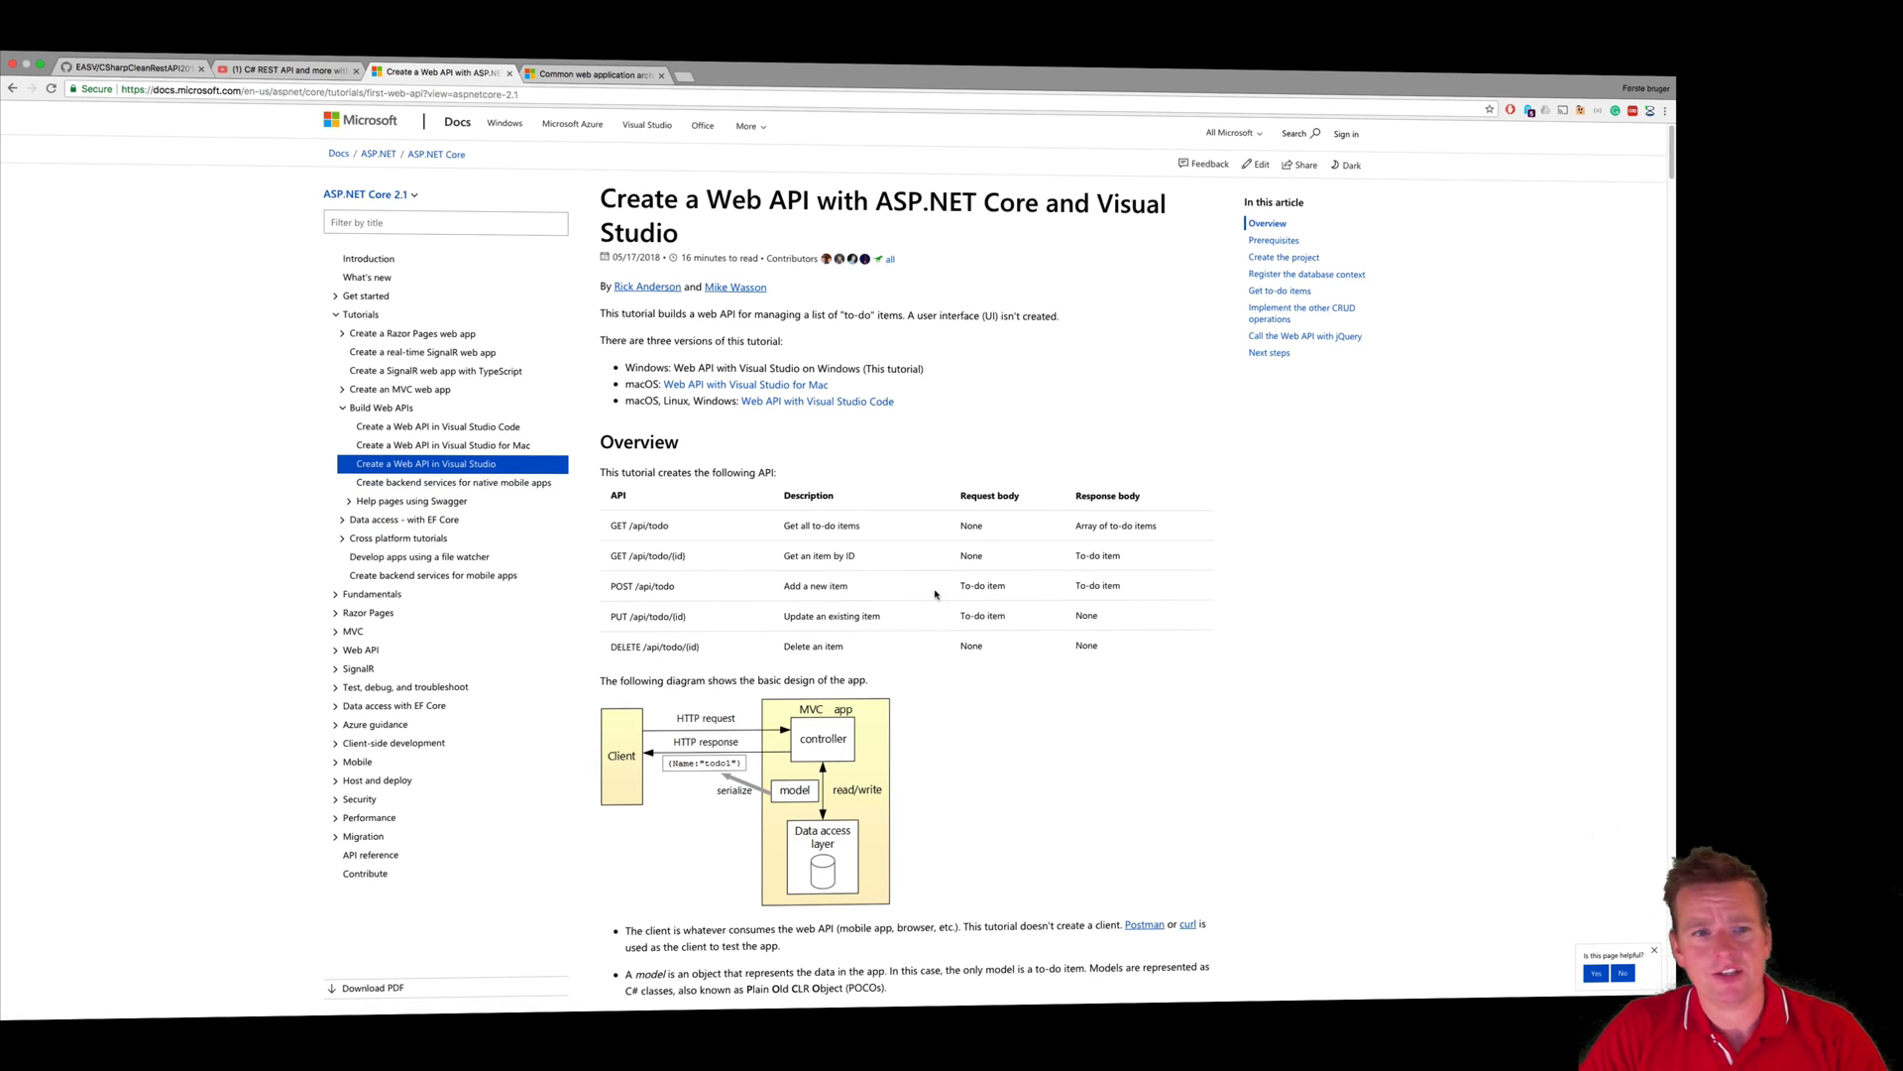
pyautogui.moveTo(893, 547)
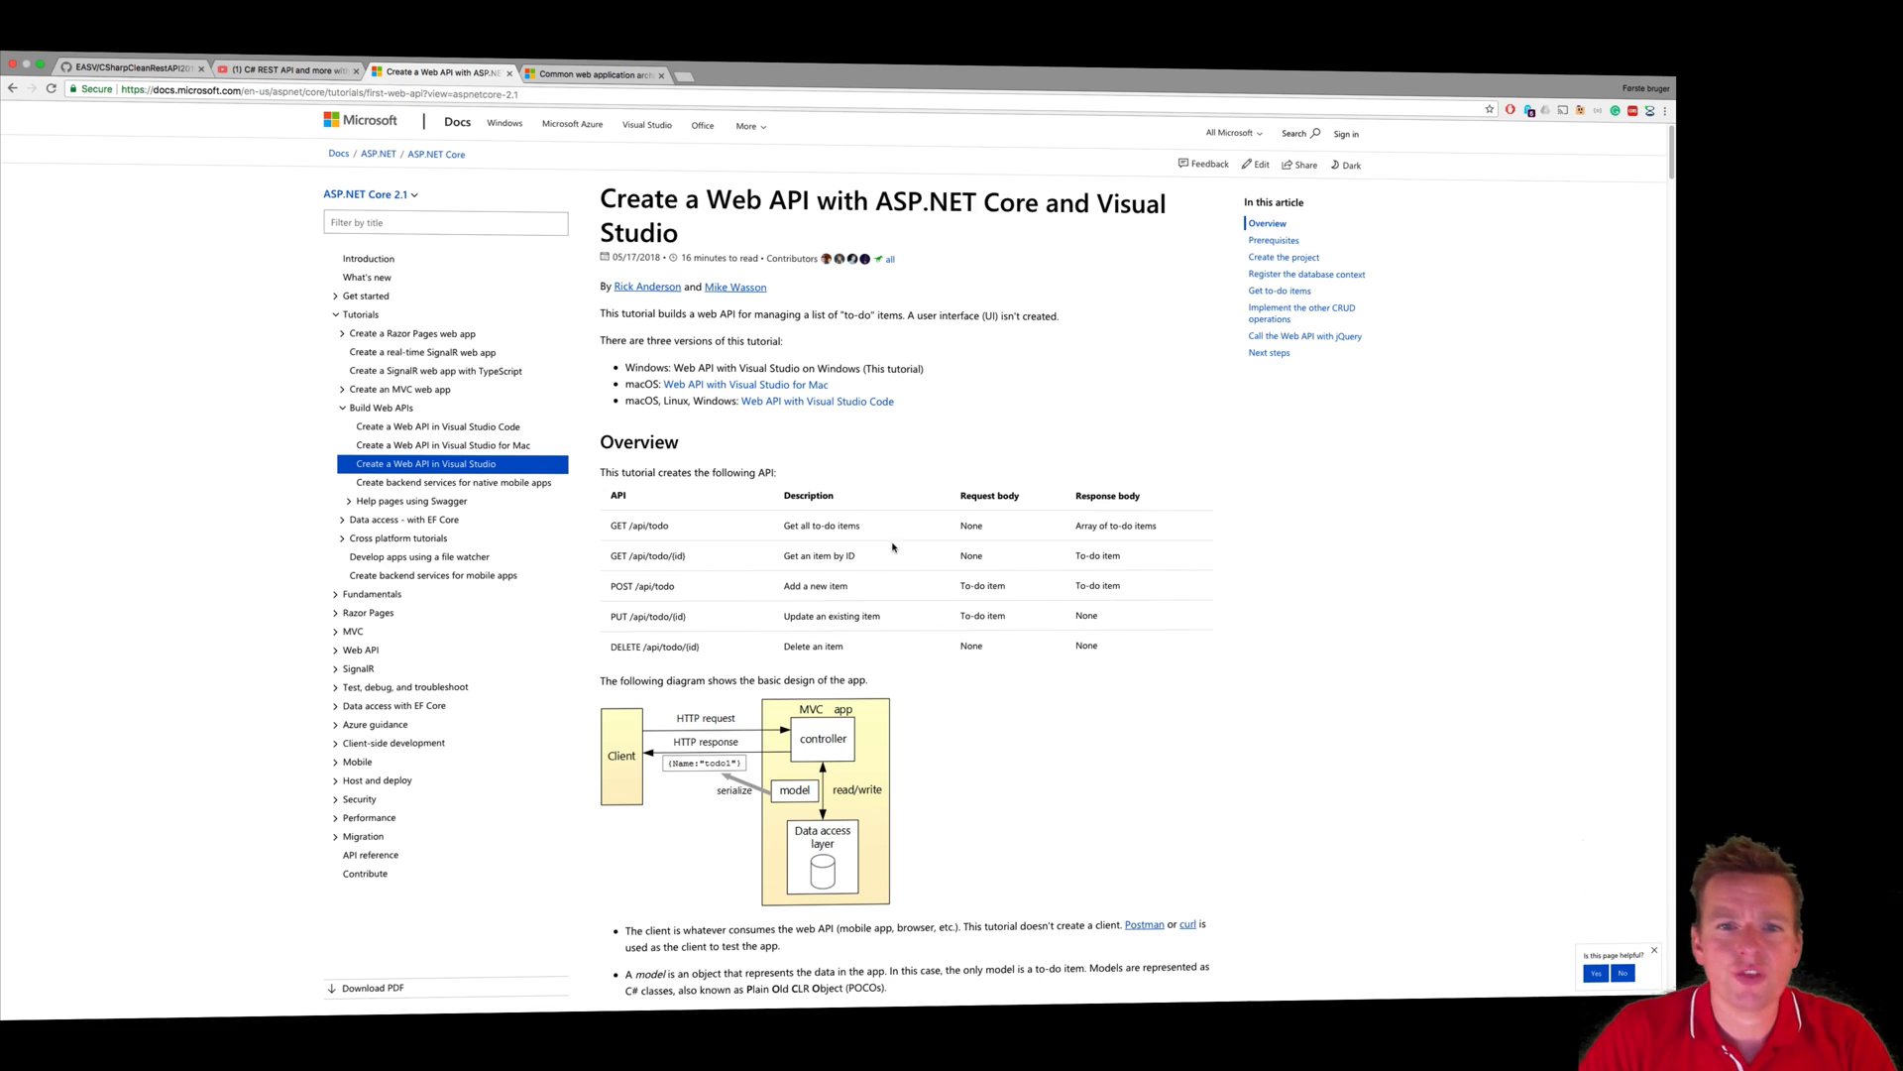
pyautogui.moveTo(869, 637)
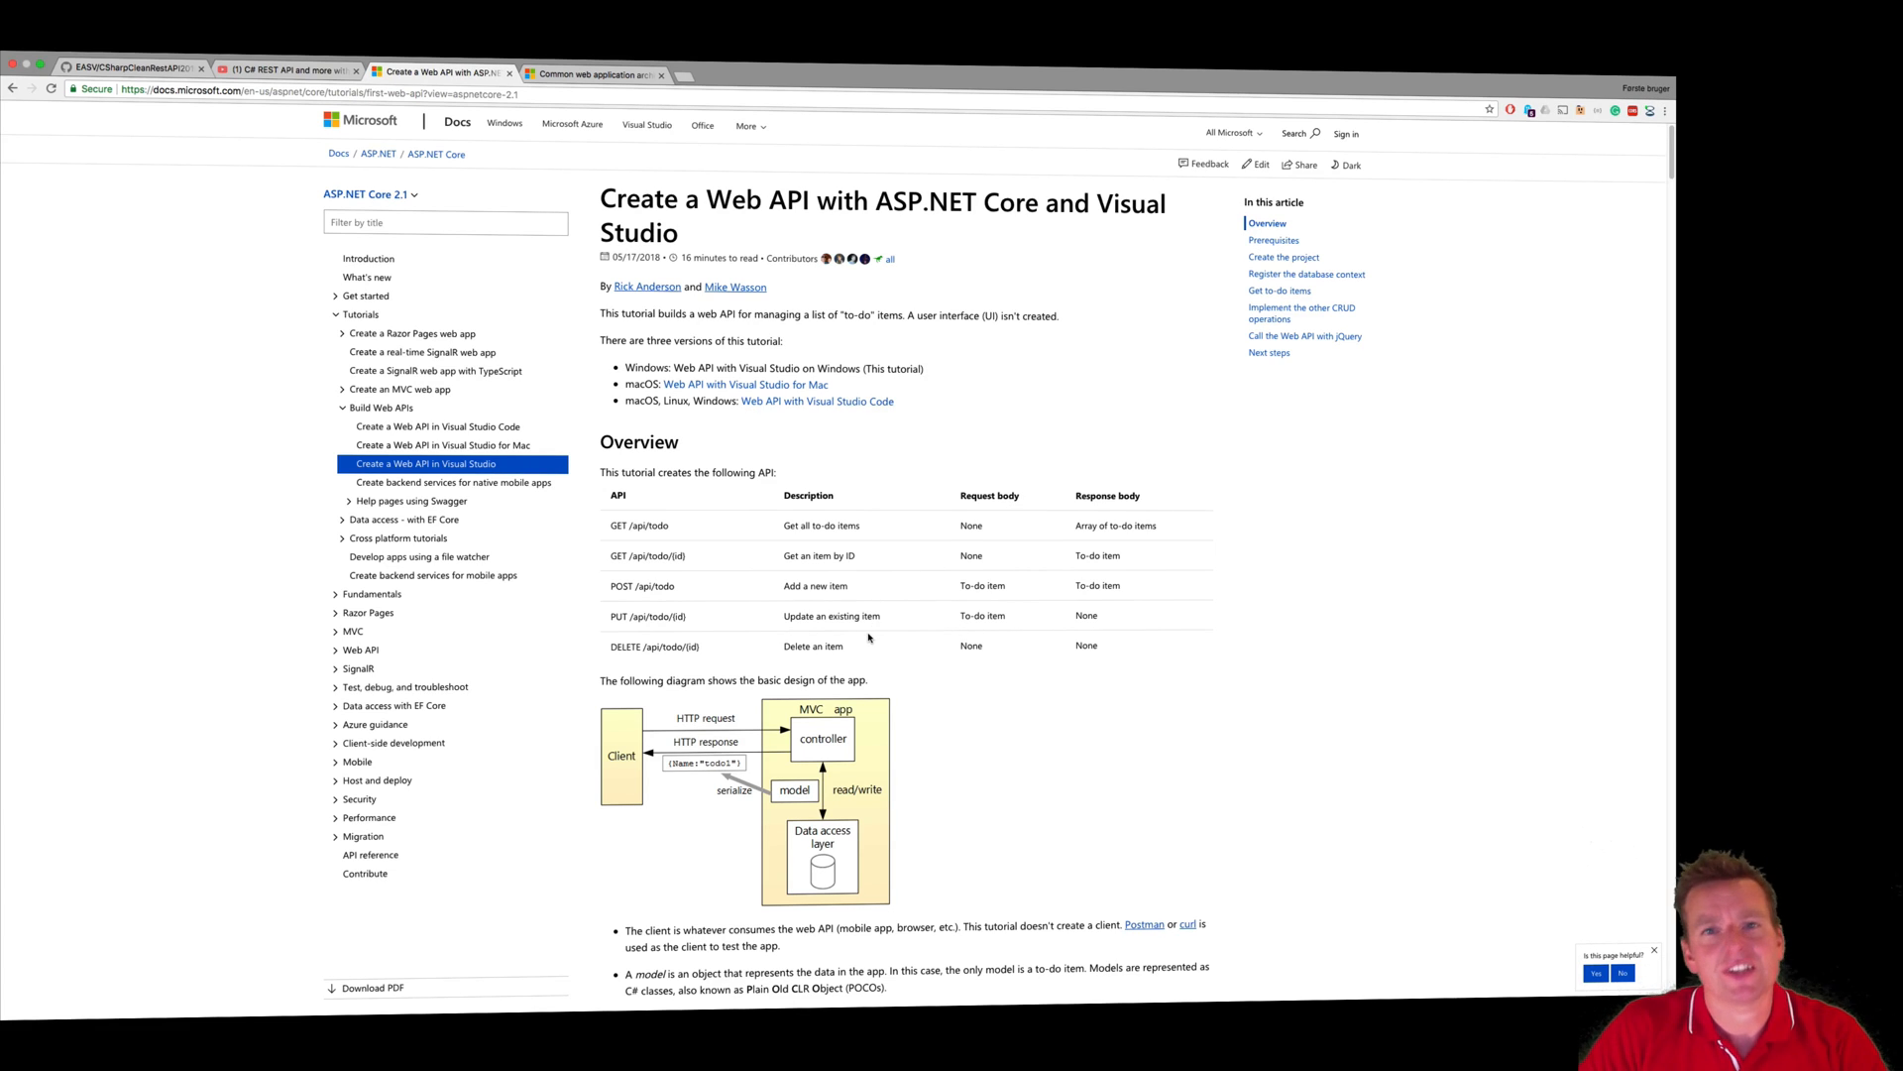
# - Start adding a new project to the UI solution folder from Solution Explorer
pyautogui.scroll(-3)
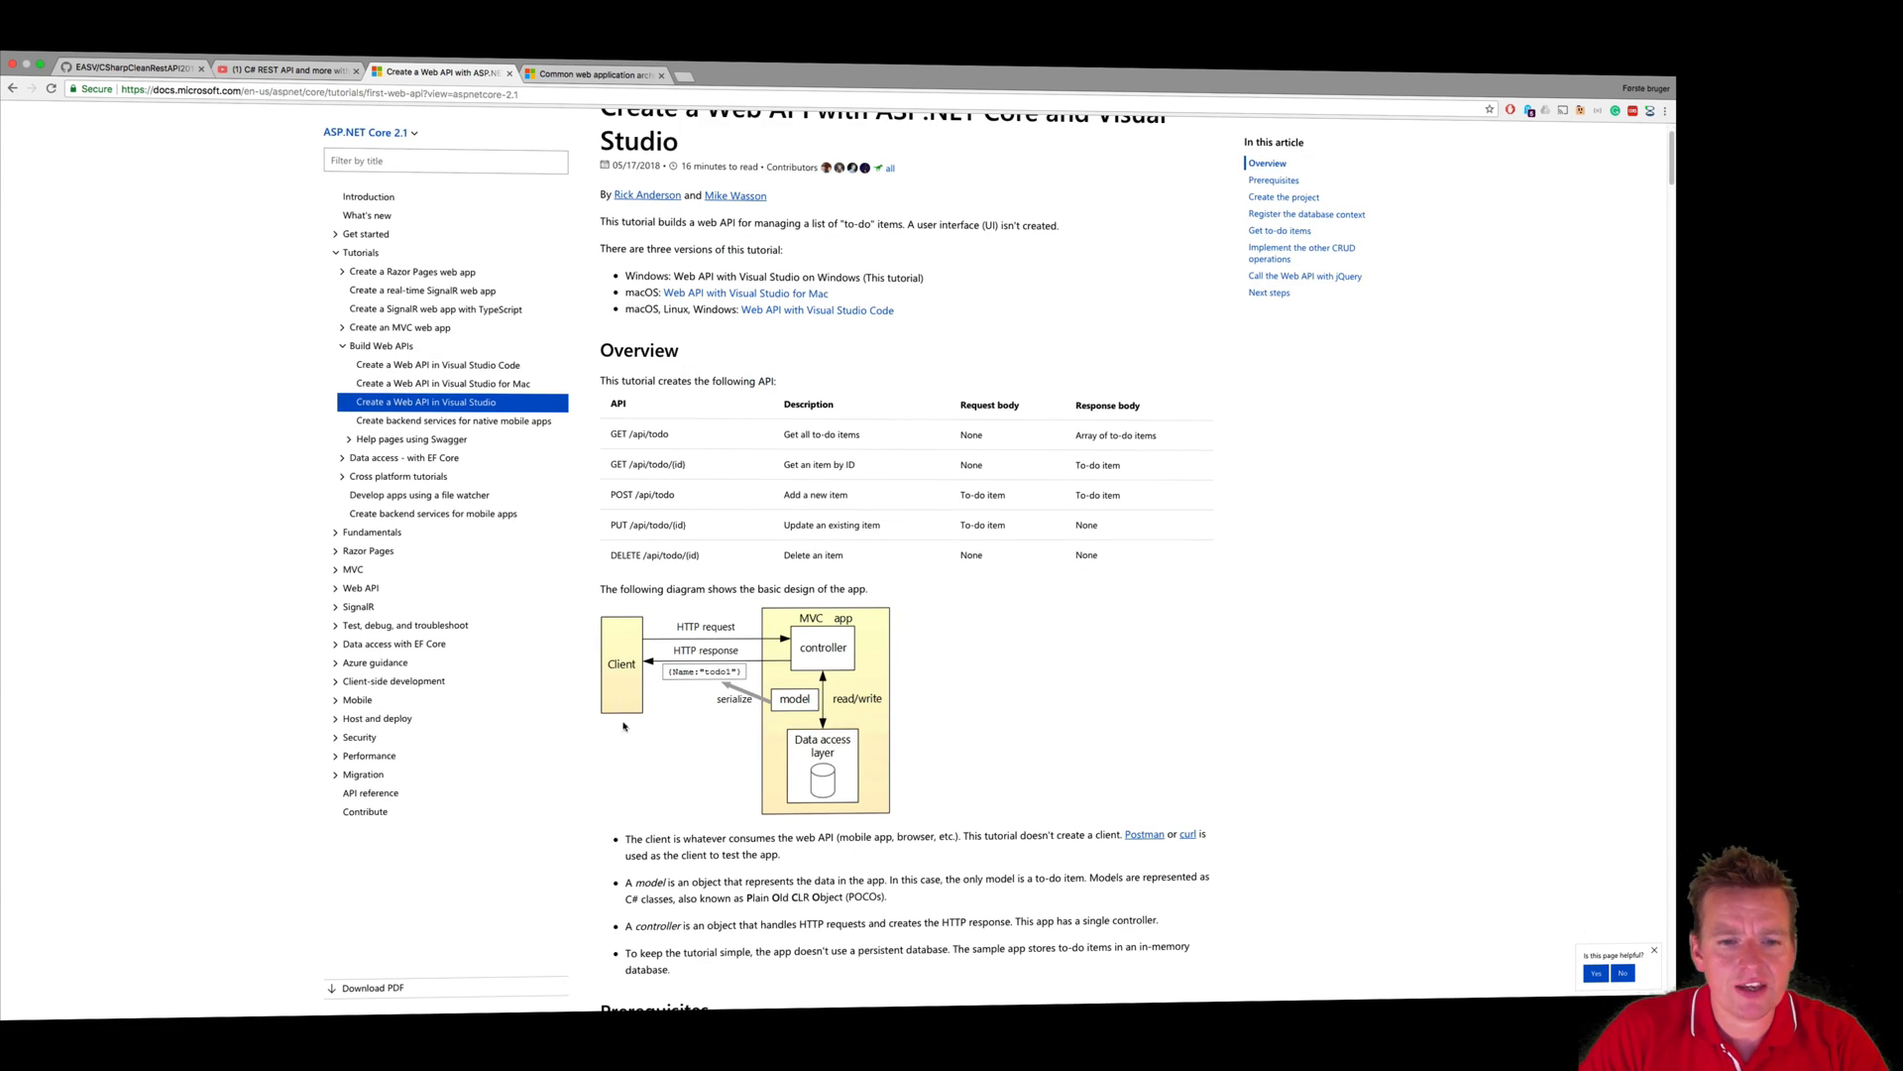
pyautogui.moveTo(900, 653)
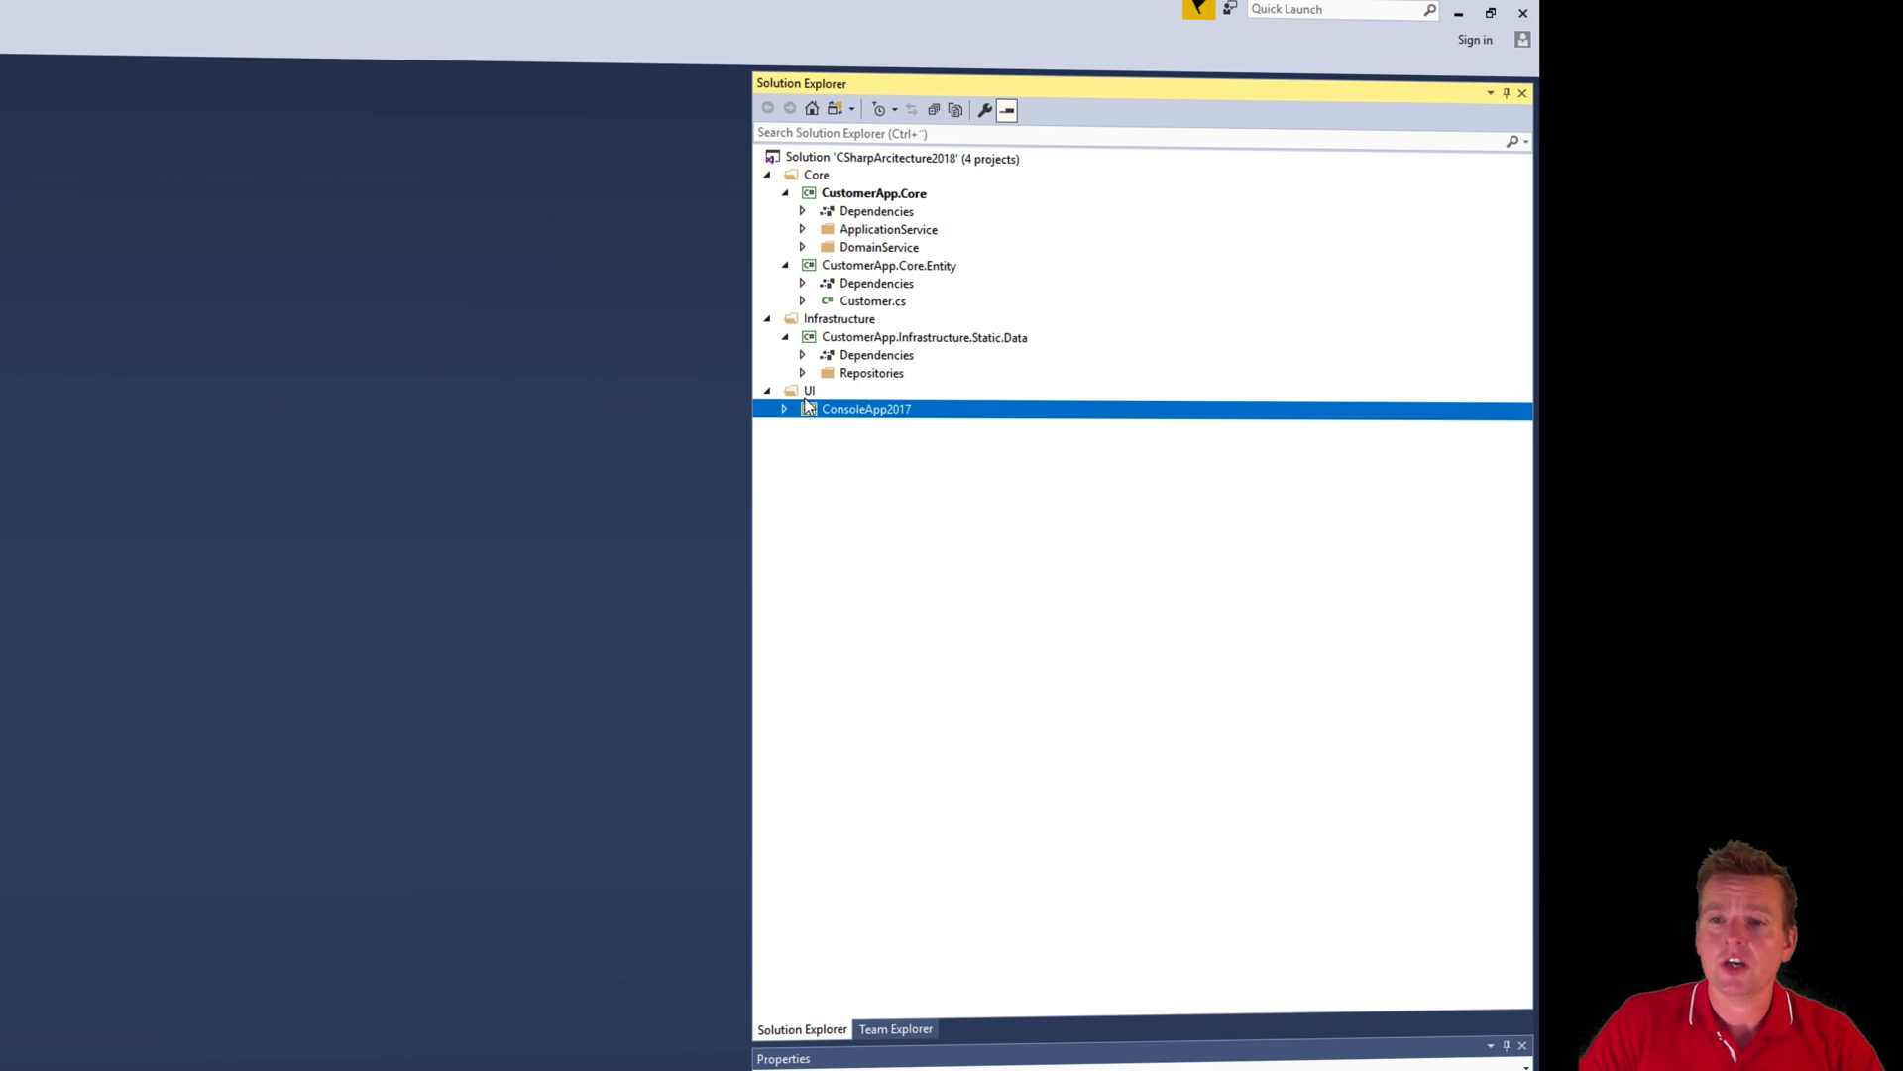
pyautogui.click(809, 391)
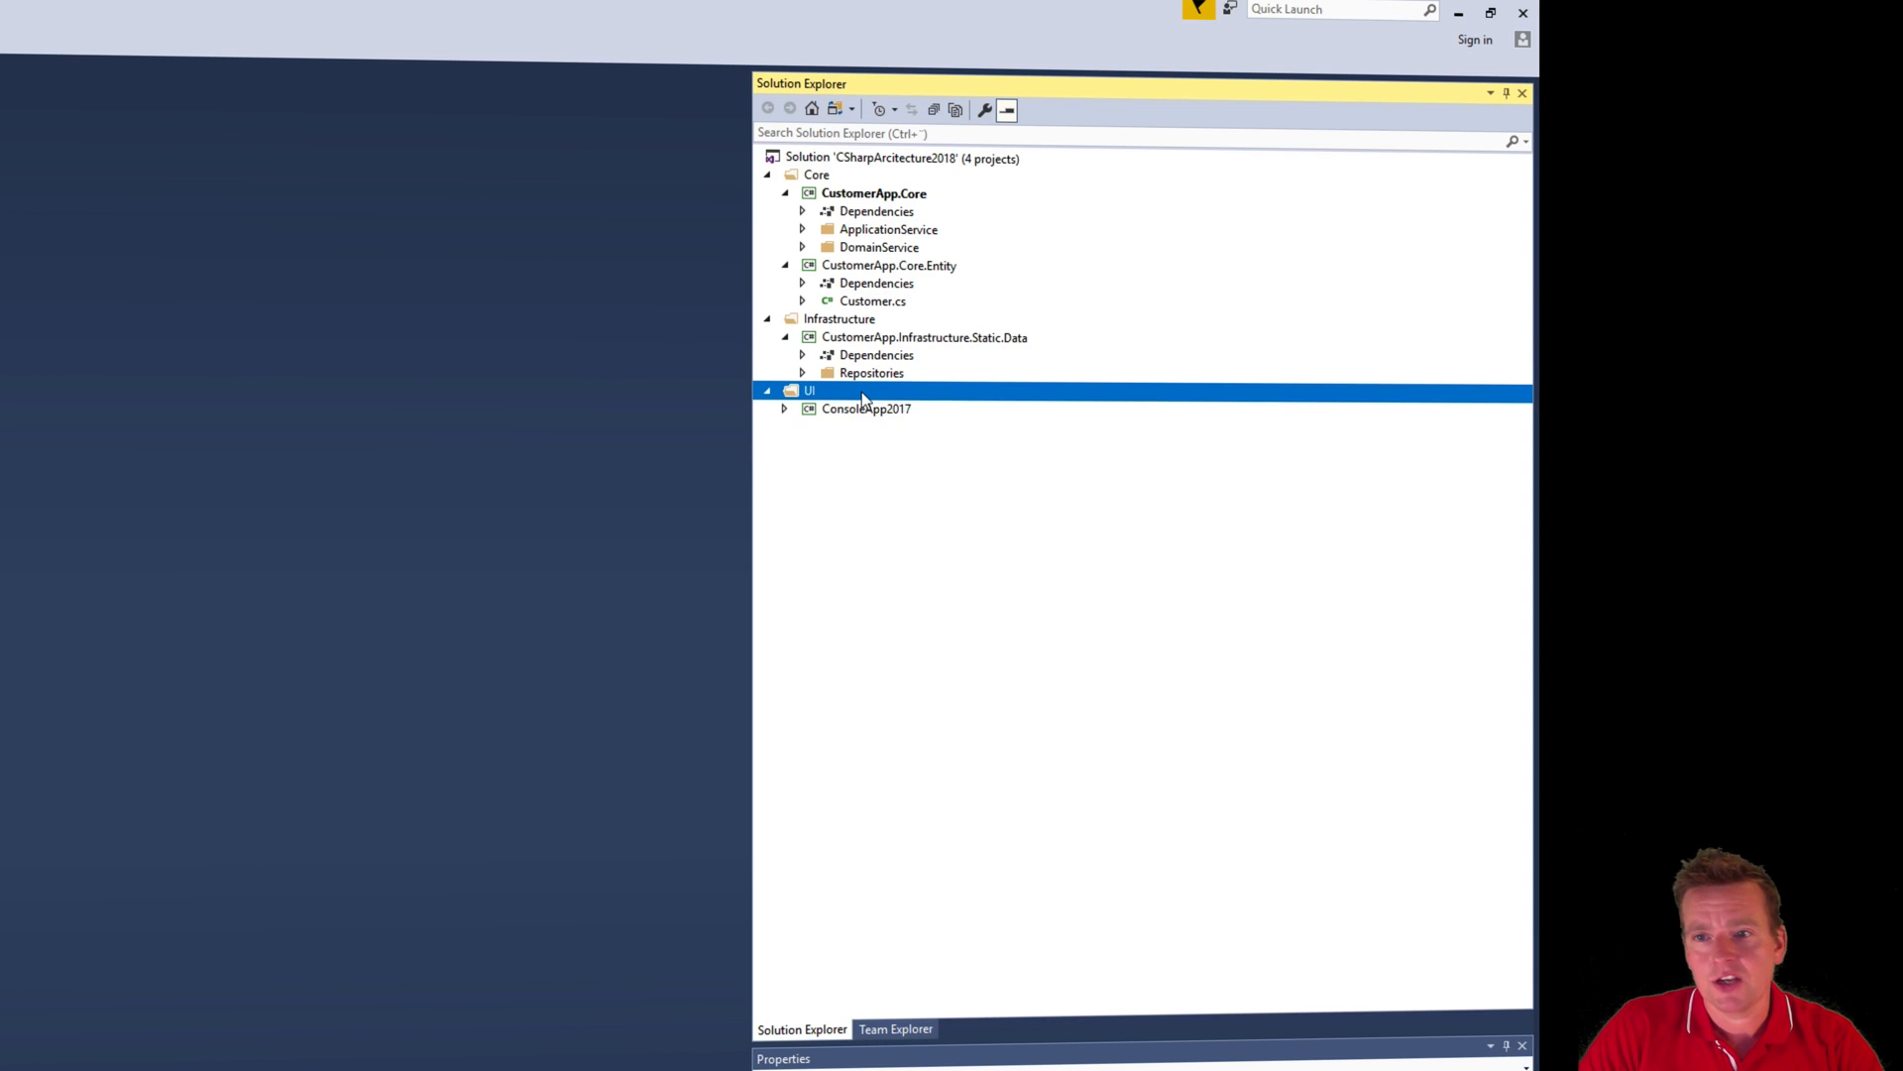
pyautogui.rightClick(811, 390)
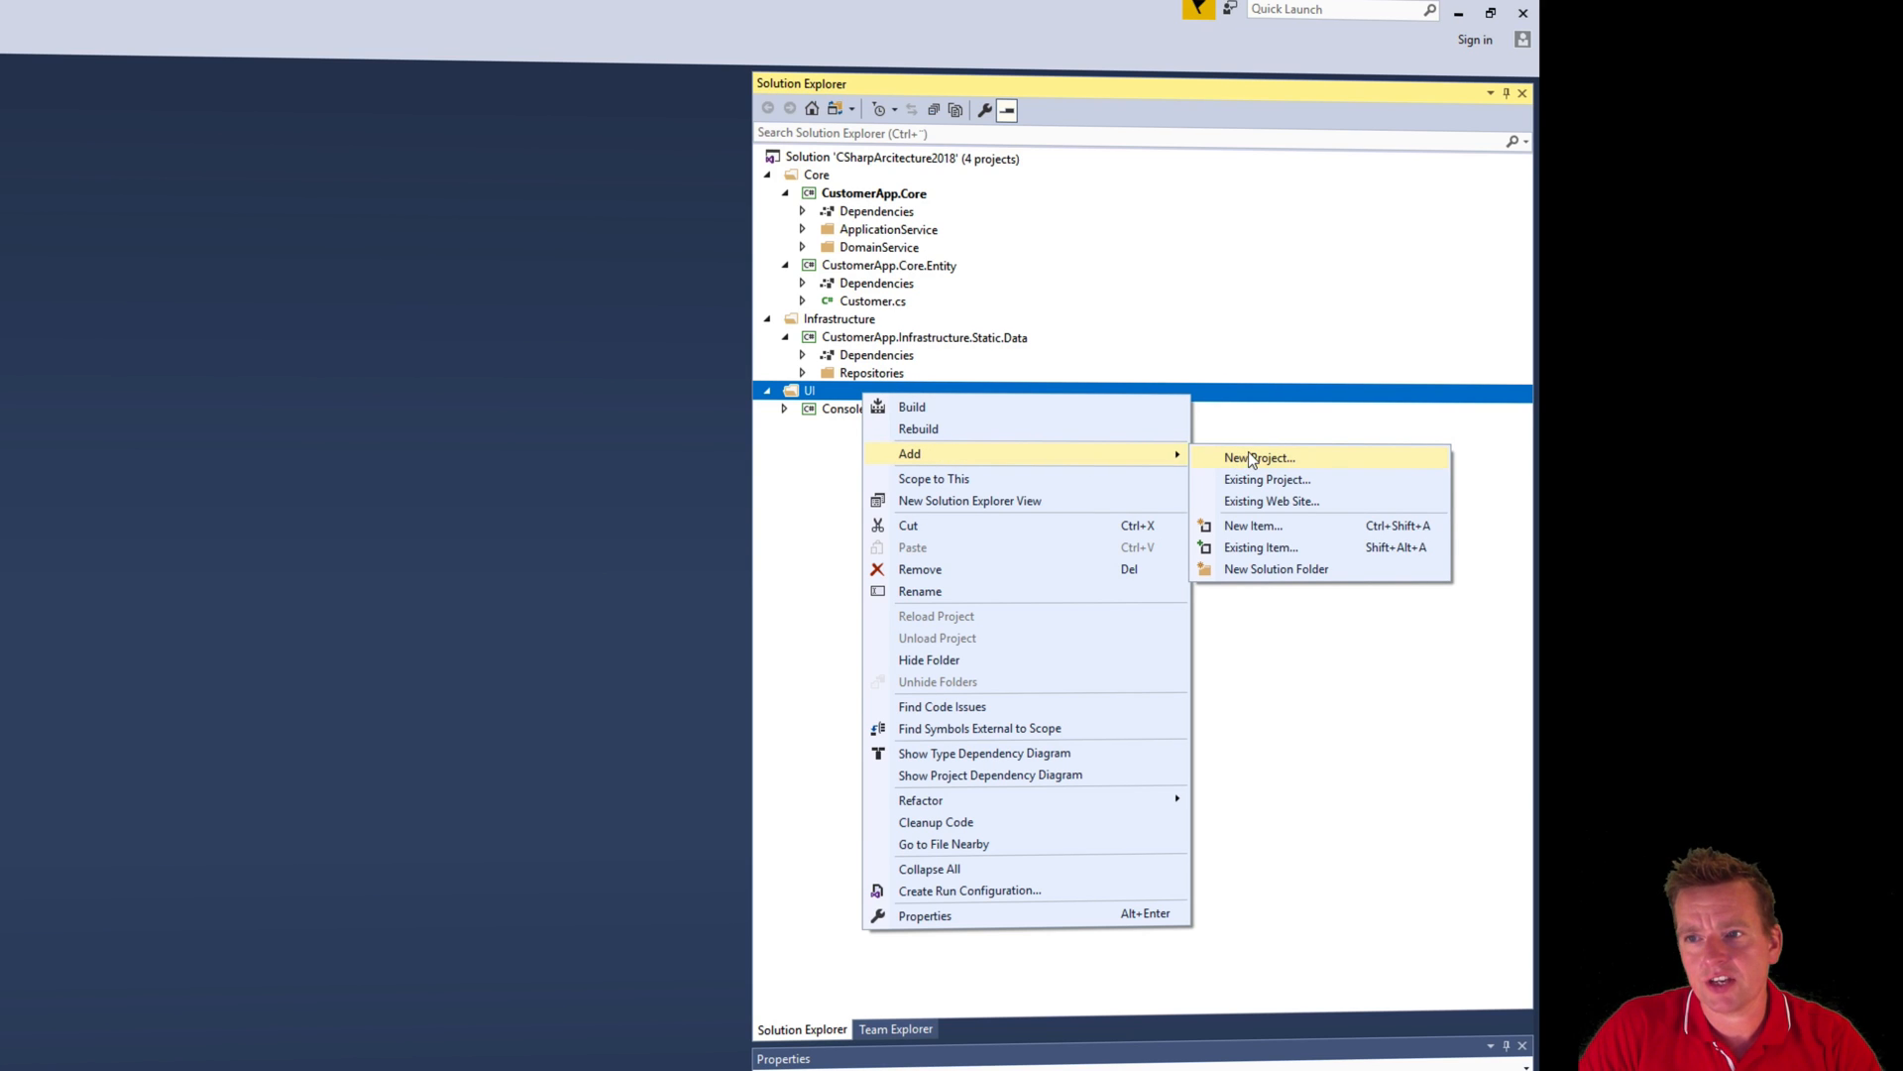
pyautogui.click(1259, 458)
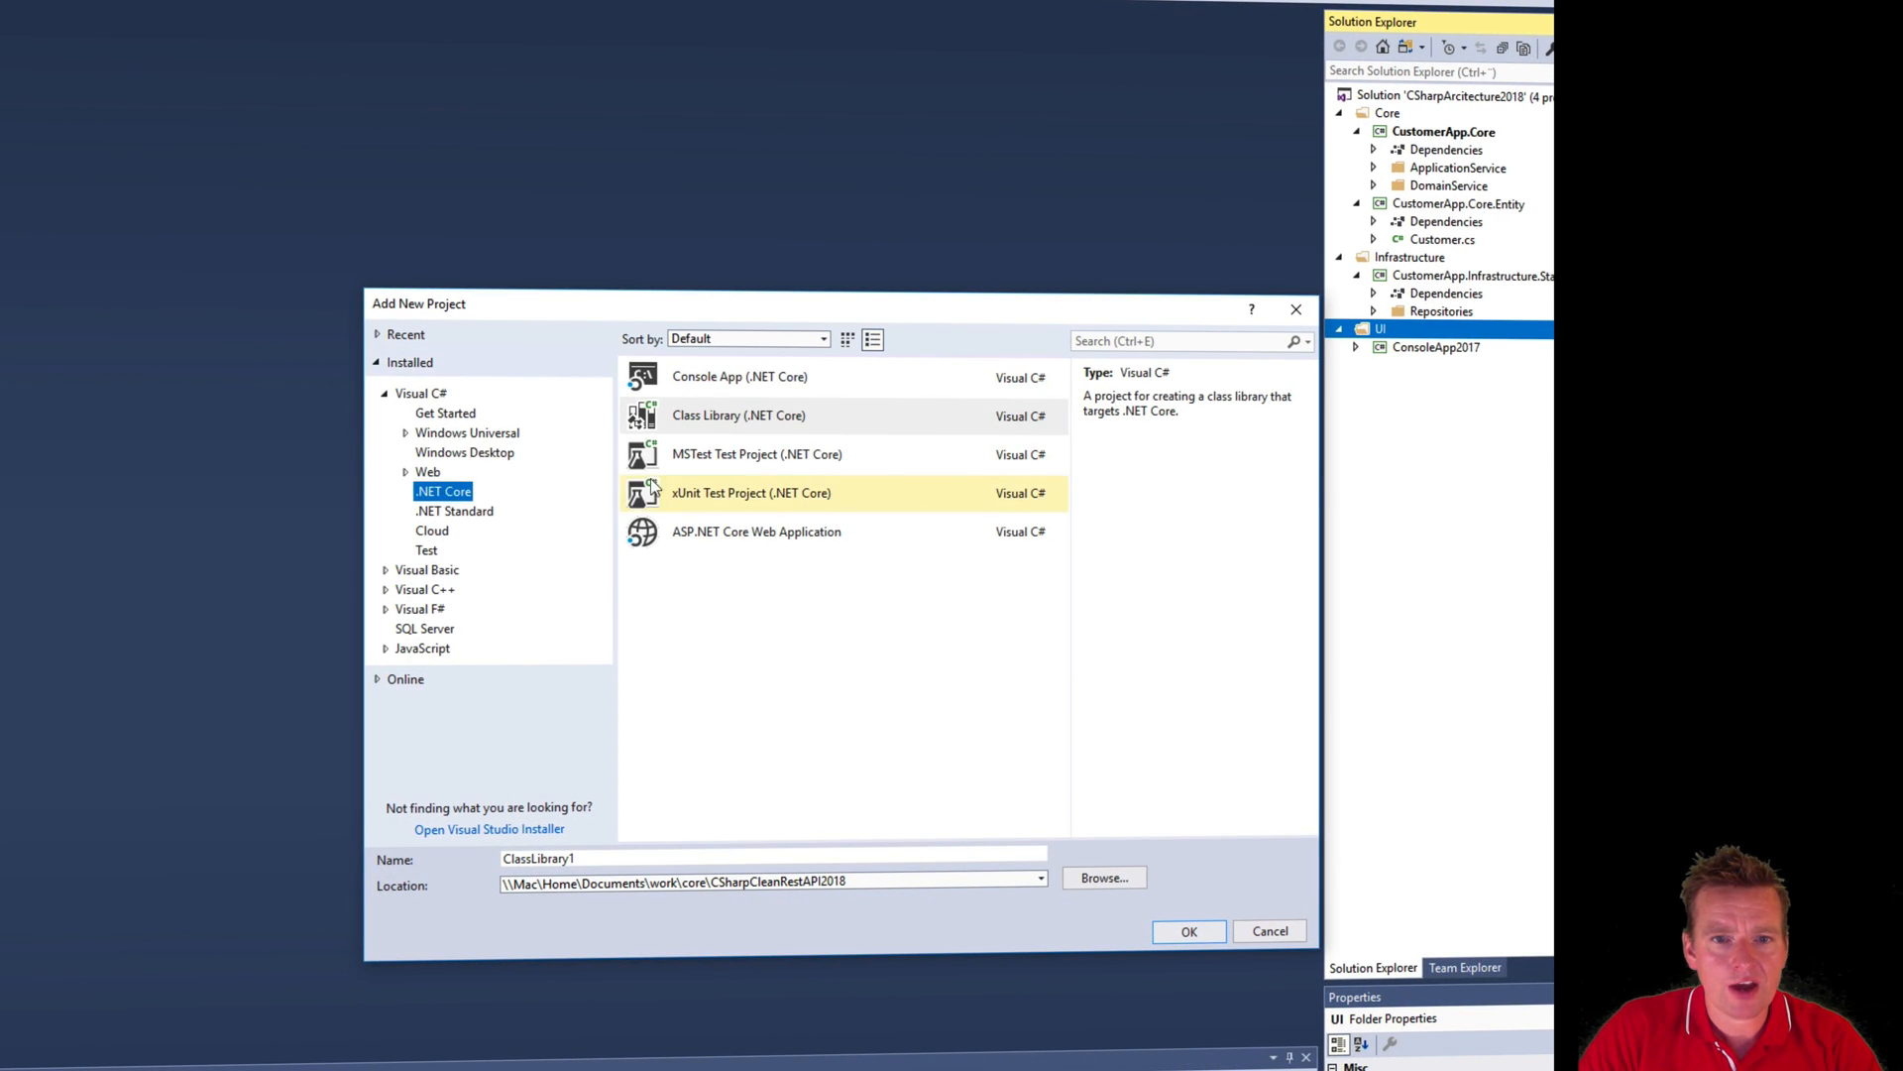
# - Choose ASP.NET Core Web Application, name it EASV.CustomerRestApi and confirm
pyautogui.click(755, 532)
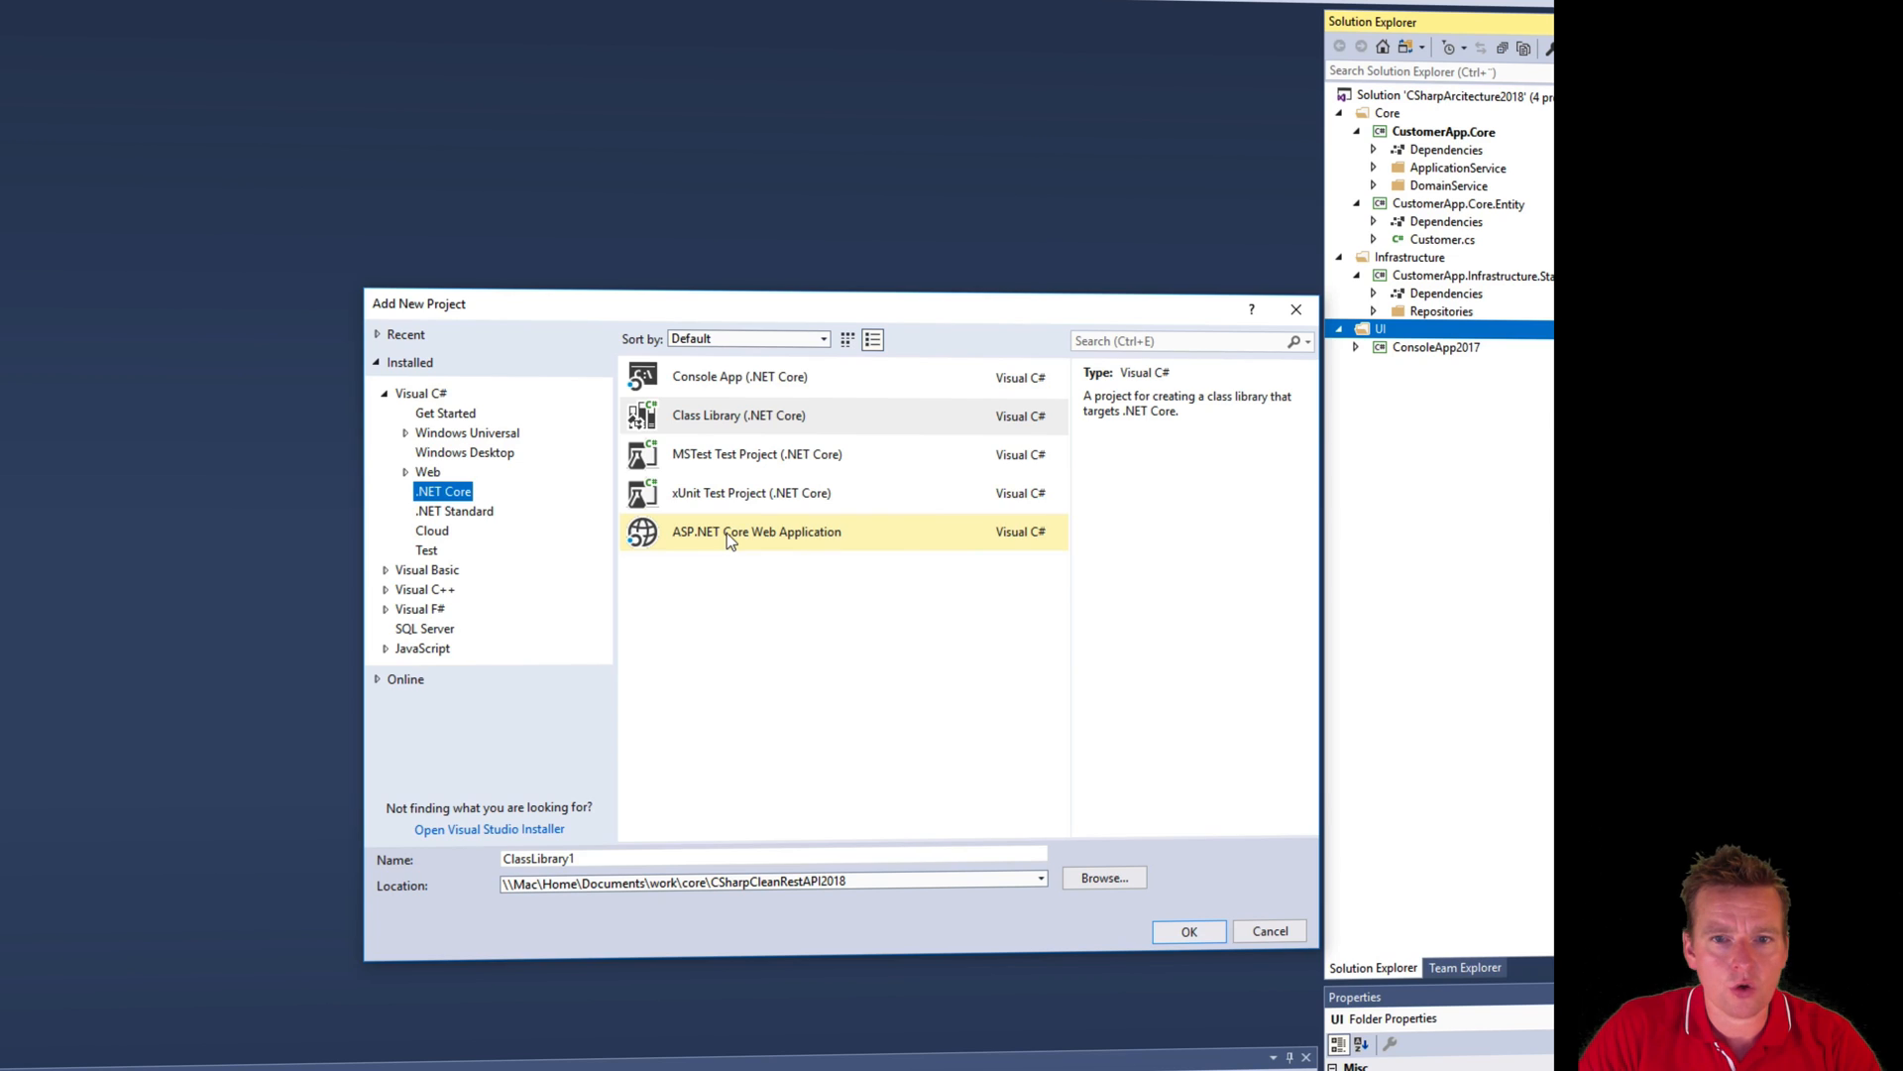
pyautogui.click(756, 532)
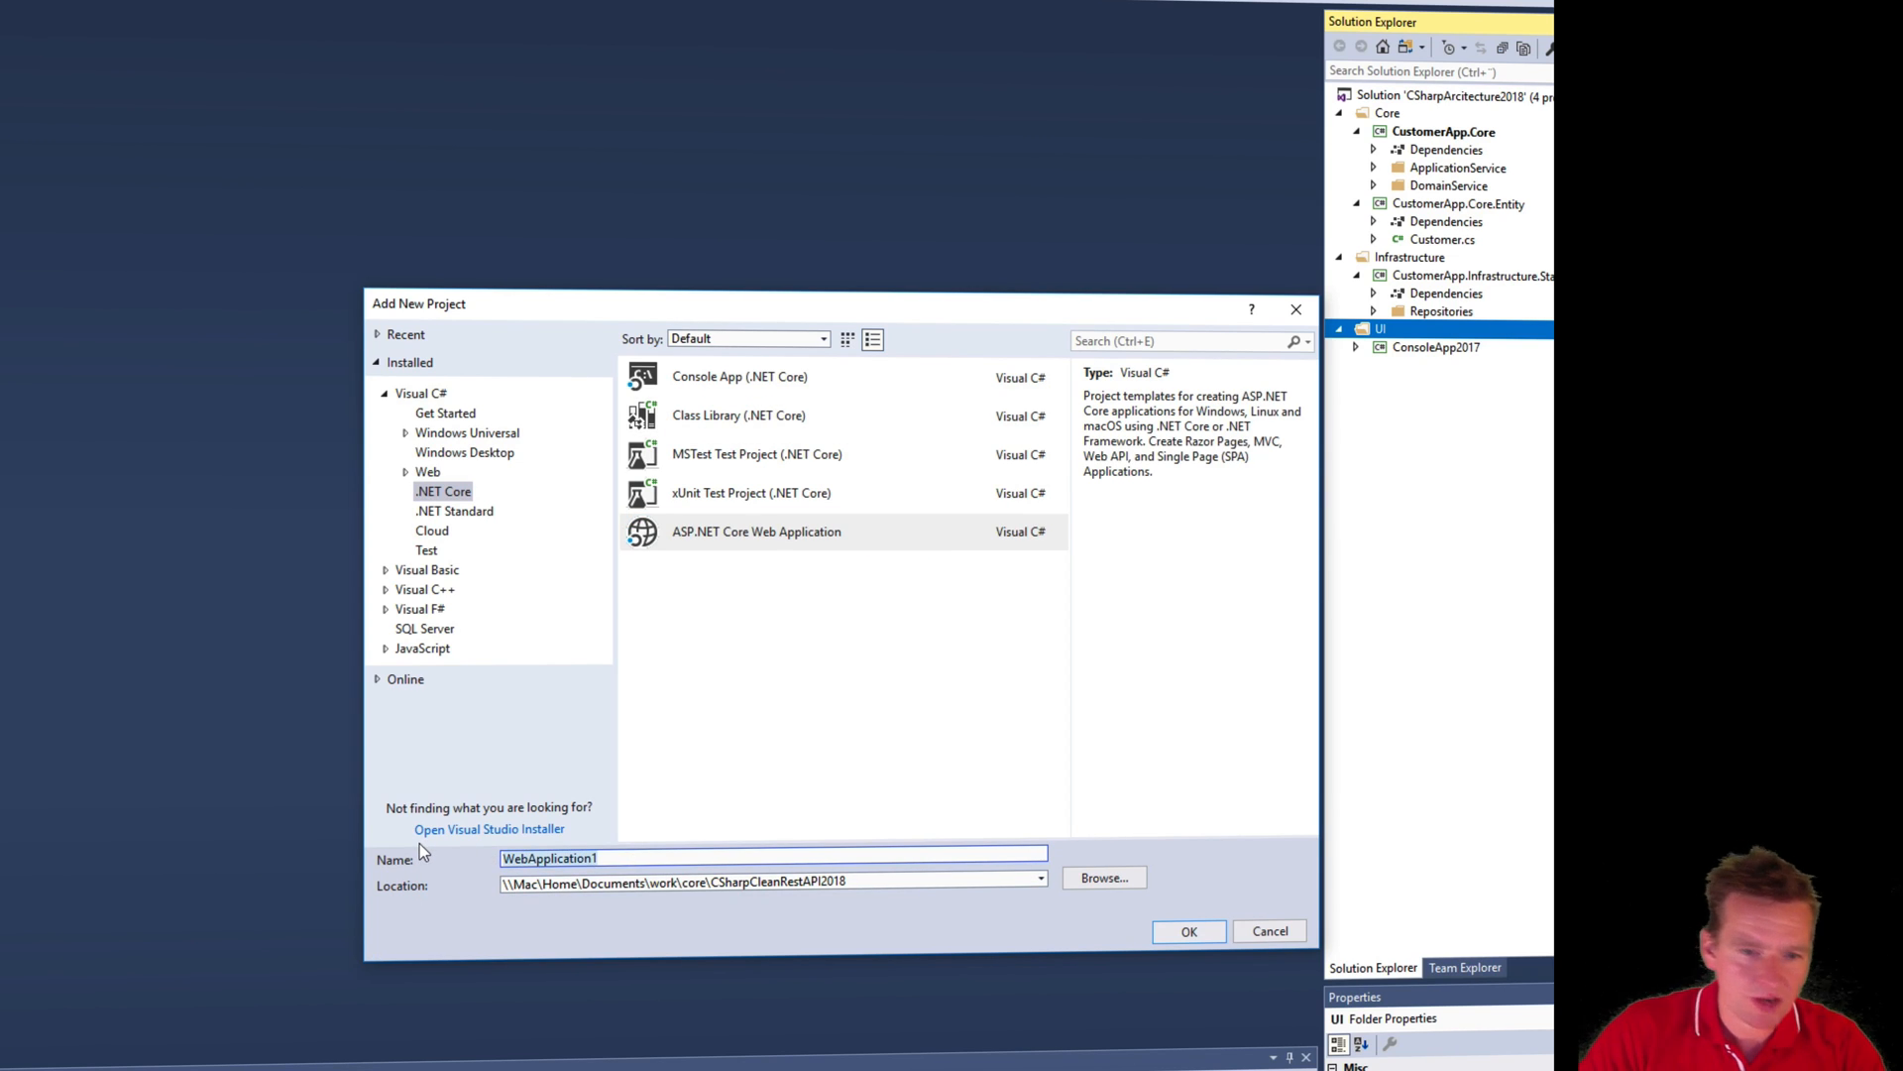
pyautogui.write('CustomerRestApi')
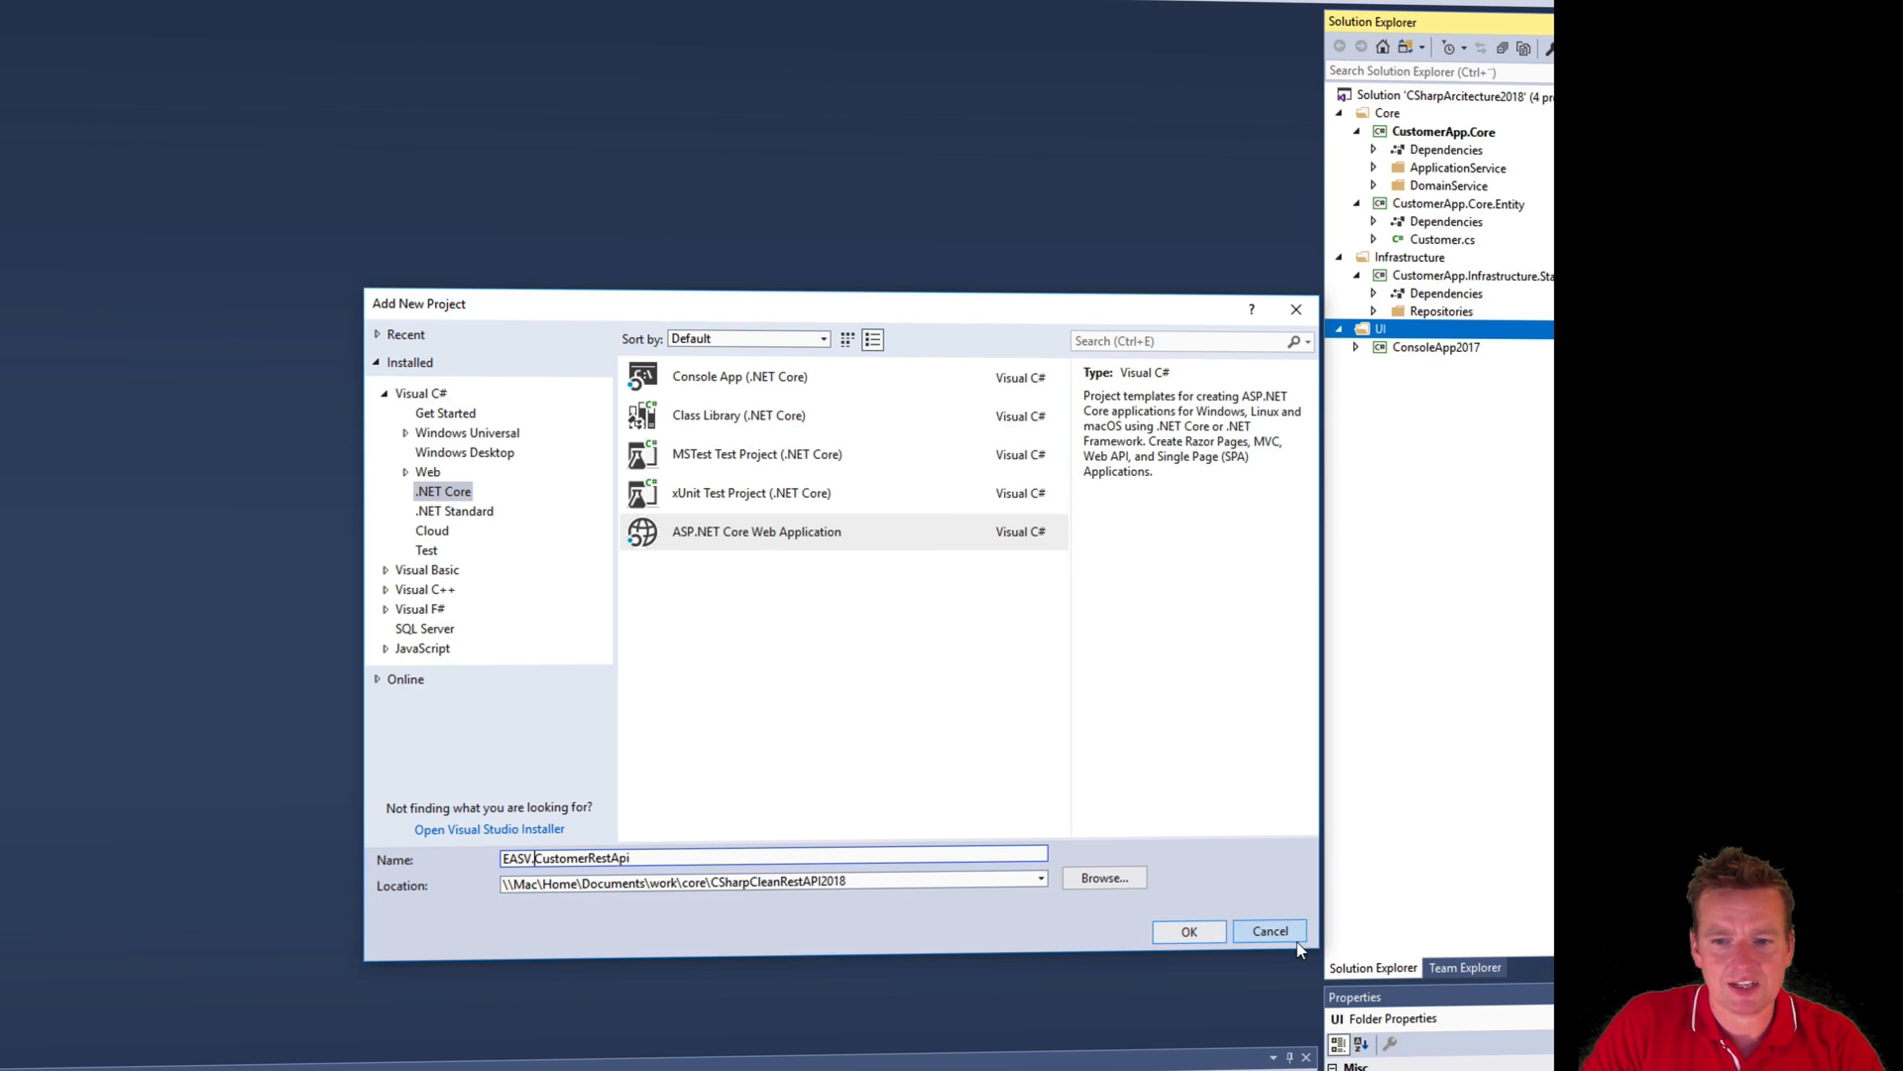
pyautogui.click(1269, 929)
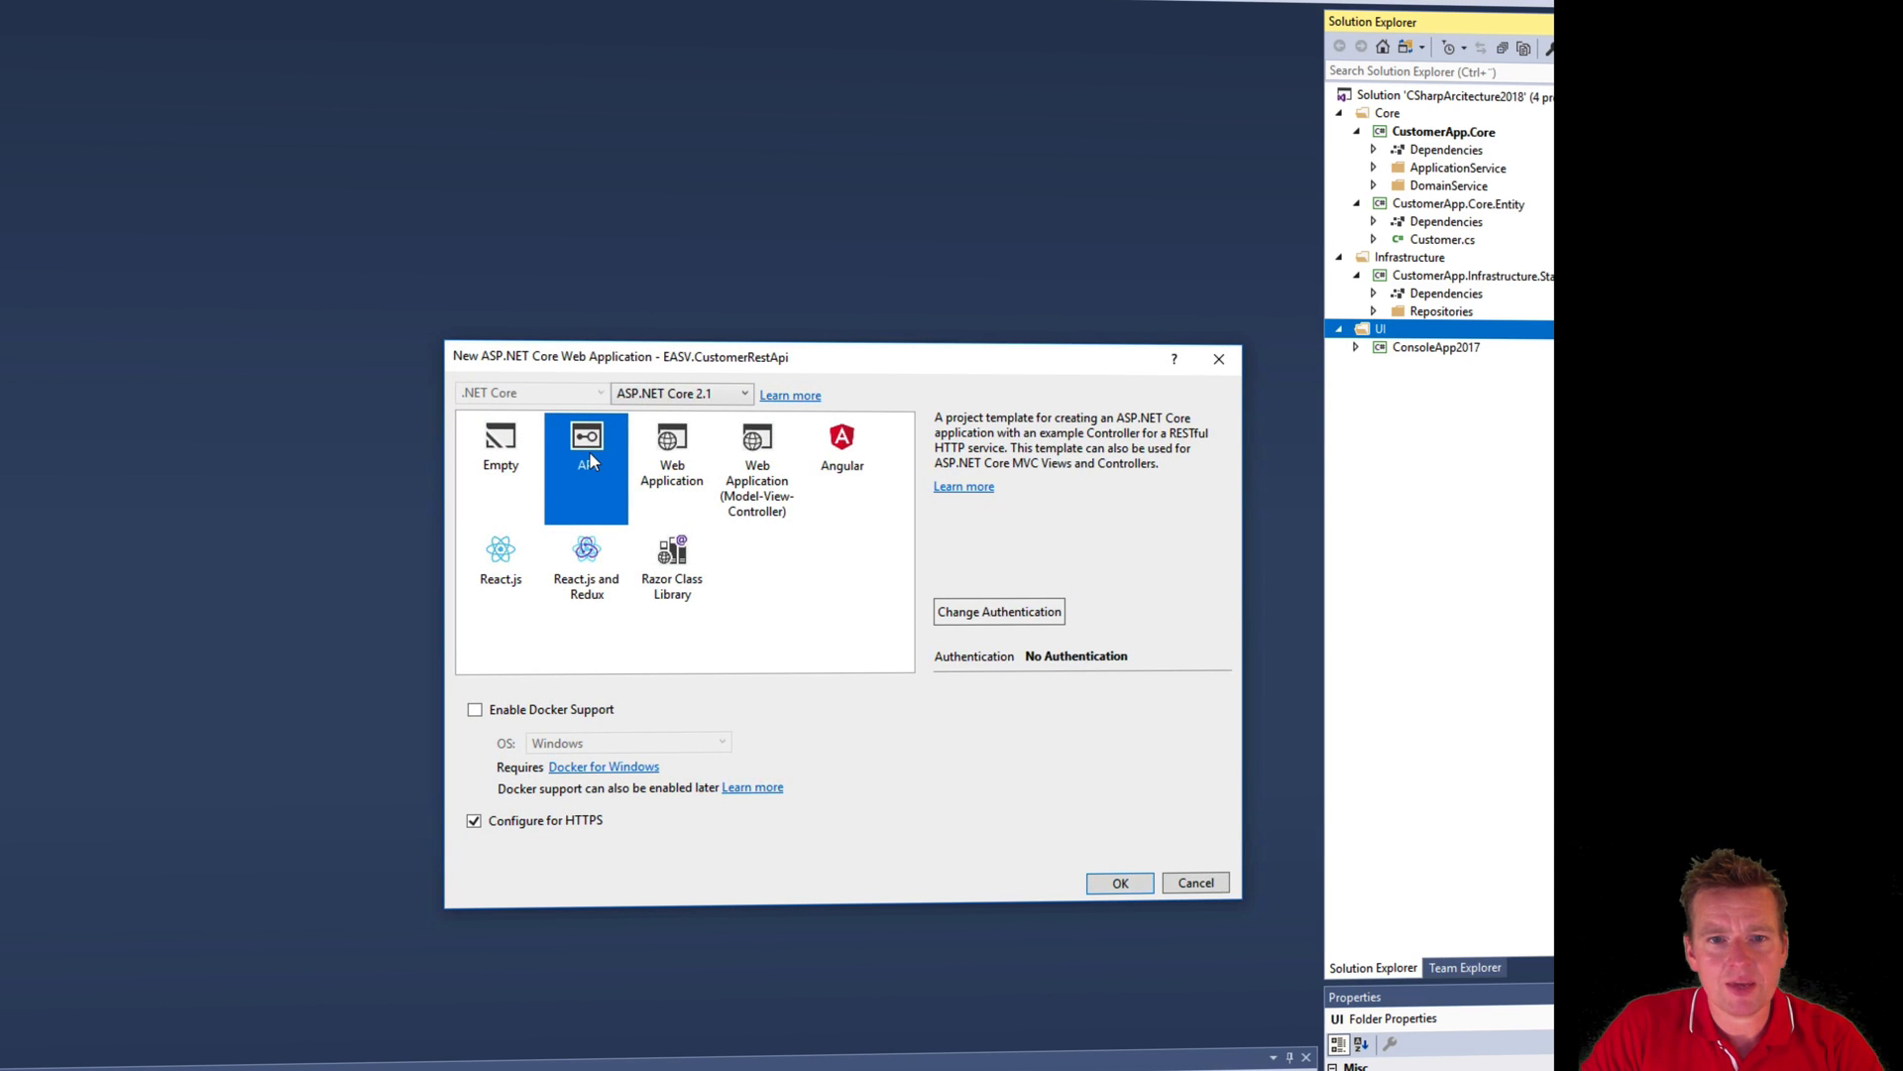
# - Review the Angular and React.js templates, then create the project from the API template
pyautogui.click(840, 464)
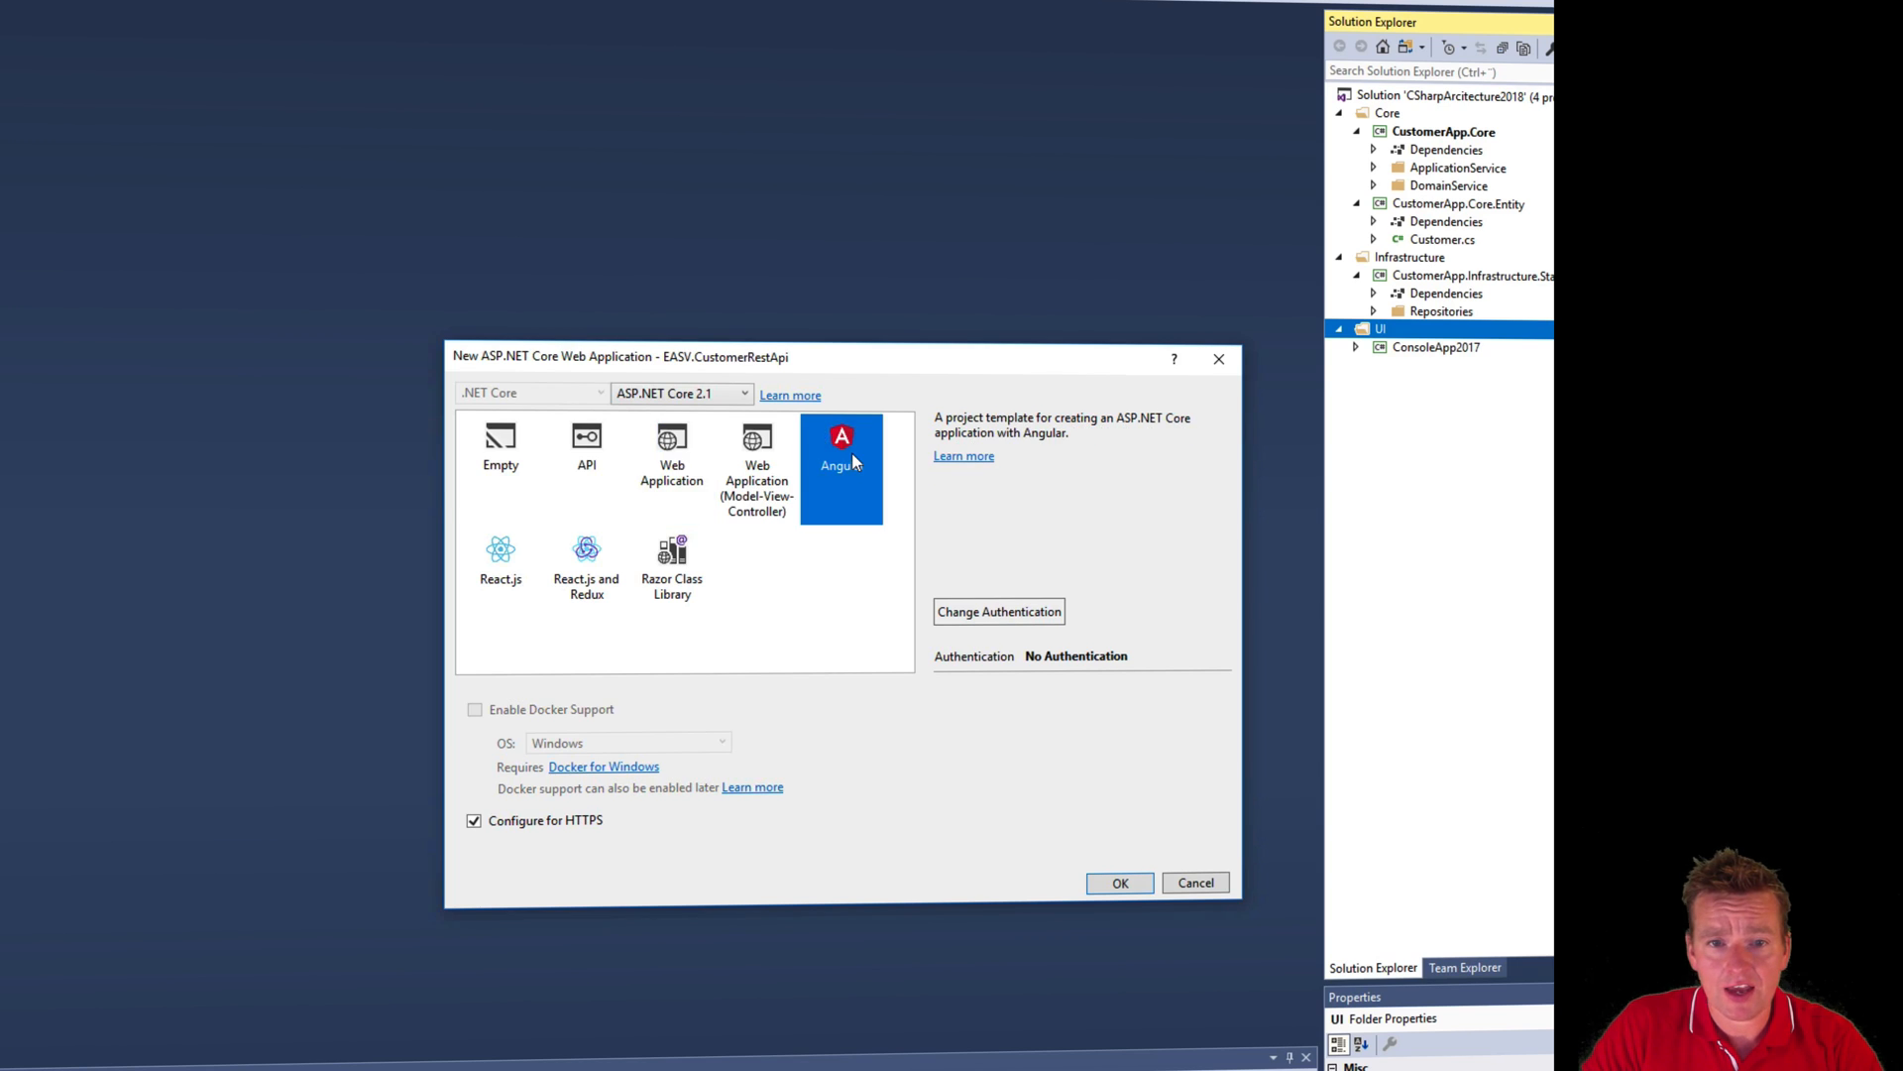
pyautogui.click(500, 565)
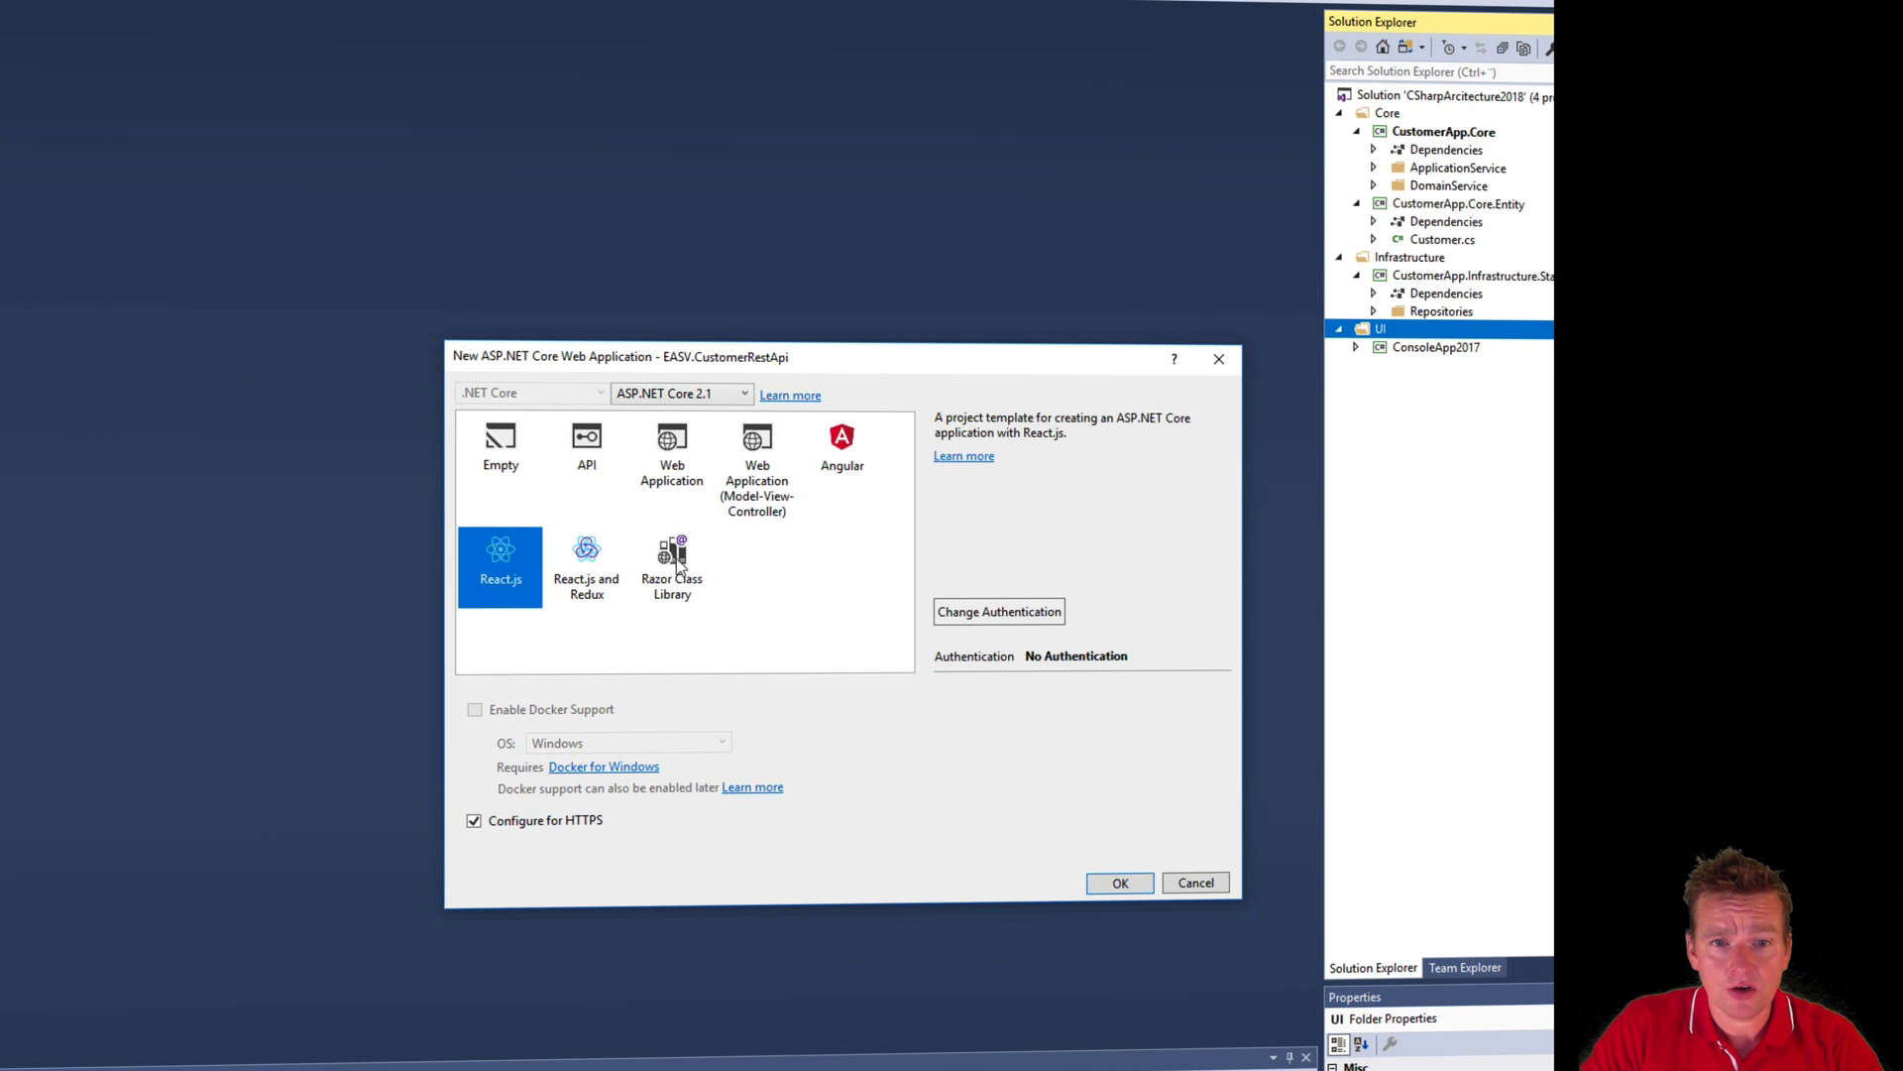
pyautogui.click(587, 442)
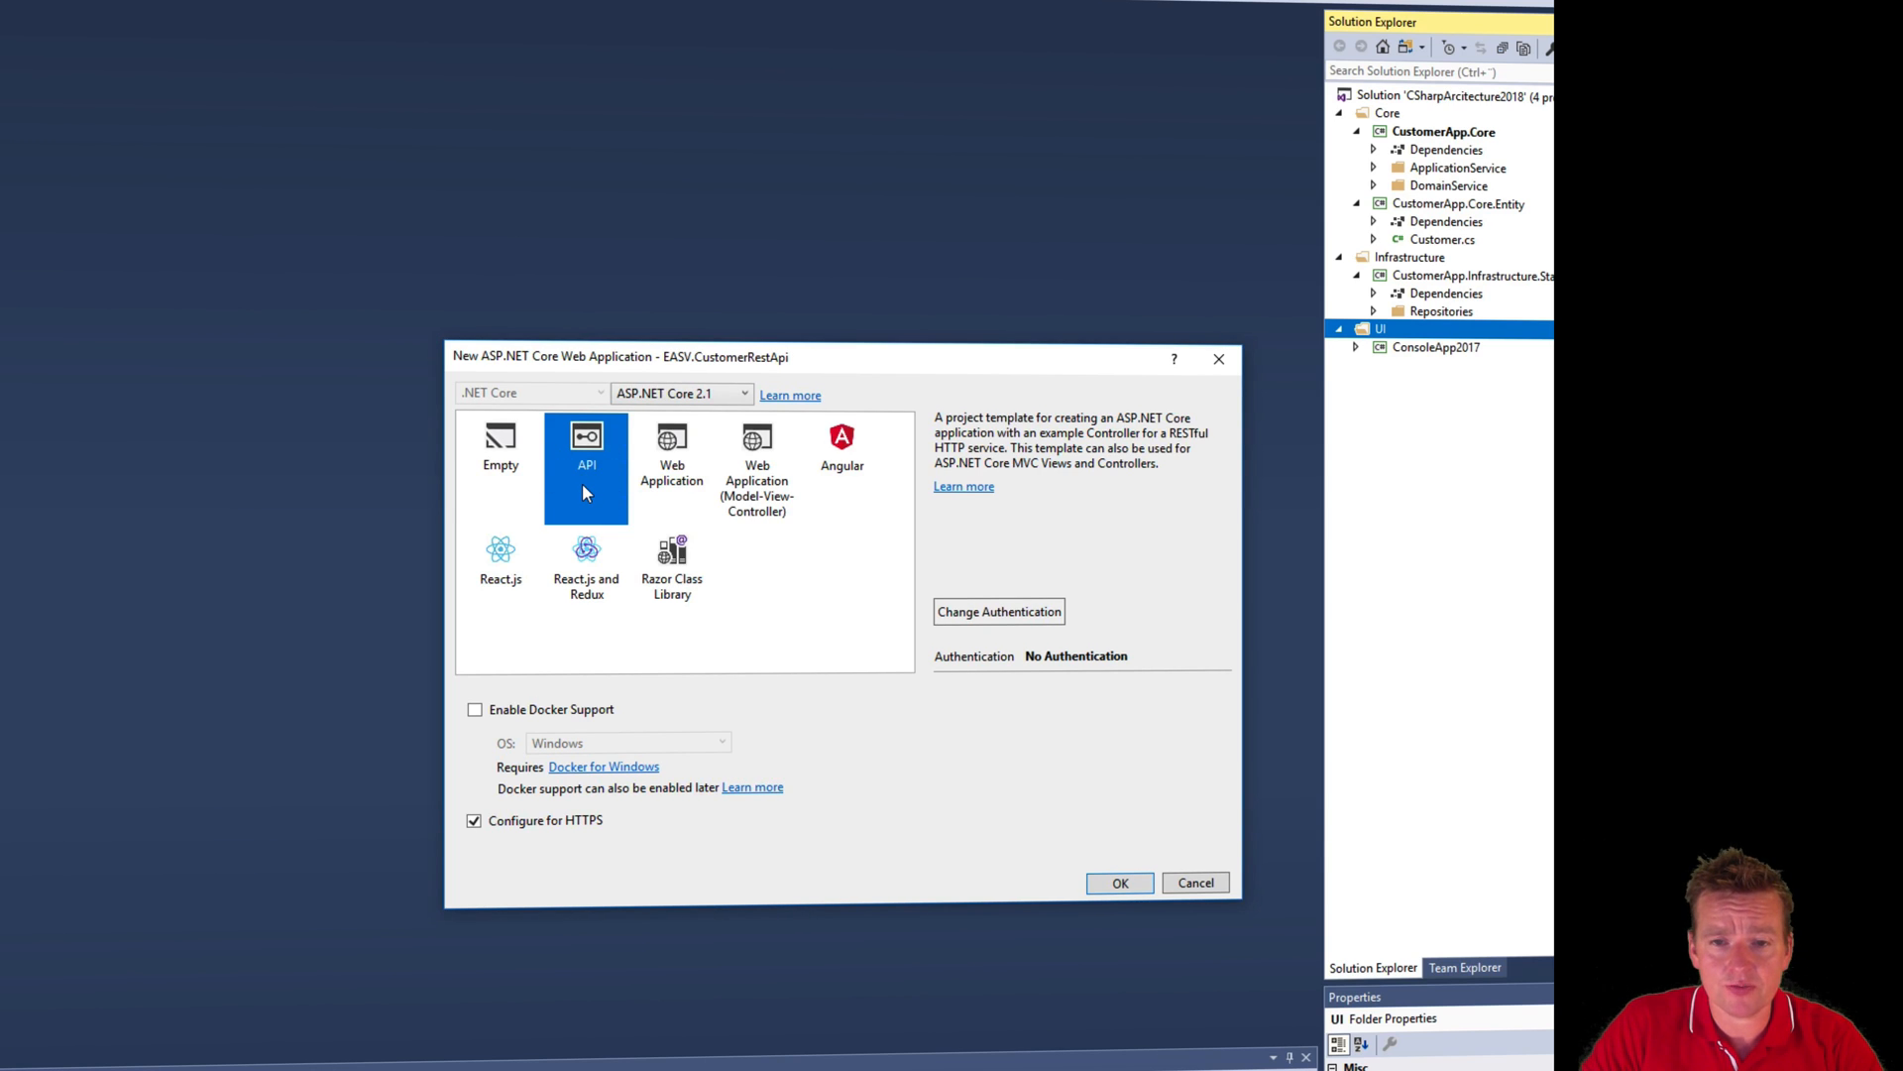
pyautogui.moveTo(983, 692)
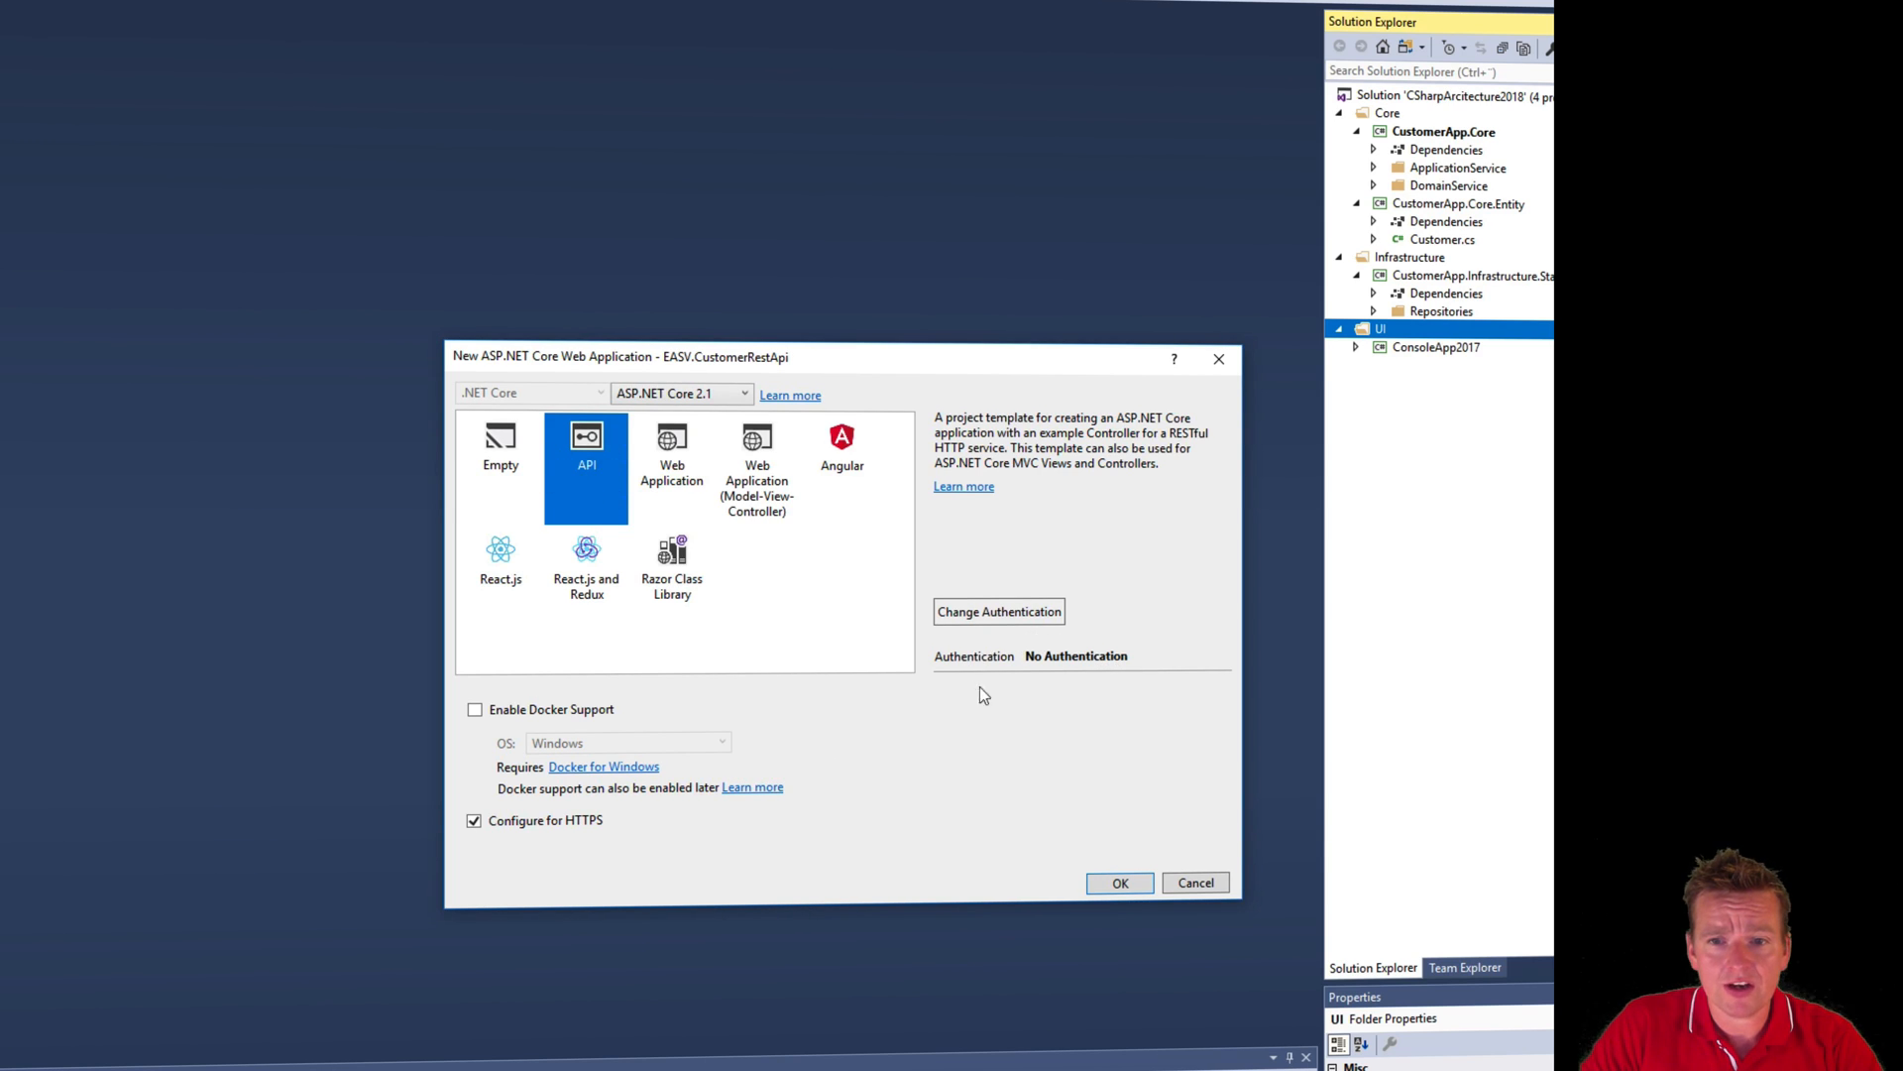
pyautogui.moveTo(1058, 678)
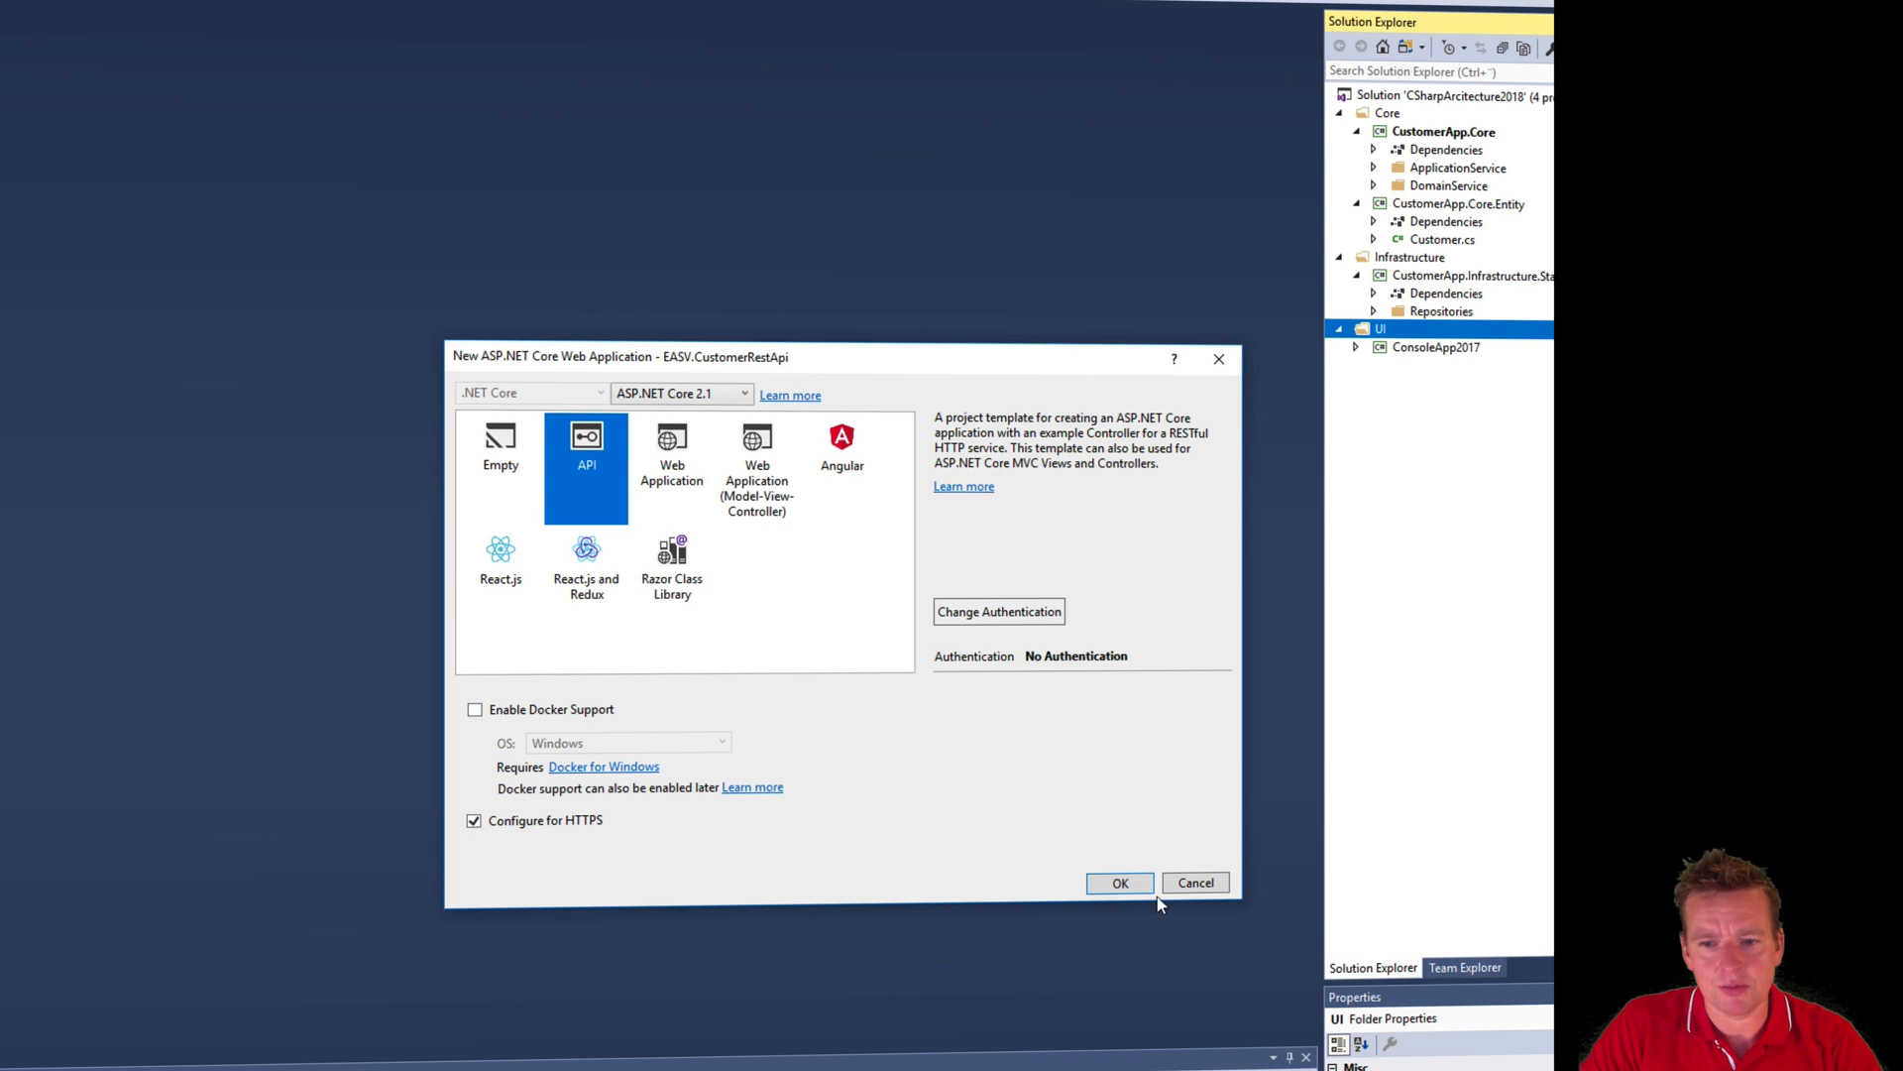
pyautogui.click(1118, 883)
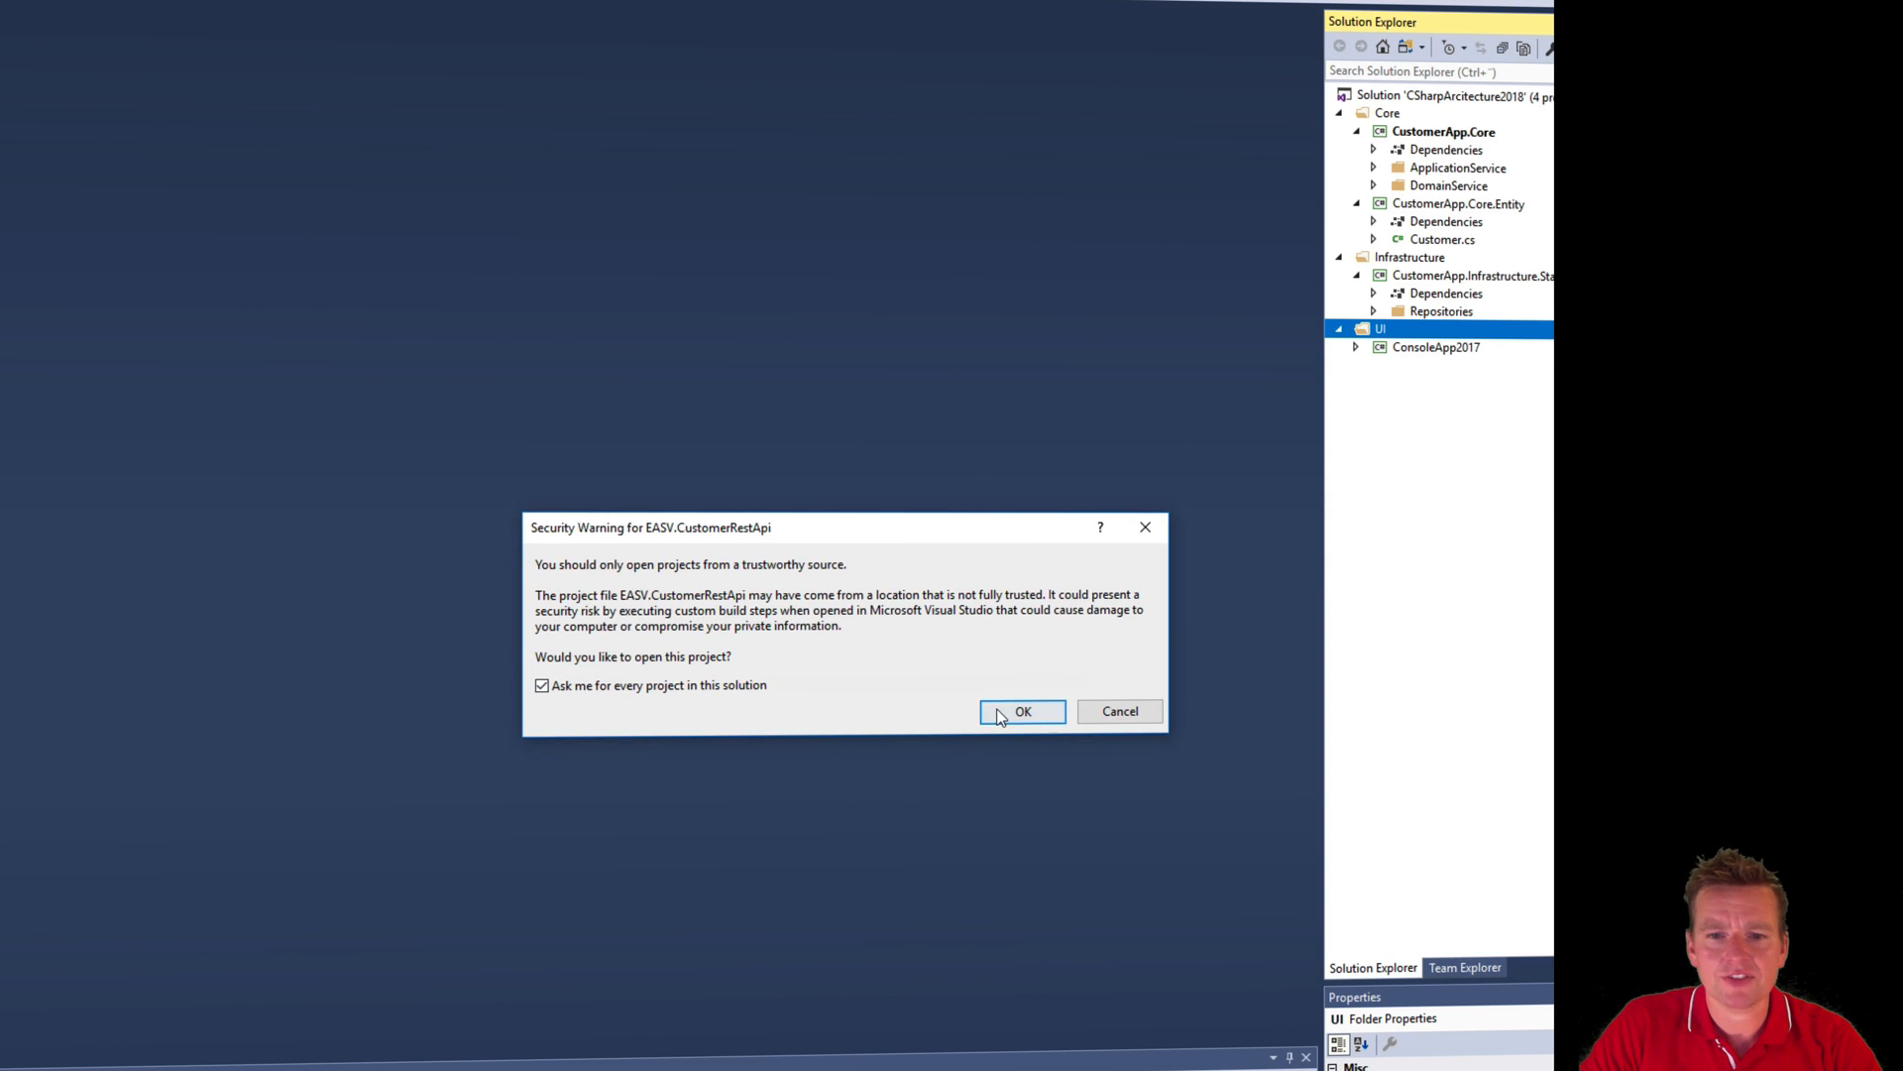
# - Trust the new project, browse its Controllers and Startup.cs, and view Program.cs in the editor
pyautogui.click(1023, 712)
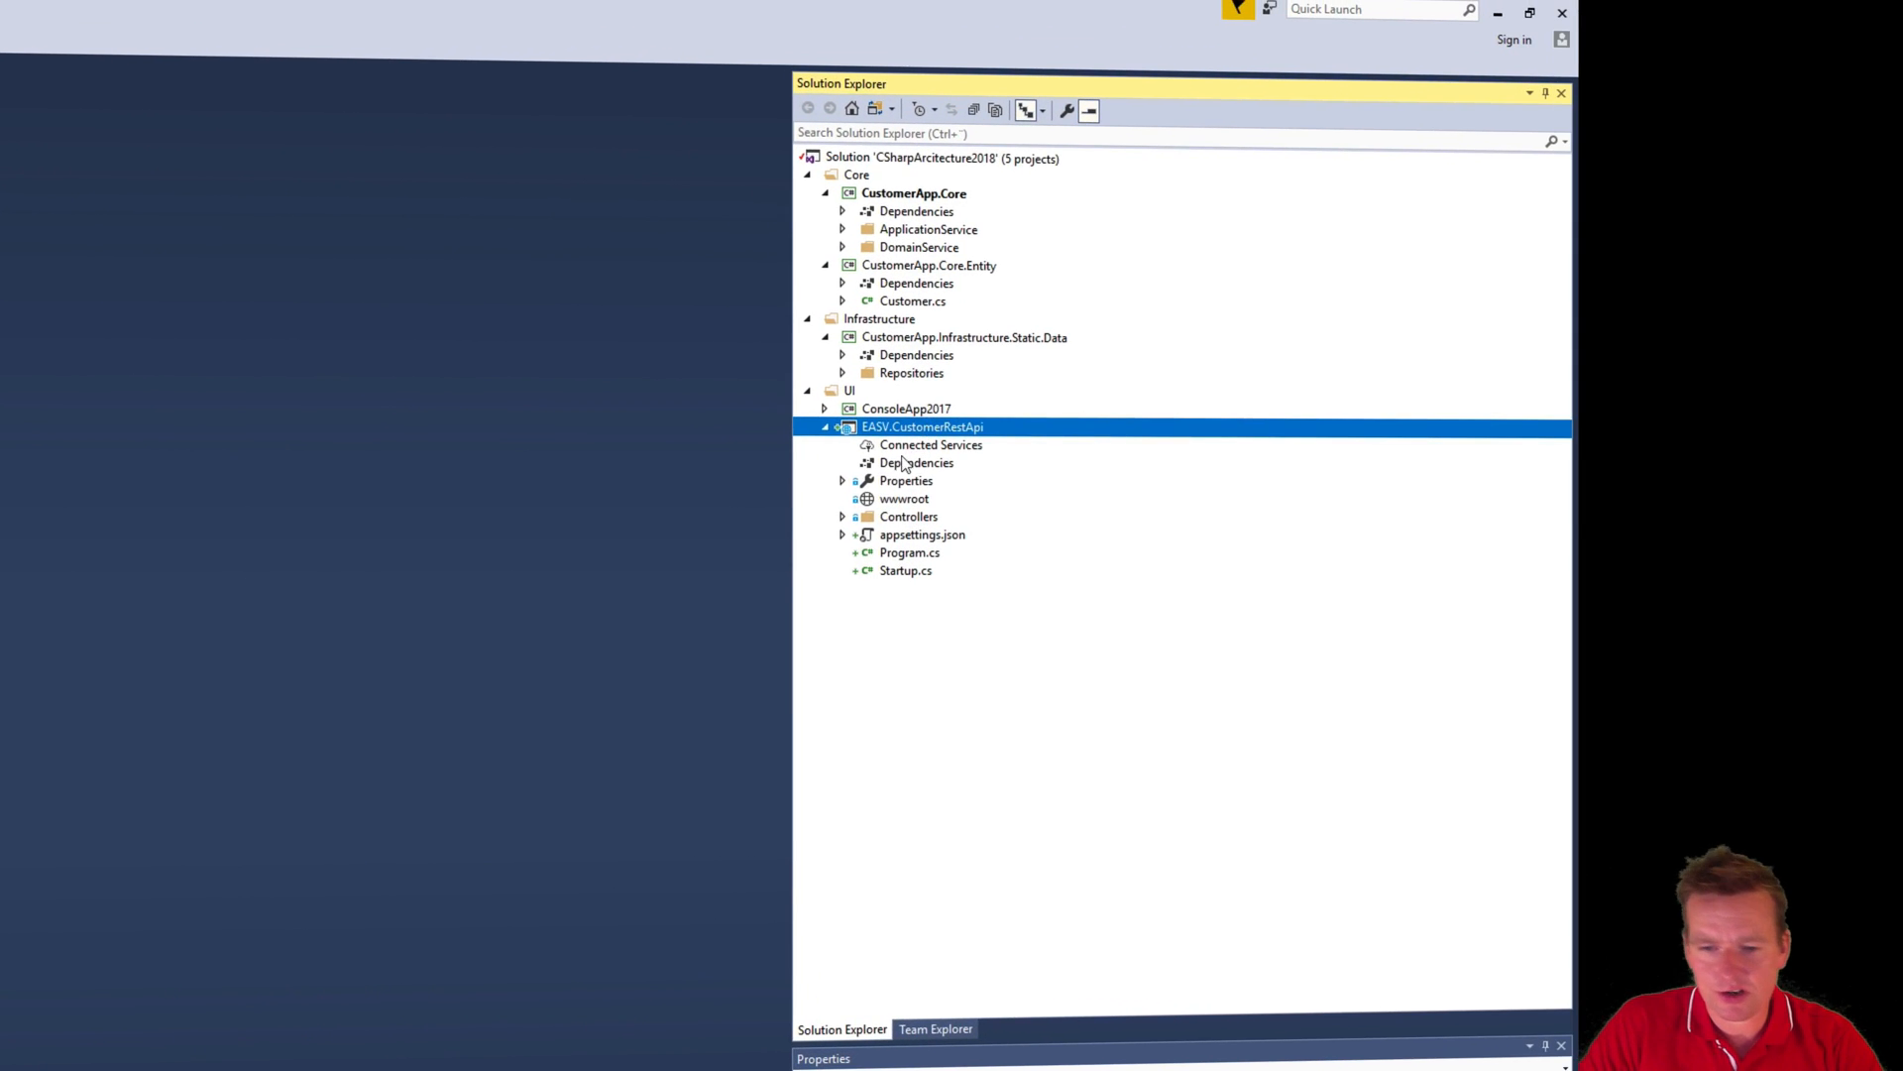
pyautogui.click(843, 515)
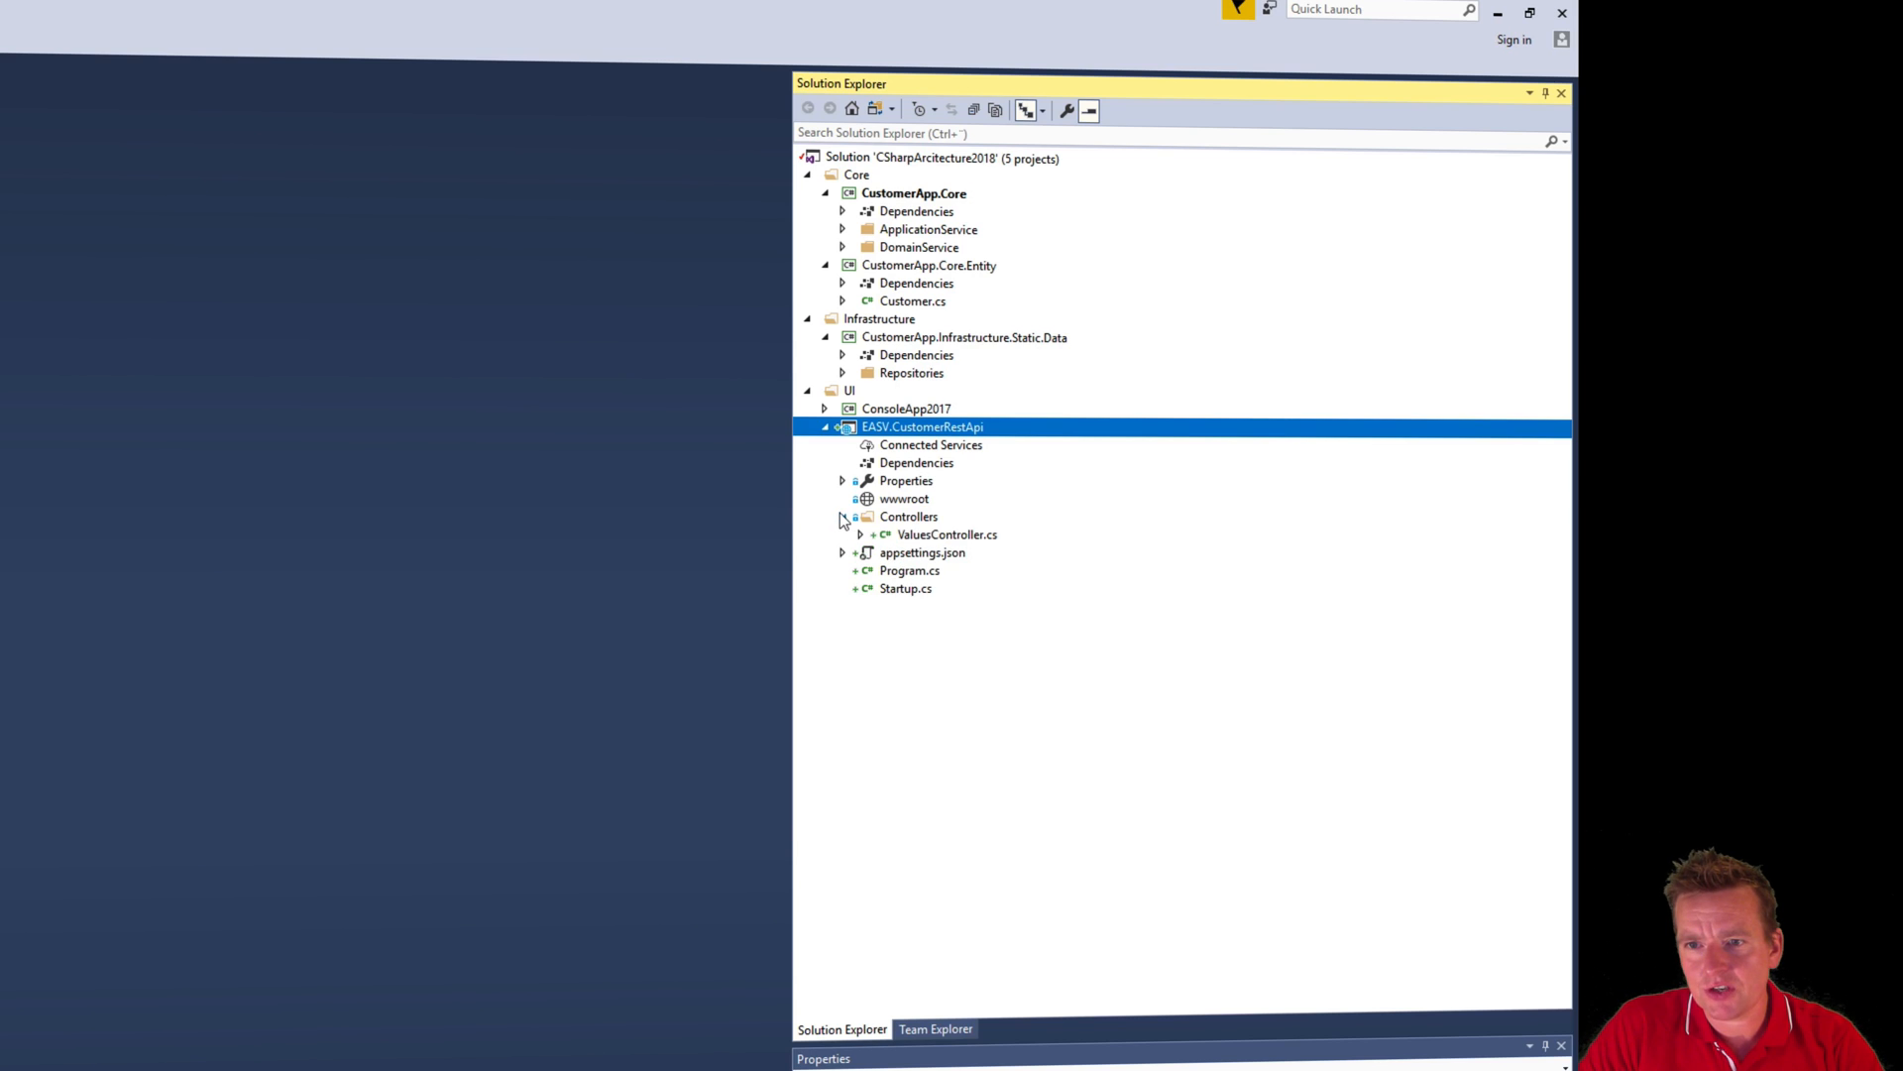
pyautogui.click(840, 516)
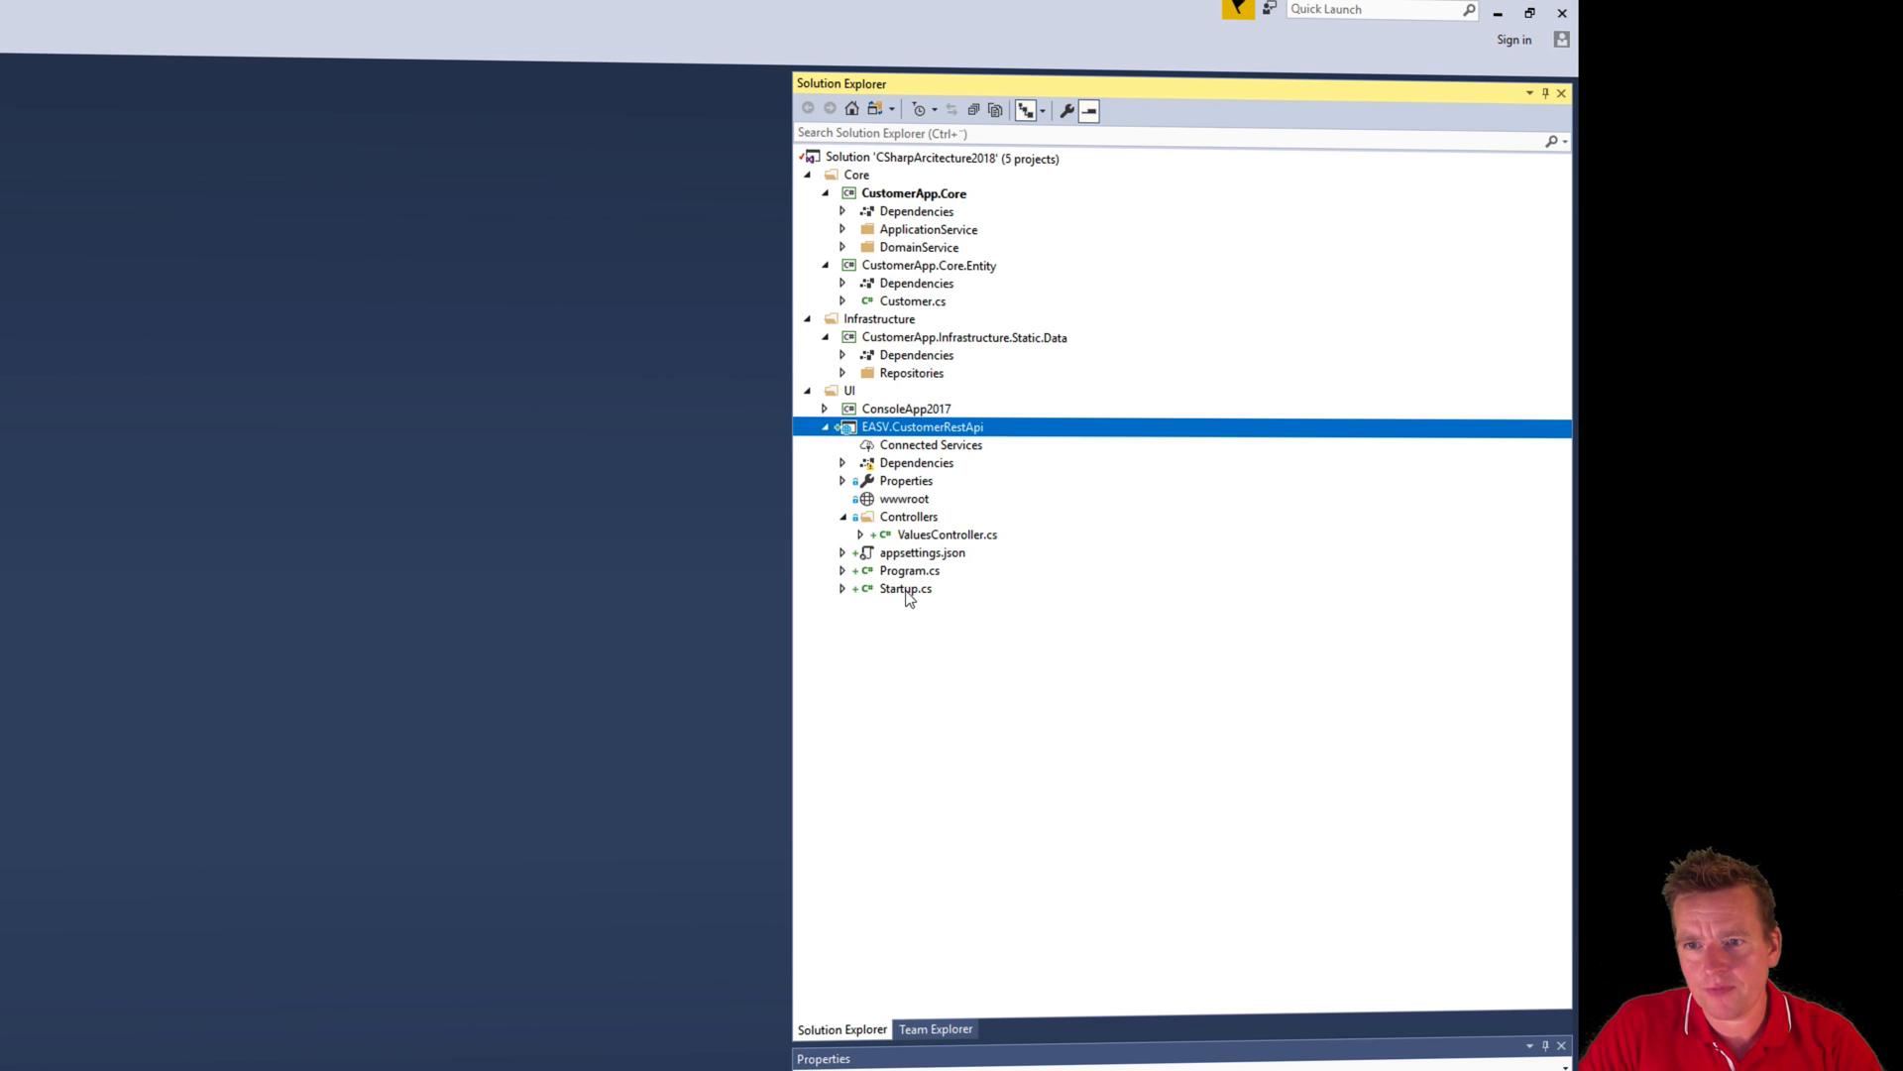
pyautogui.click(904, 589)
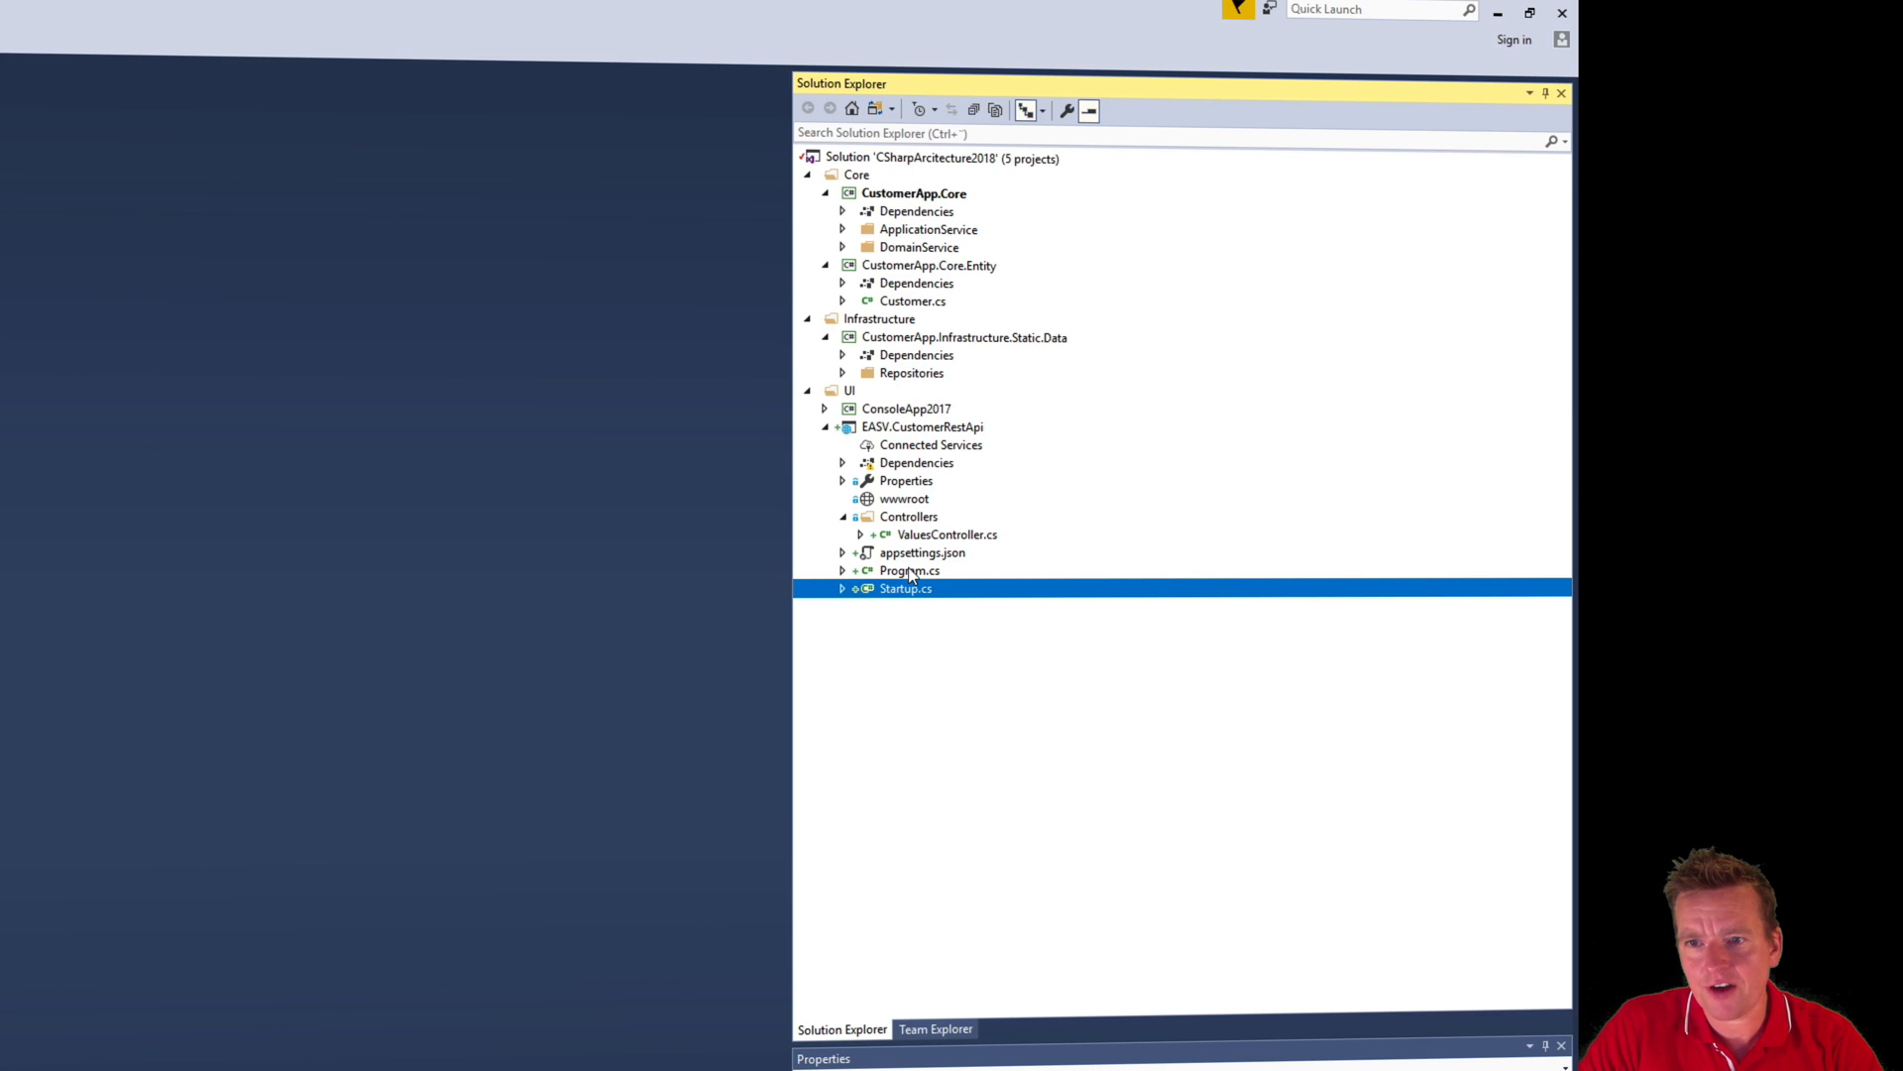
pyautogui.doubleClick(906, 587)
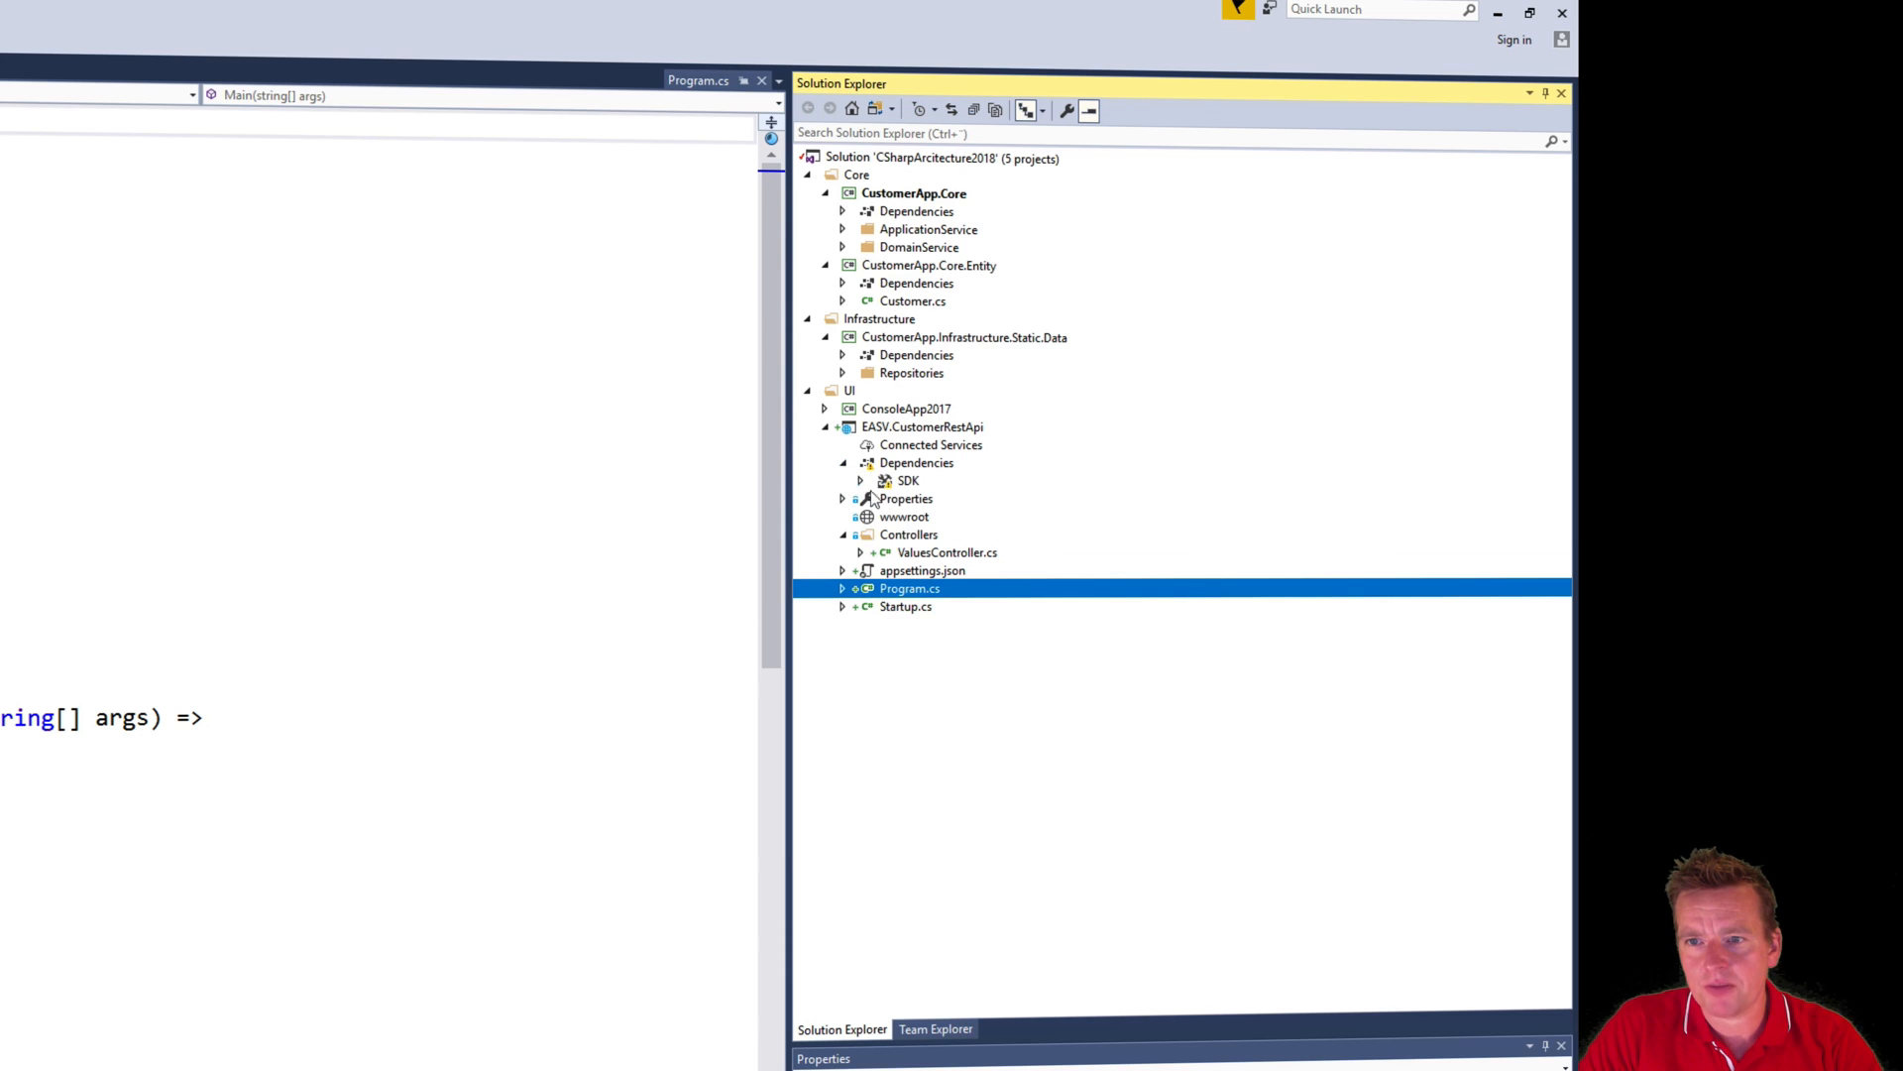
pyautogui.click(861, 480)
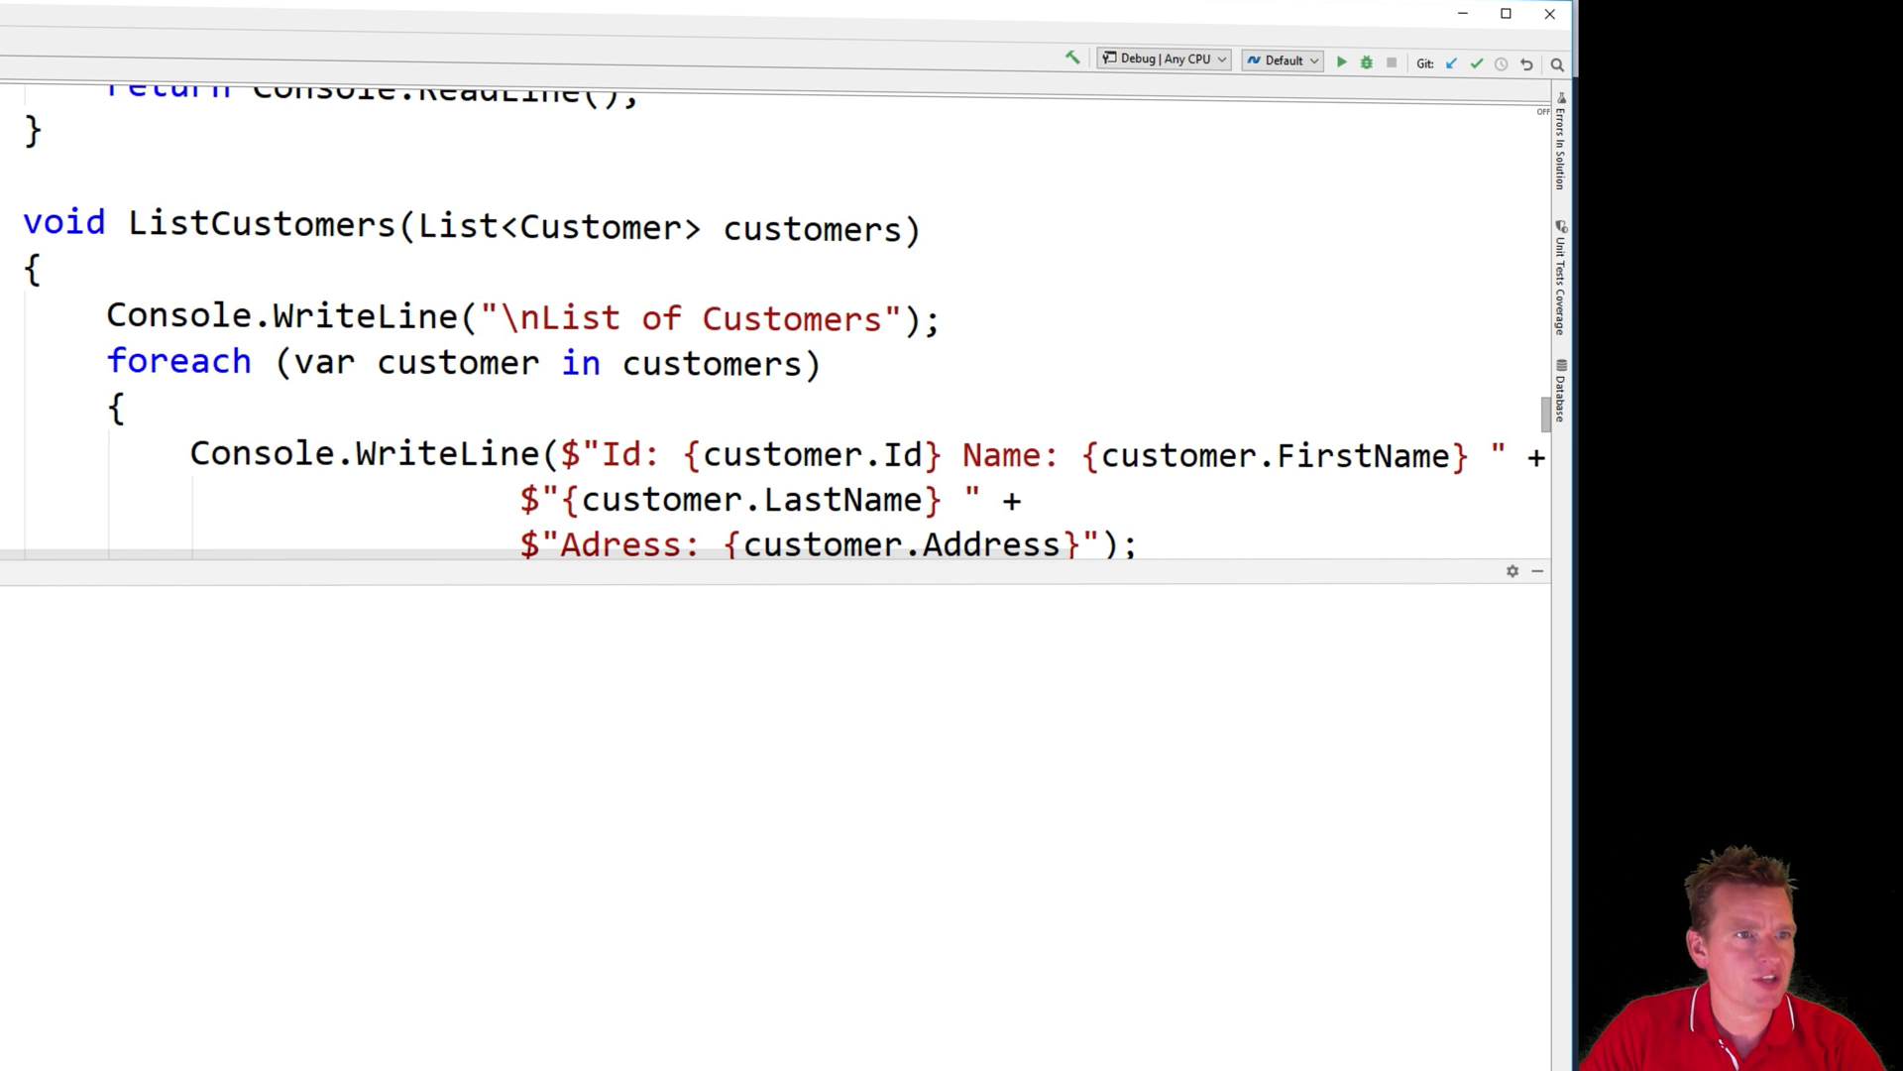
# - Start creating a new project inside the UI folder from Rider's Solution pane
pyautogui.rightClick(121, 241)
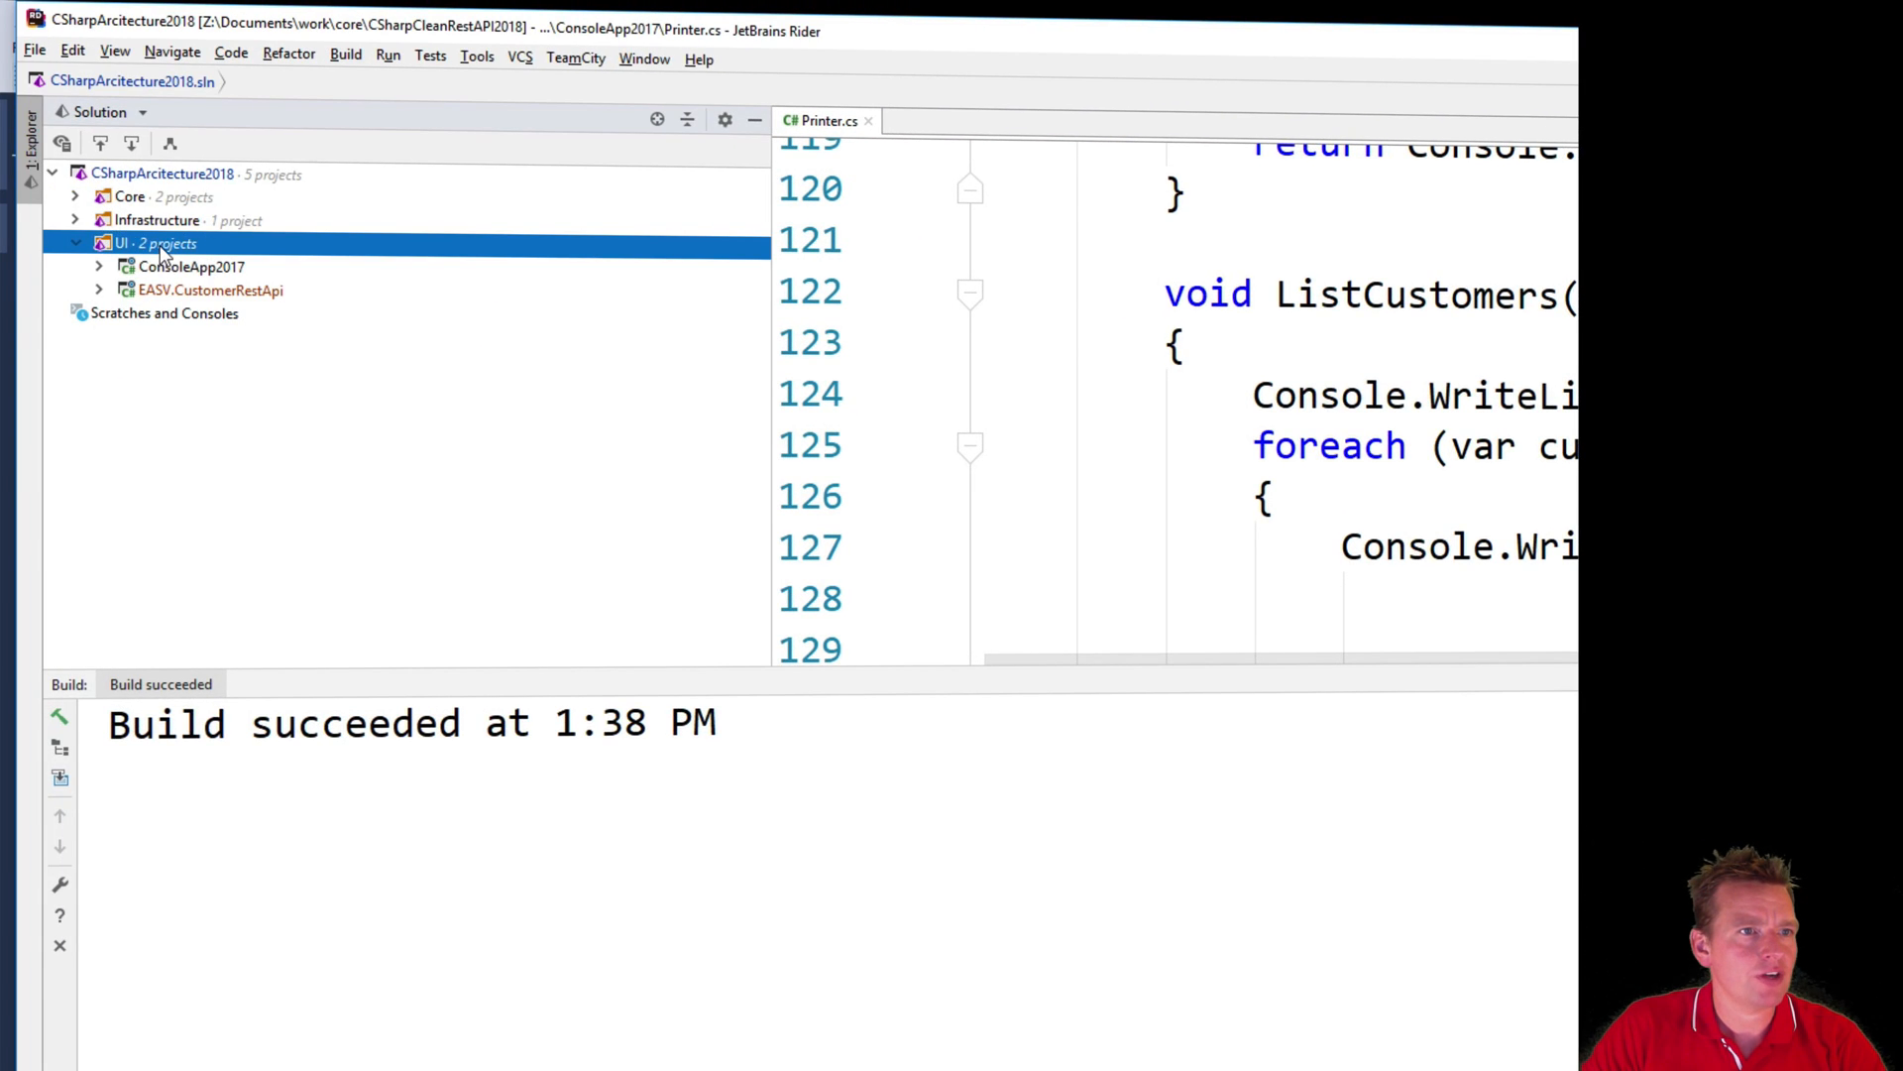
pyautogui.rightClick(143, 242)
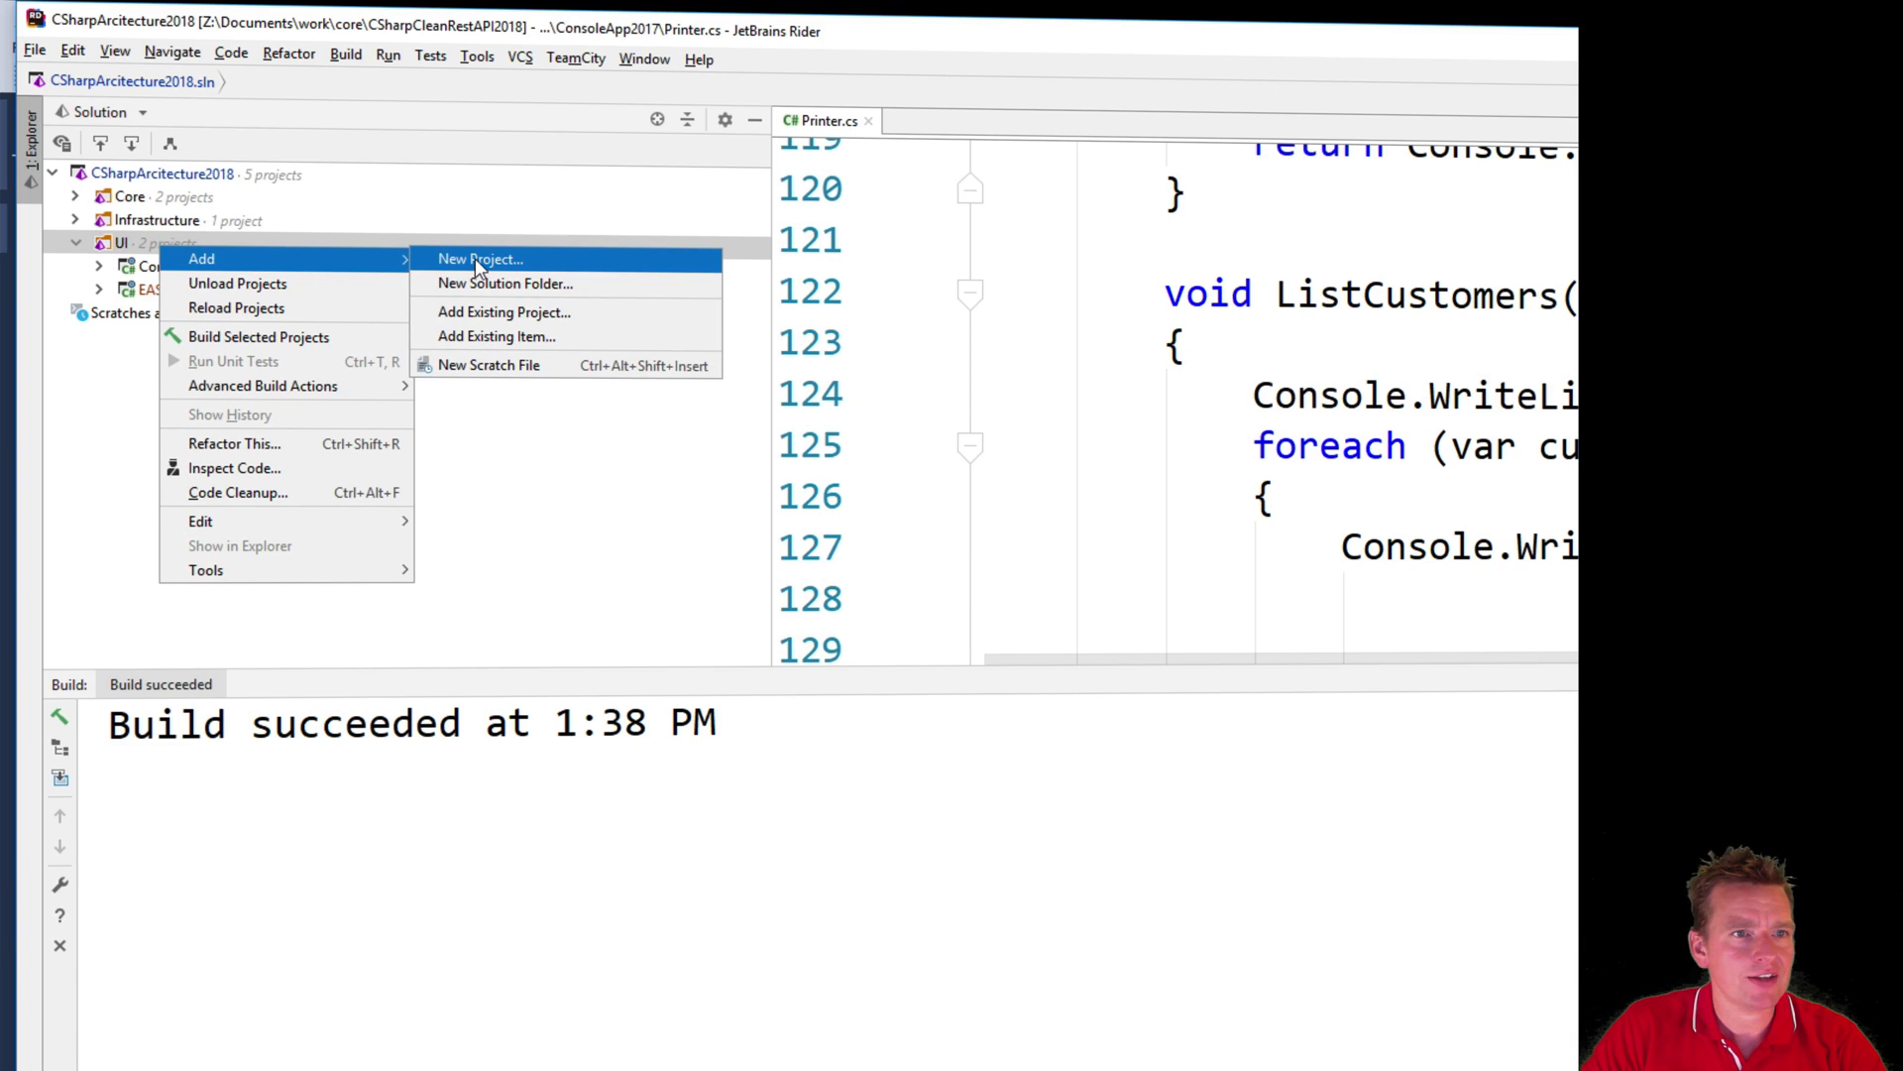
pyautogui.click(478, 258)
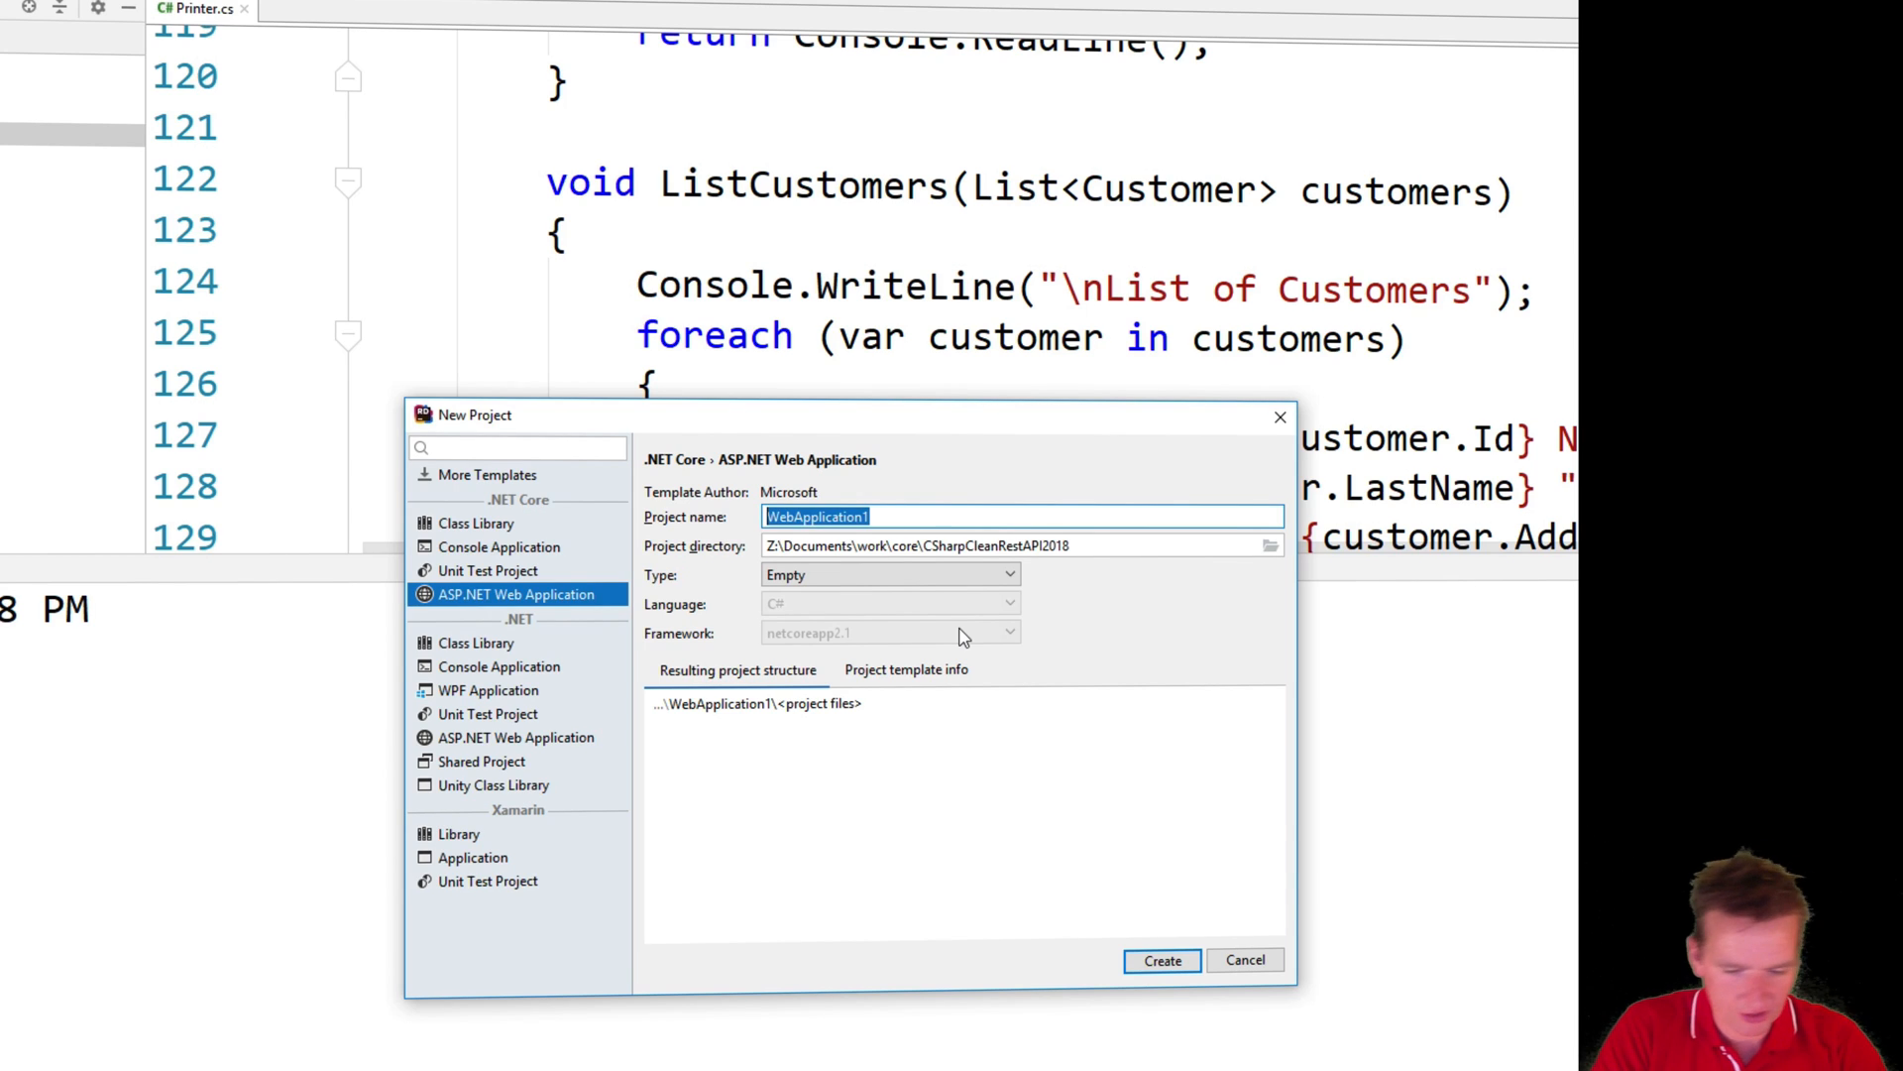
# - Name the project Easv.CustomerRestAPI2, set type Web API with no authentication, and create it
pyautogui.write('Easv.')
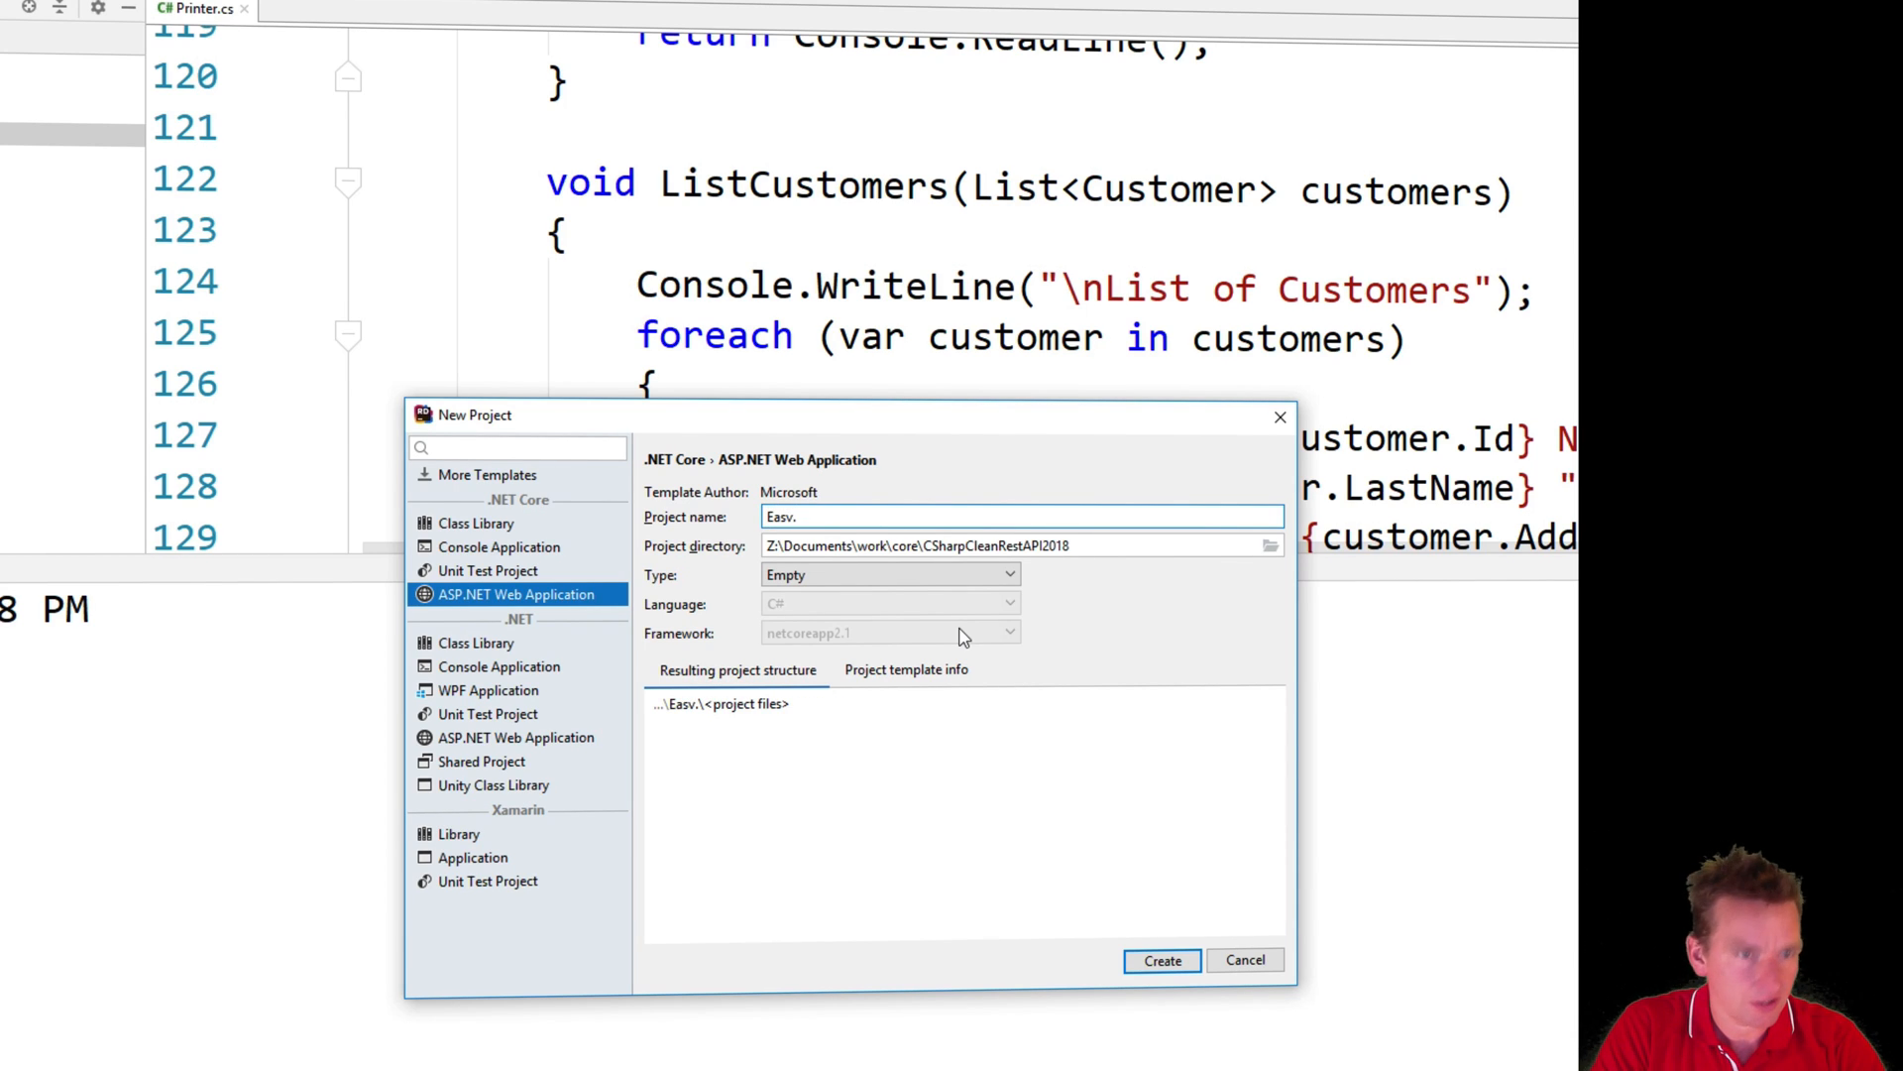
pyautogui.write('CustomerRest')
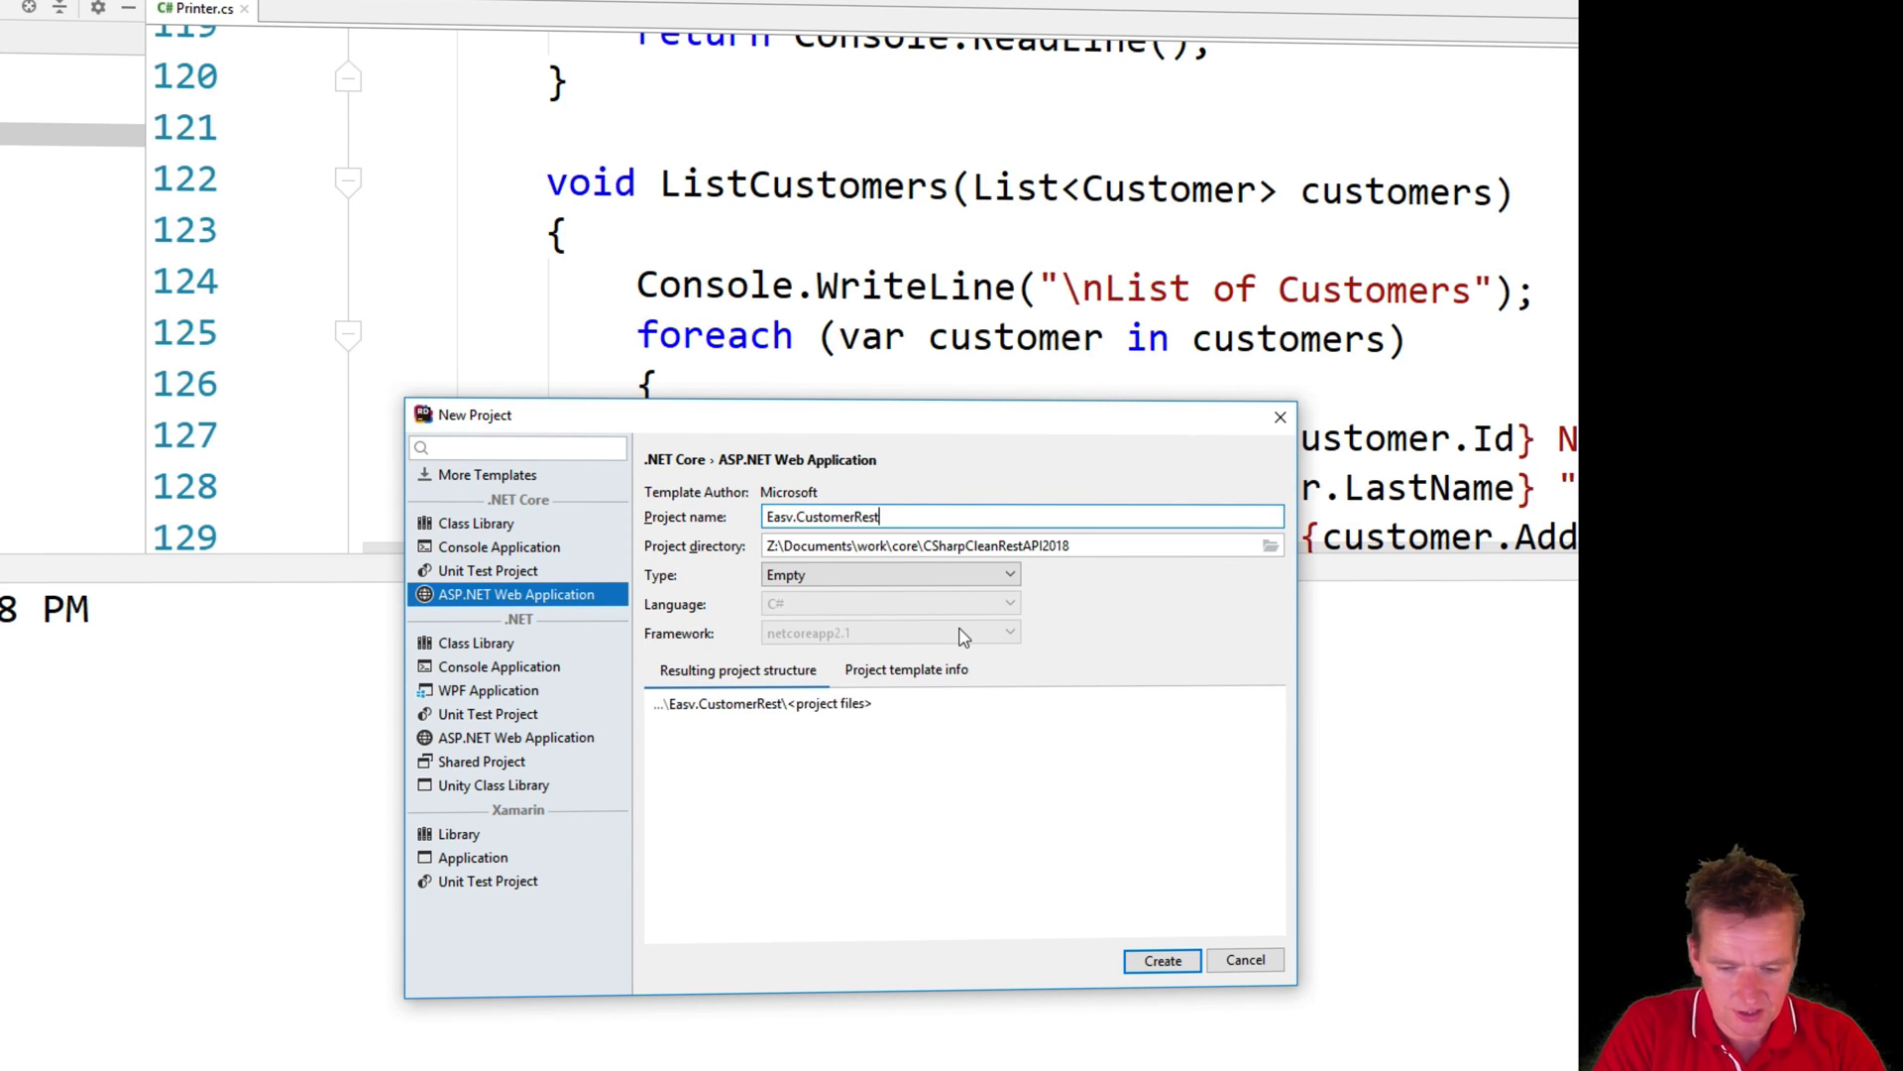
pyautogui.write('API2')
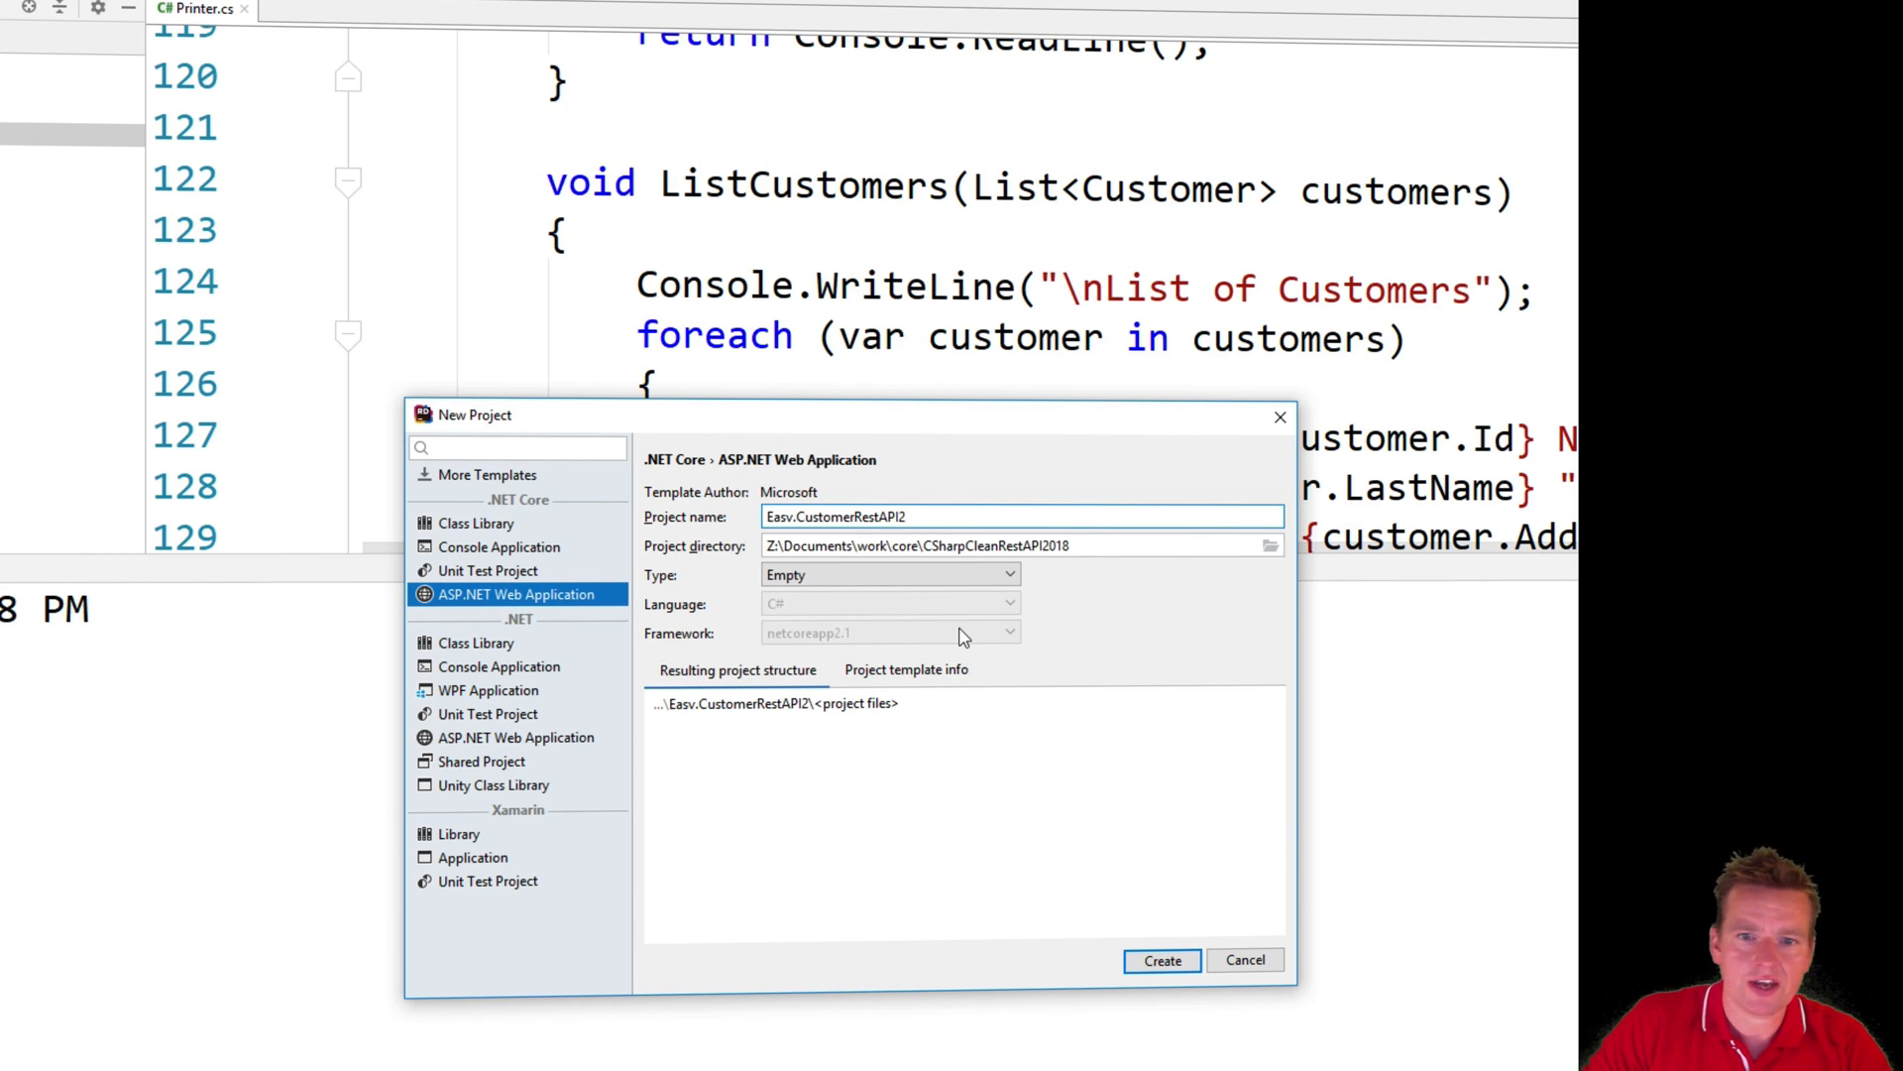
pyautogui.click(888, 575)
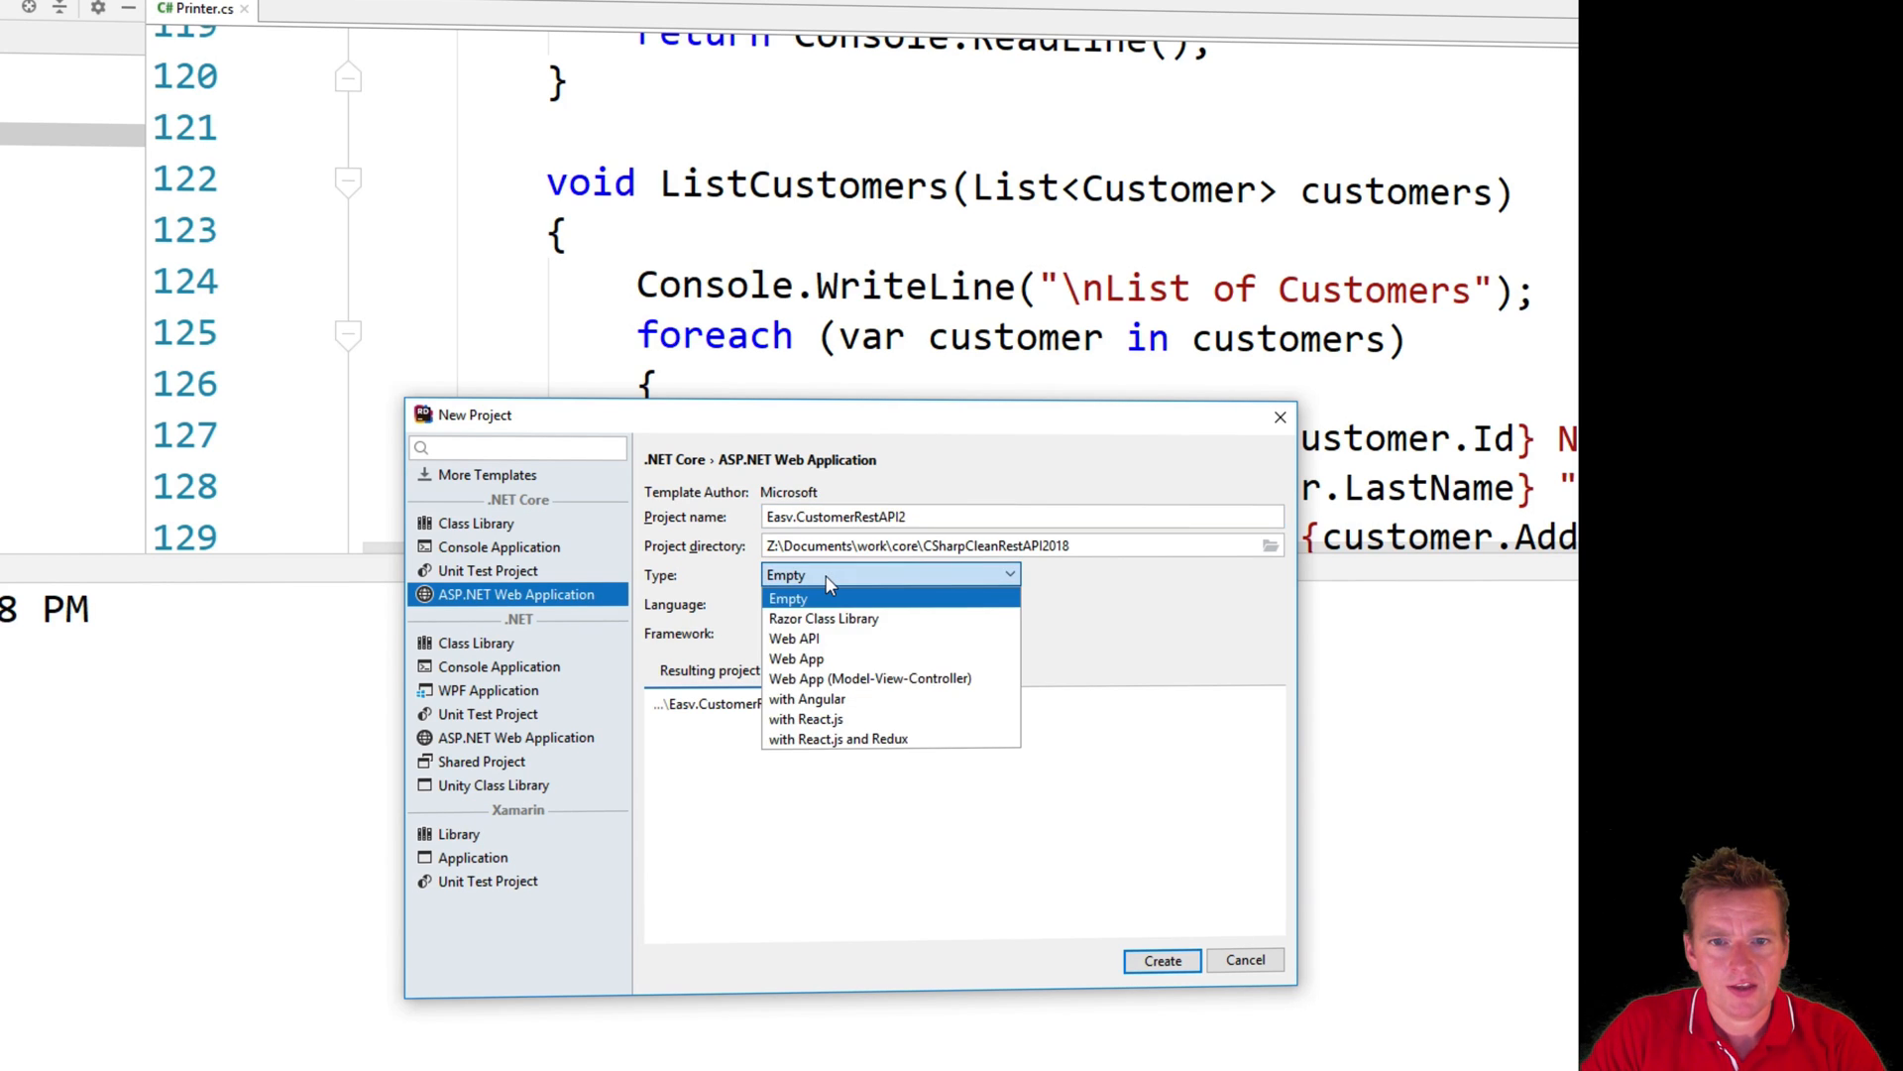
pyautogui.moveTo(795, 638)
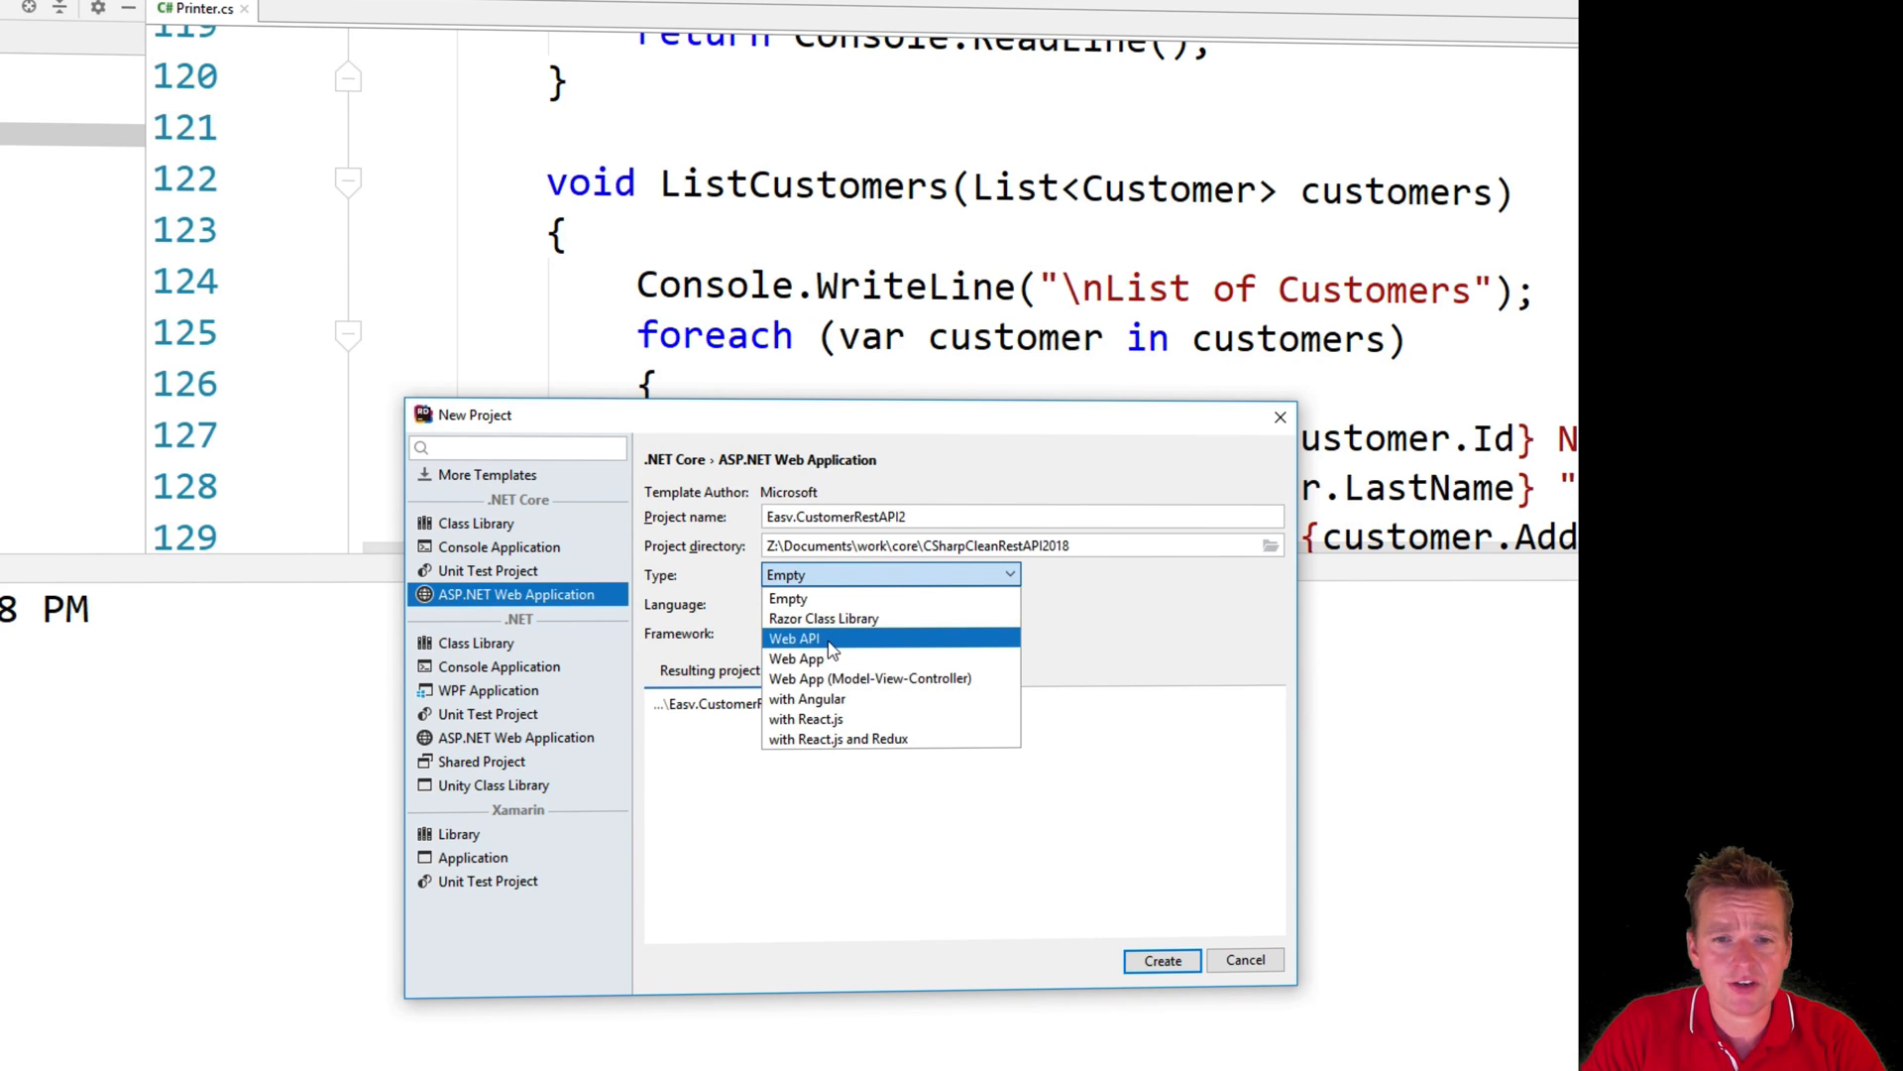
pyautogui.click(793, 639)
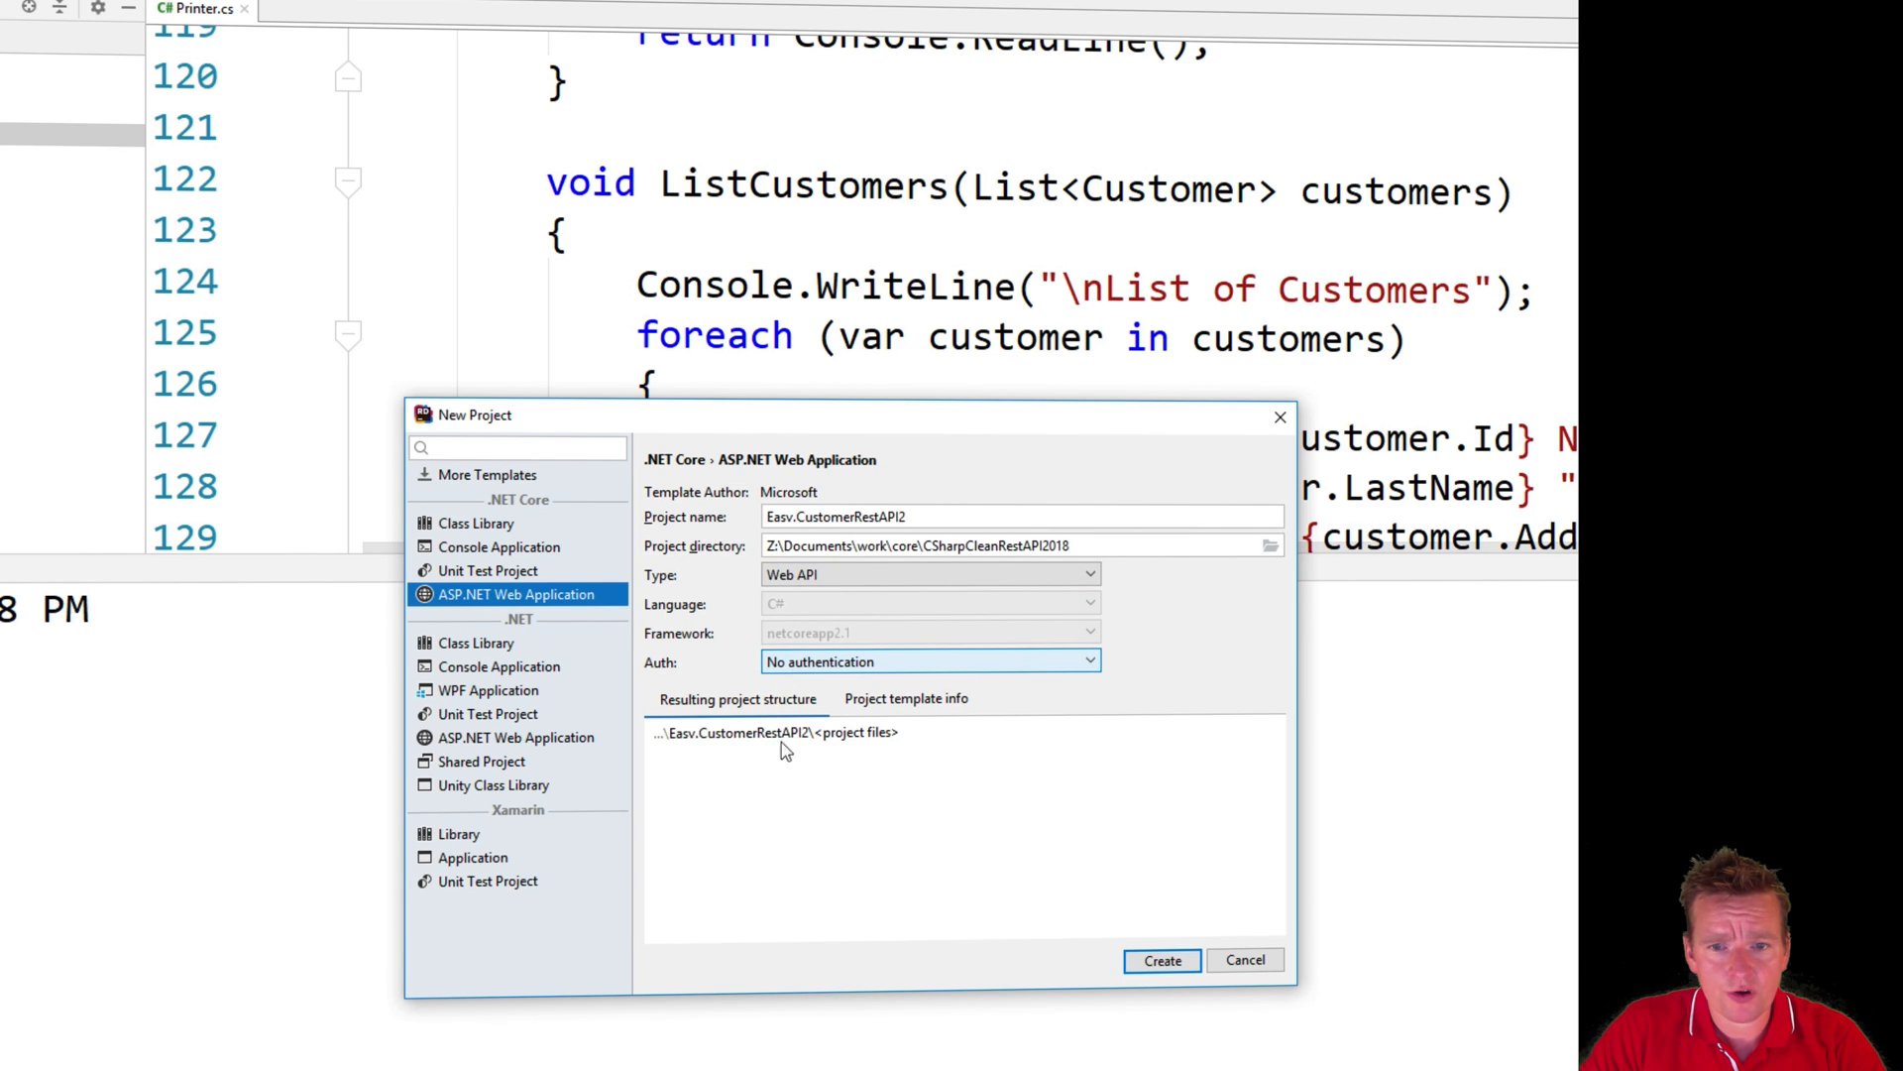
pyautogui.click(1160, 960)
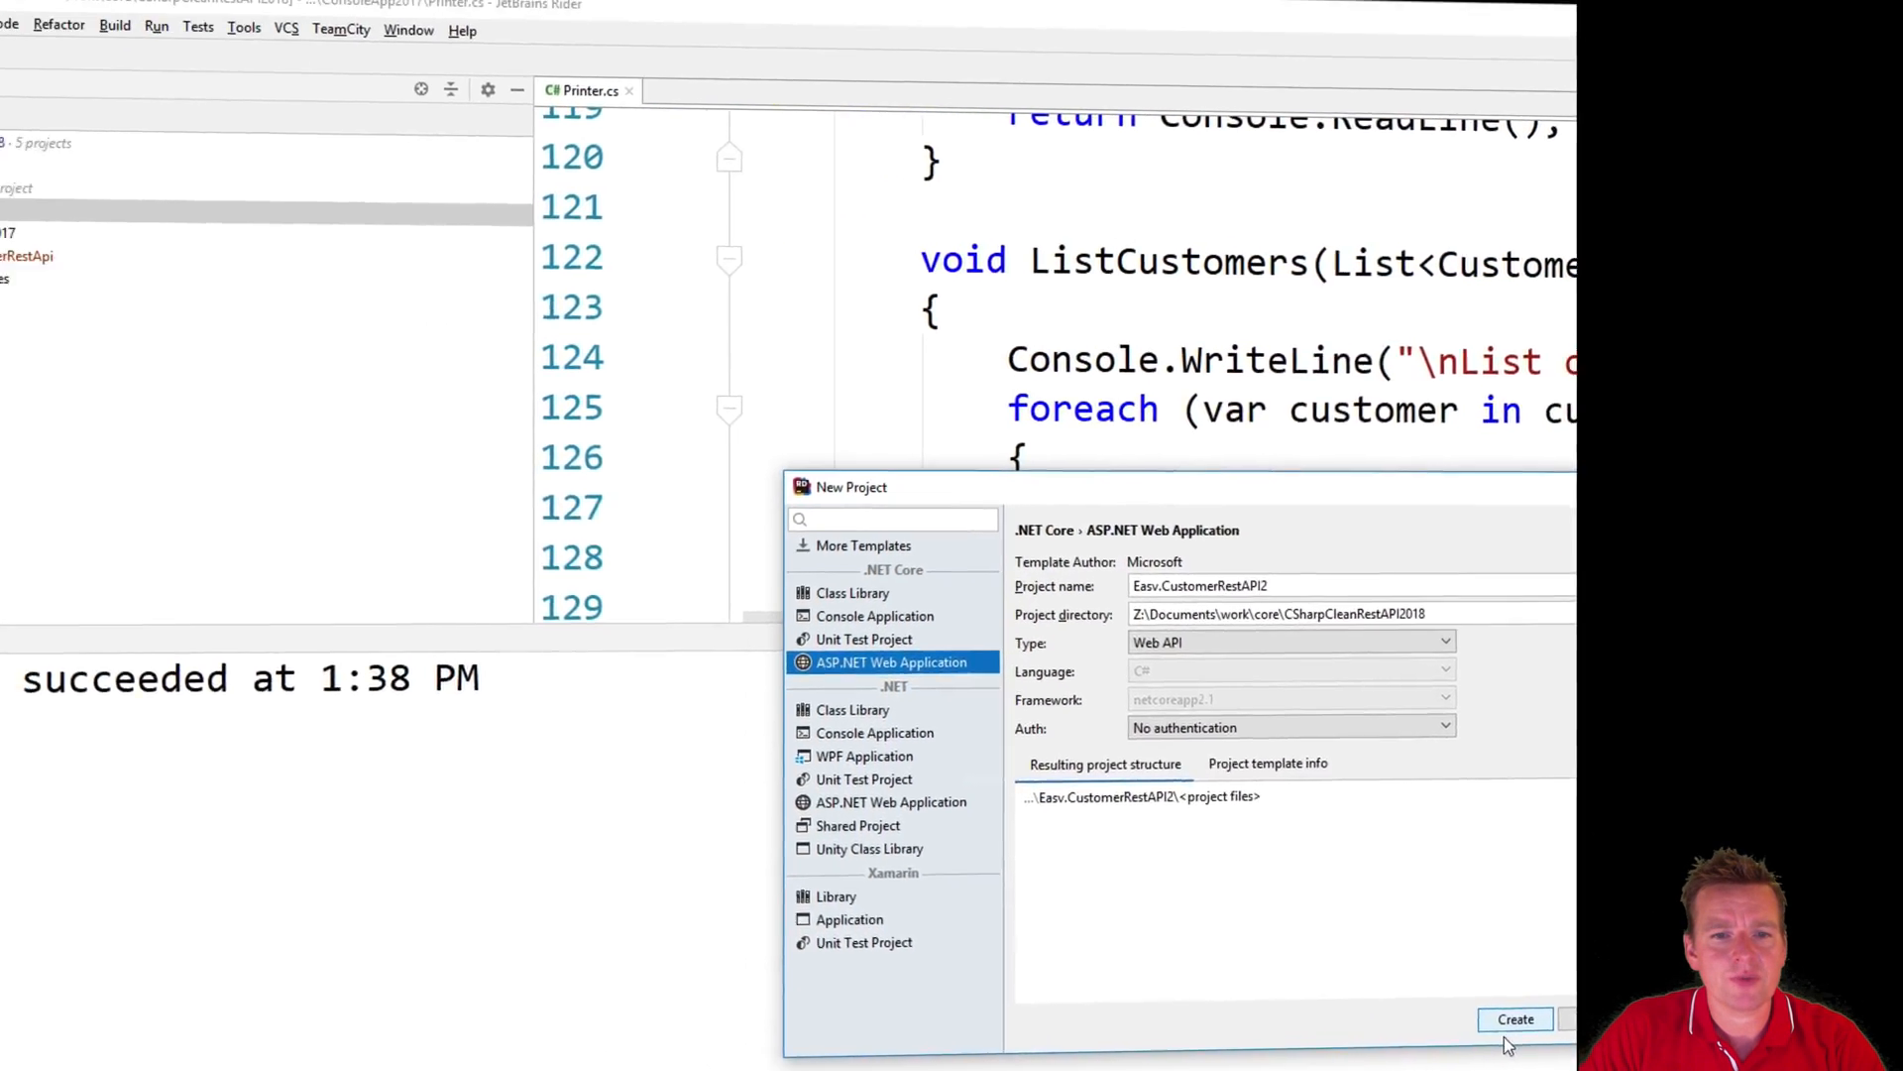
pyautogui.click(1513, 1019)
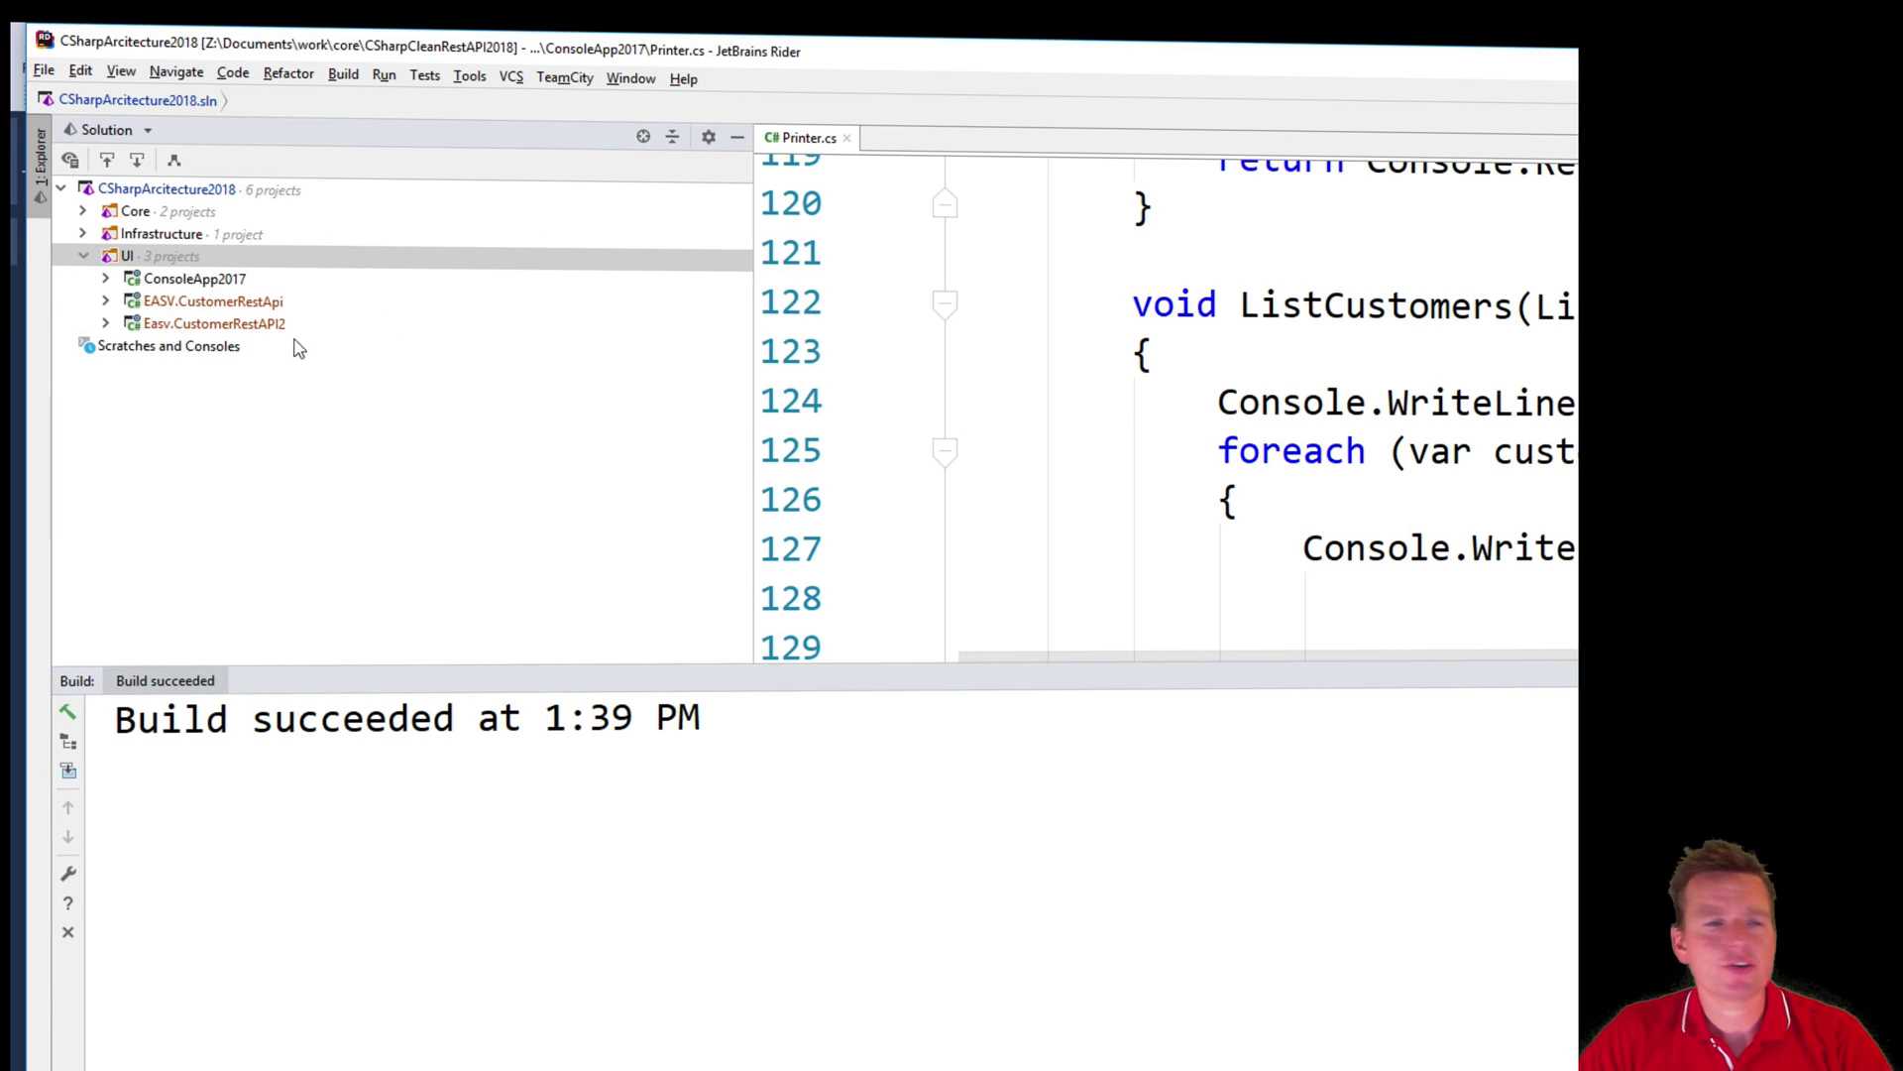
pyautogui.click(212, 299)
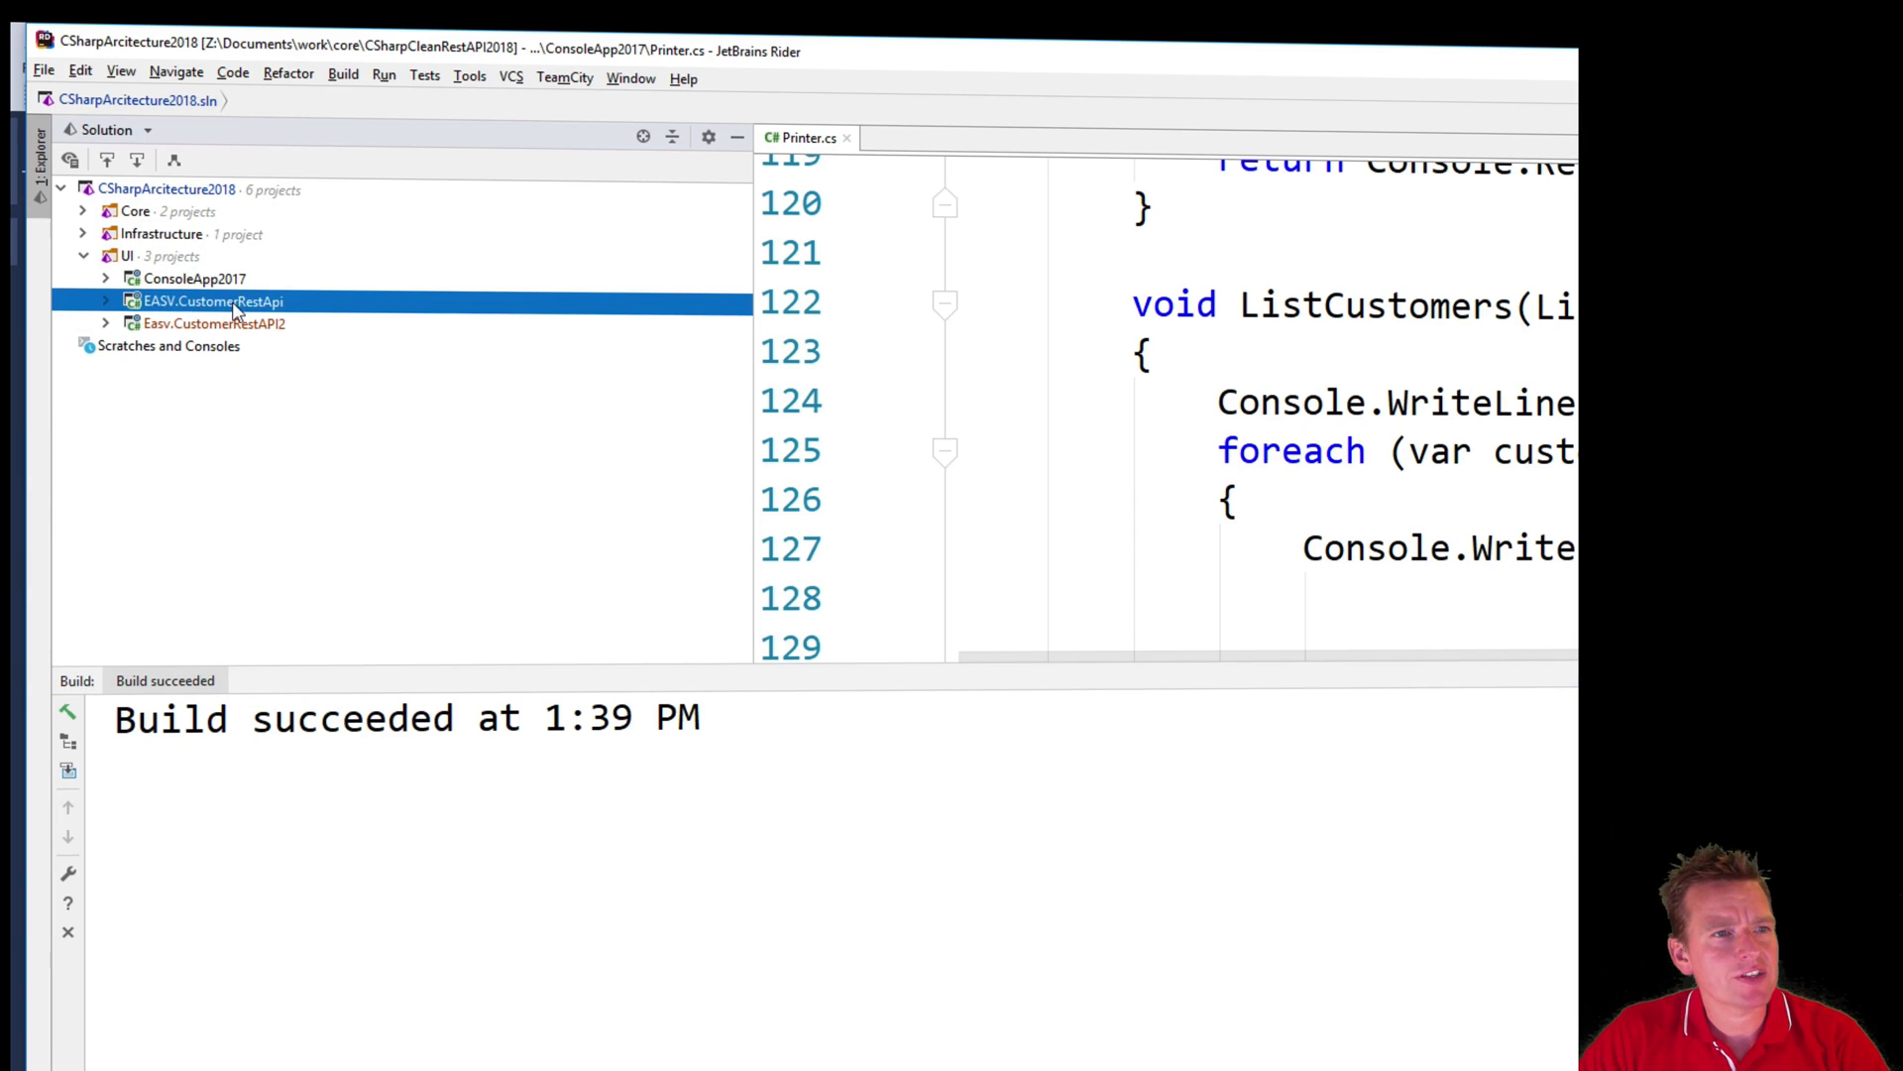
pyautogui.click(212, 301)
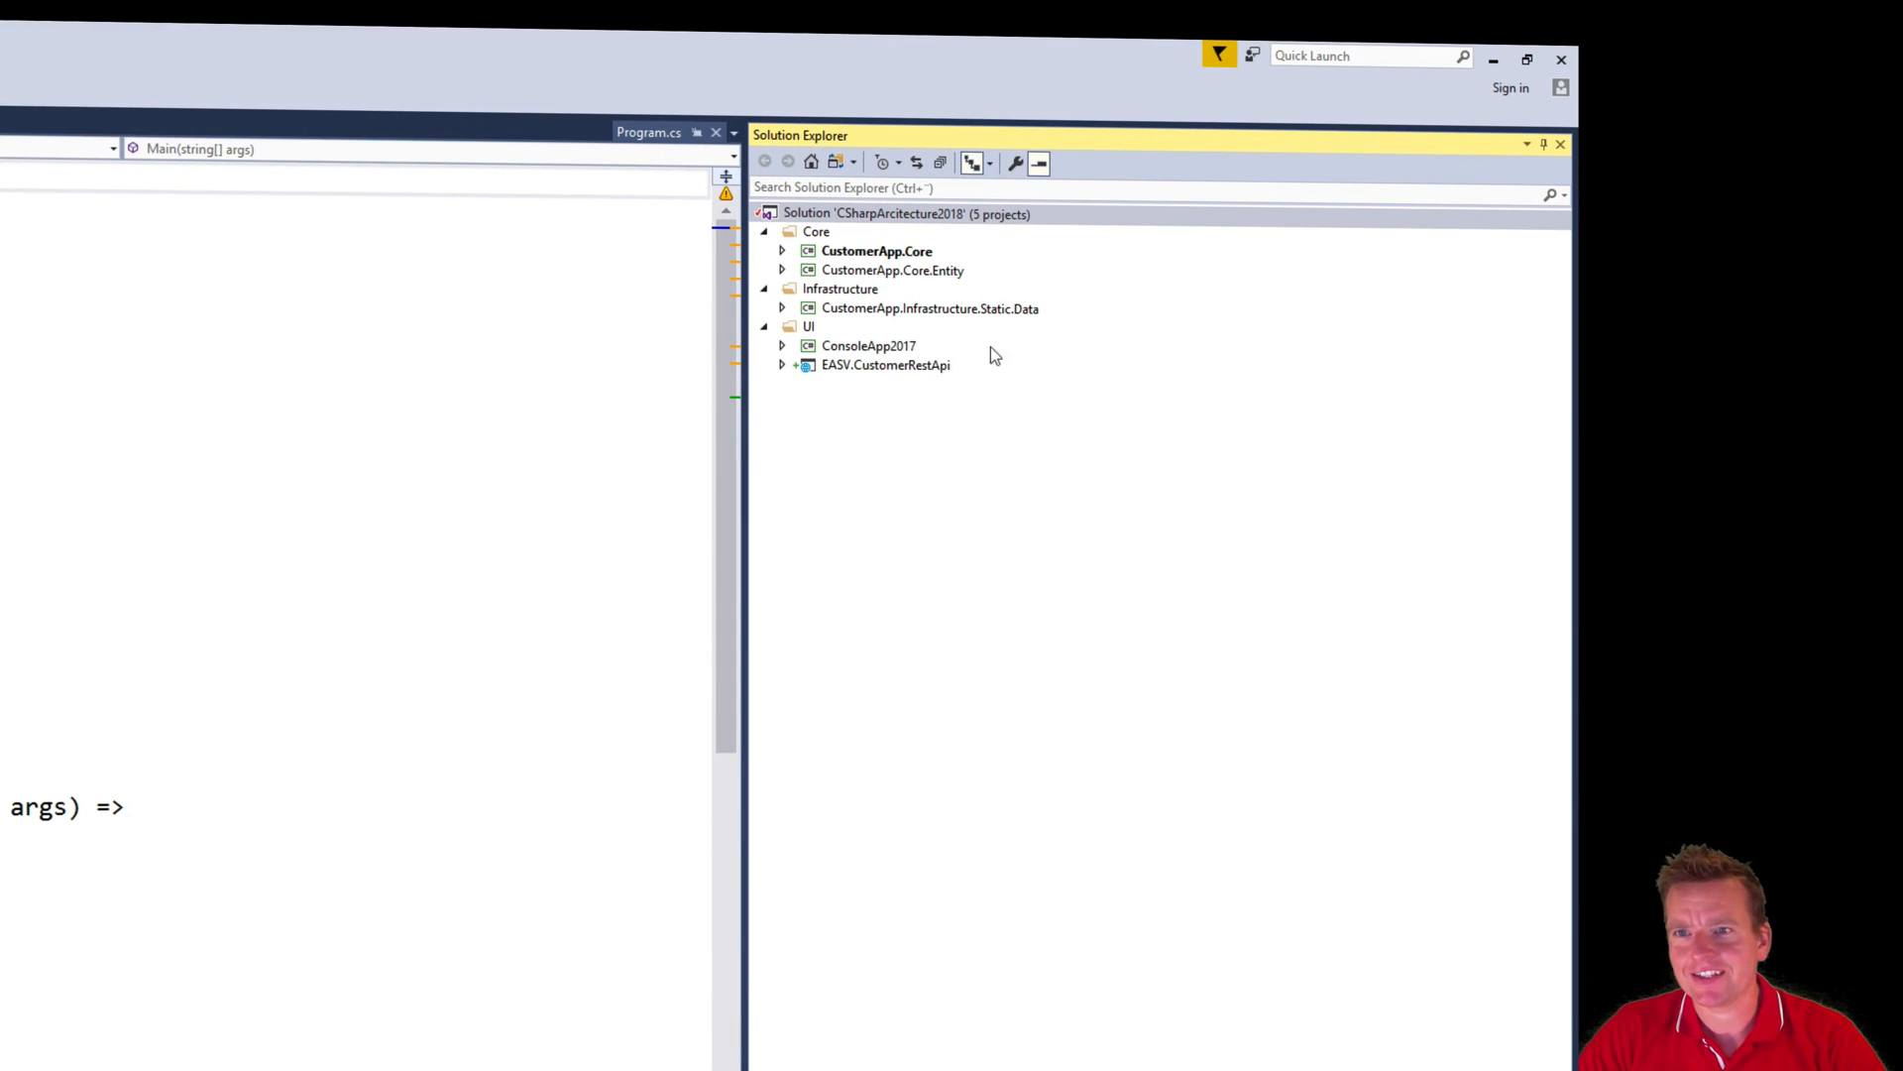
pyautogui.moveTo(890, 383)
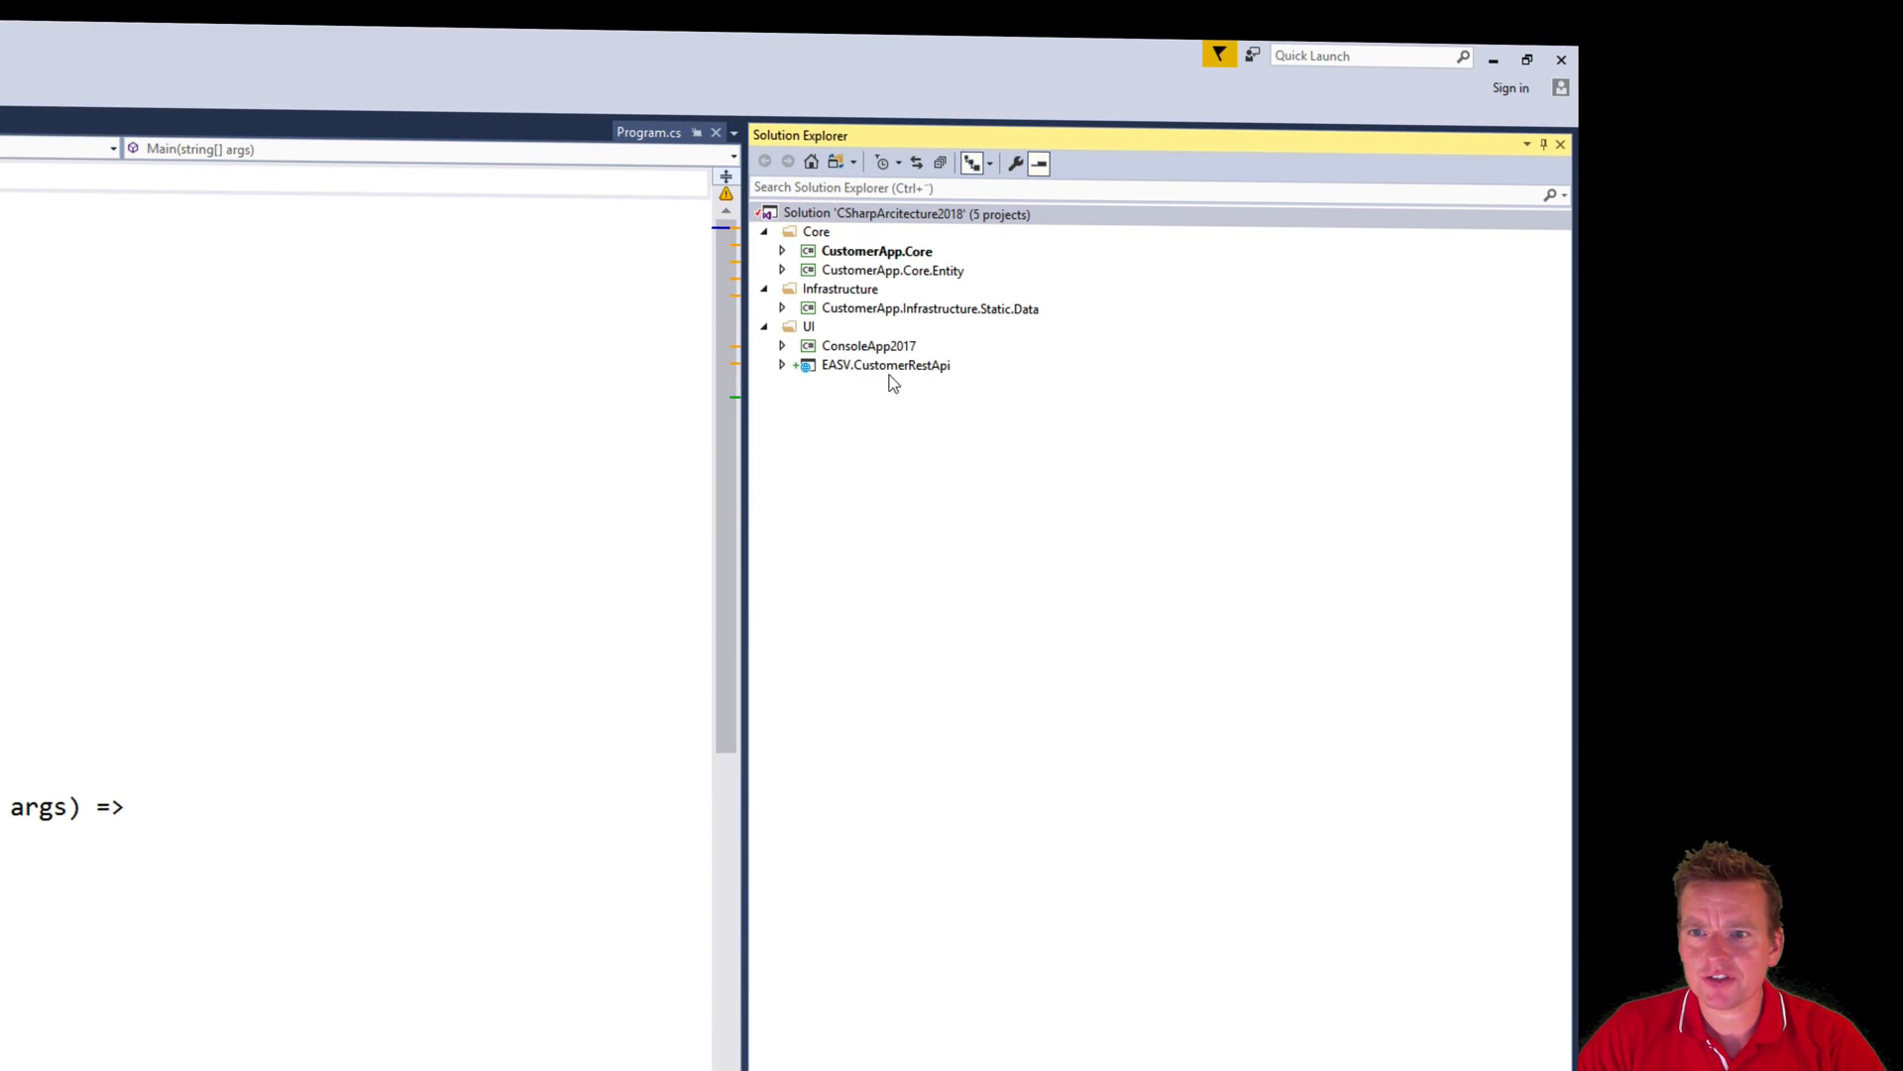
pyautogui.click(1370, 56)
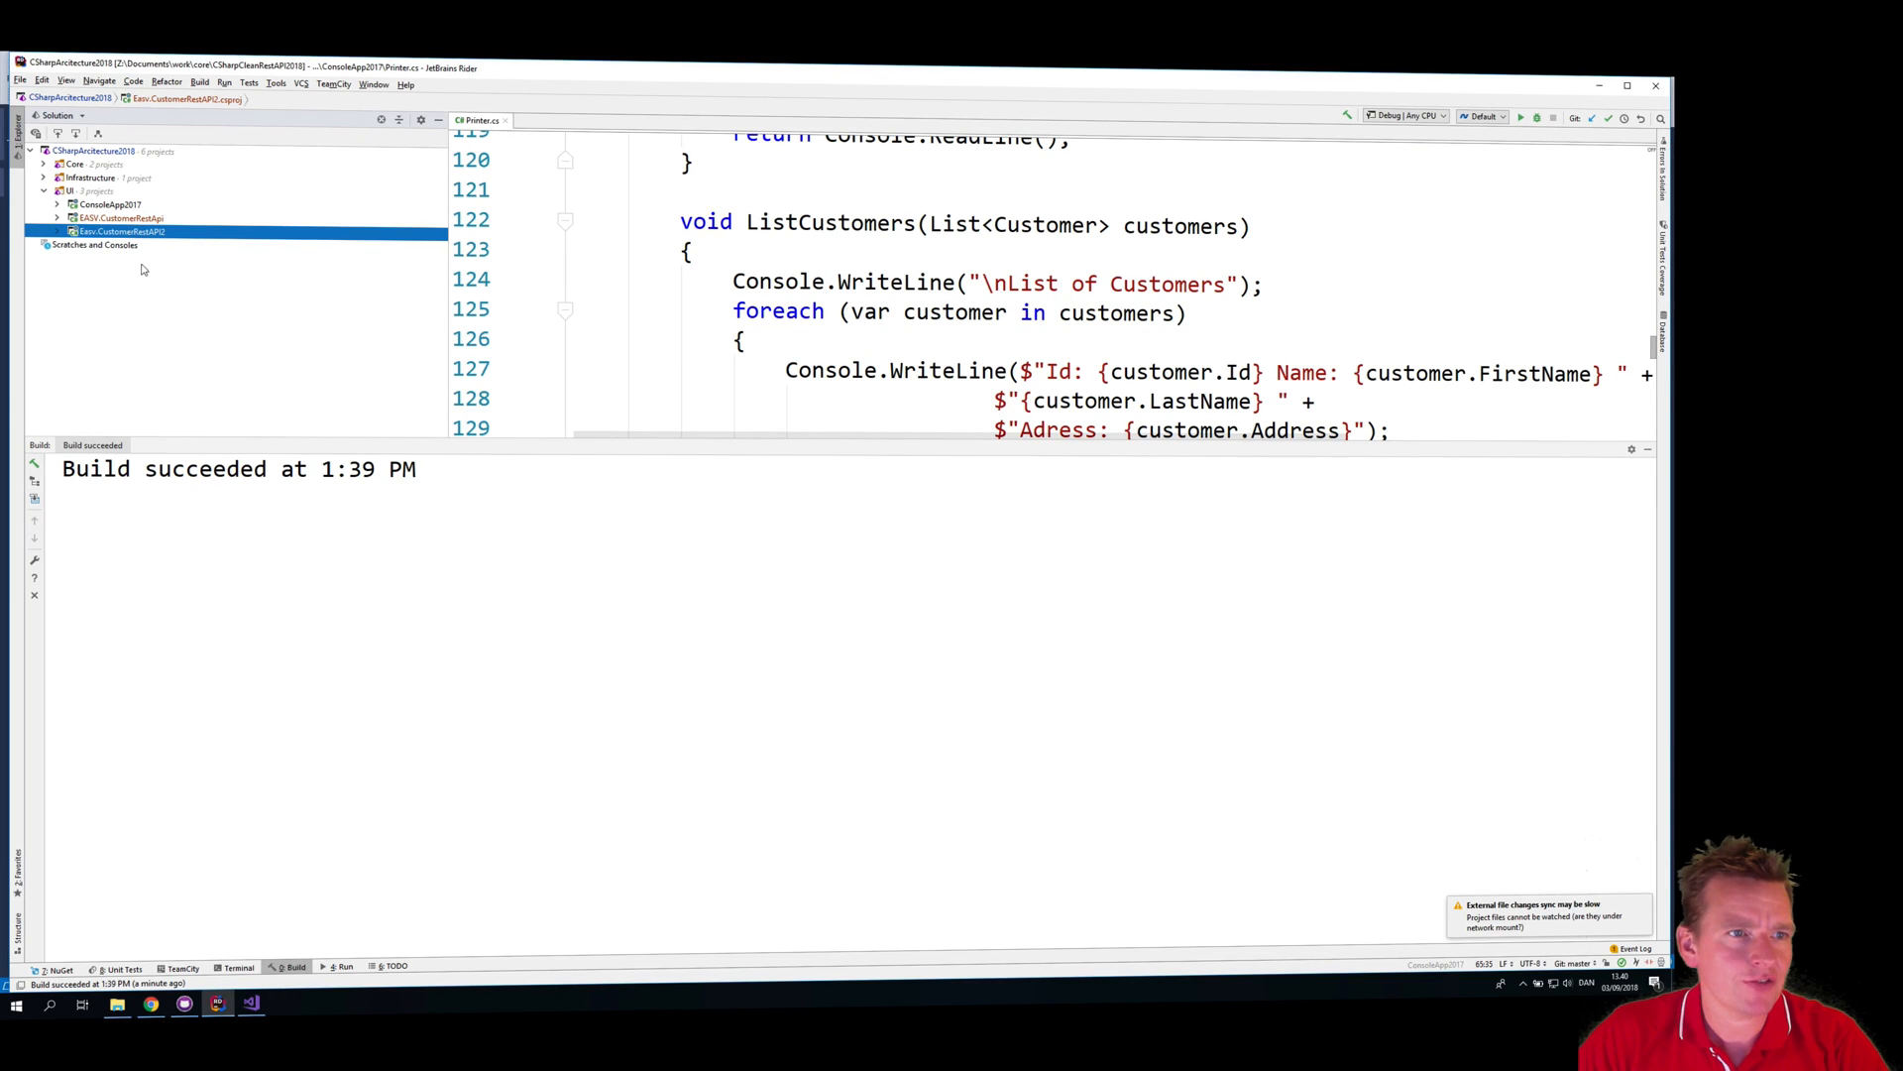
pyautogui.moveTo(252, 1003)
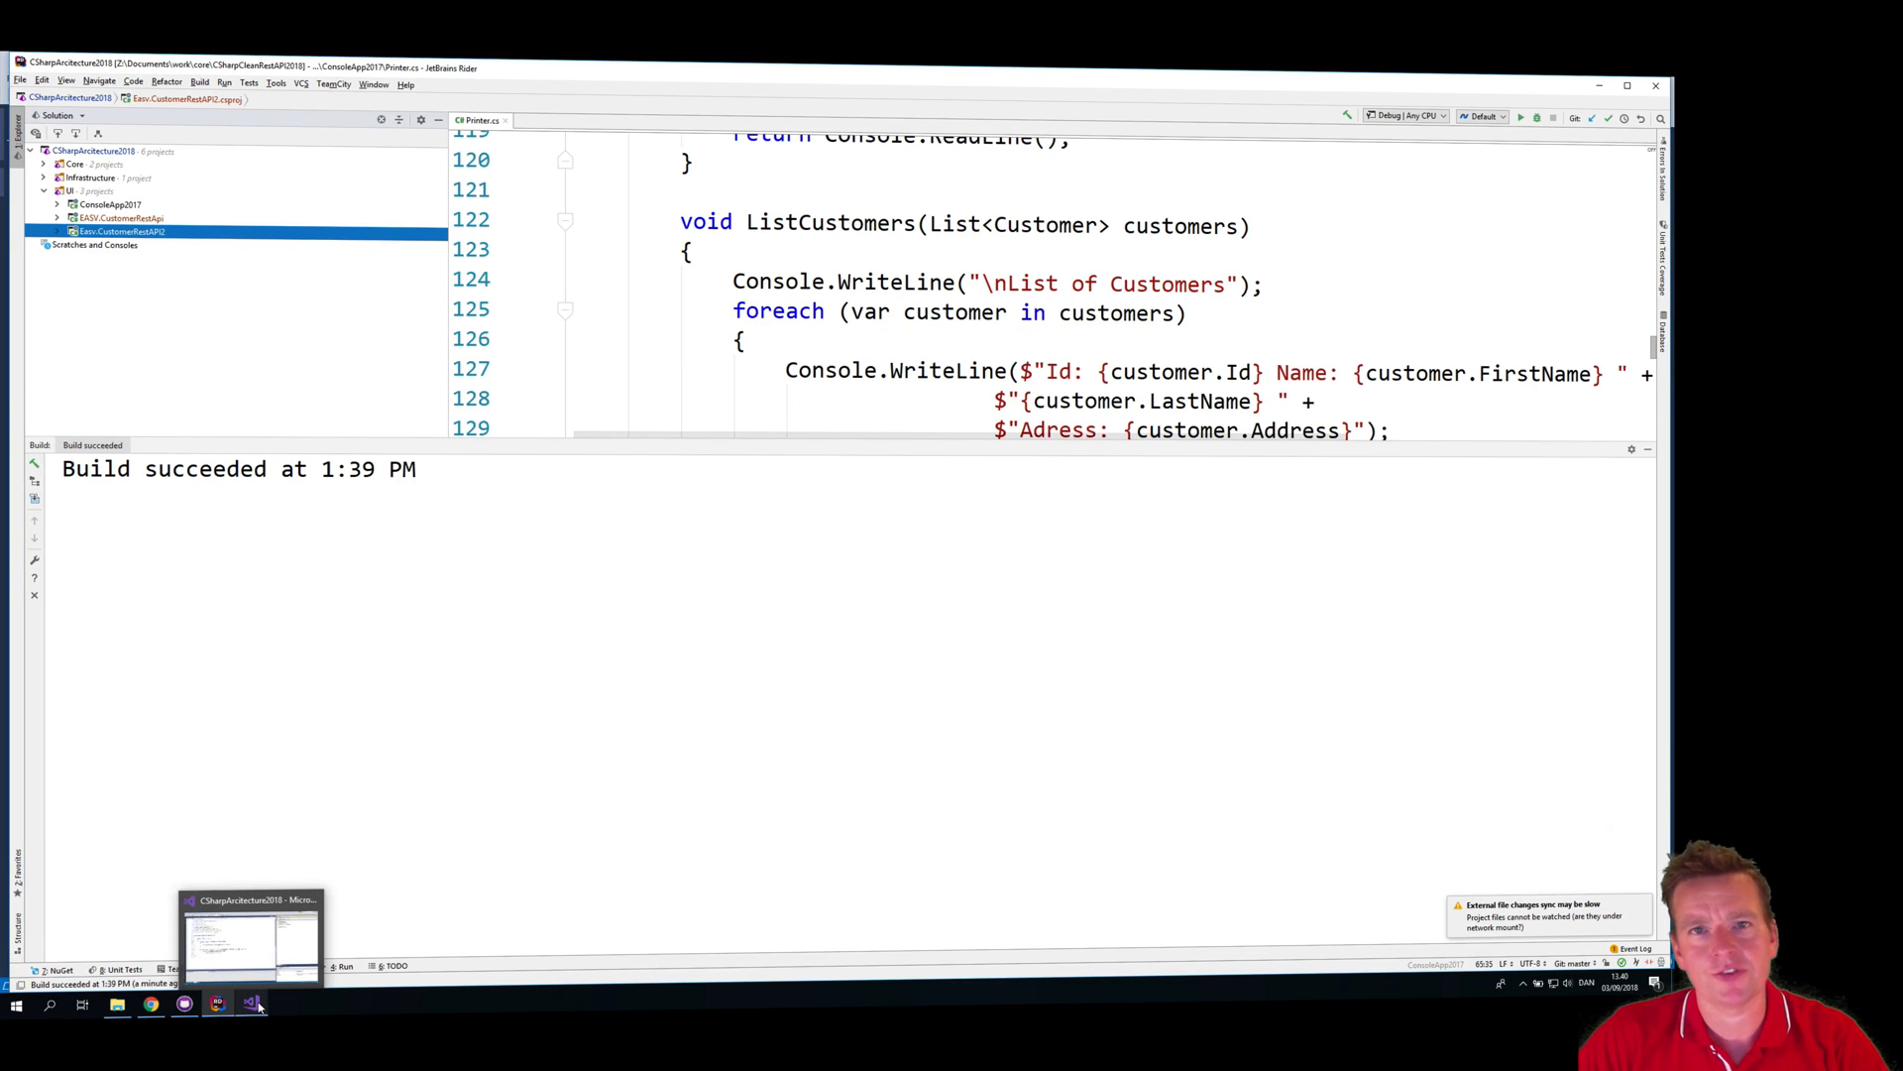